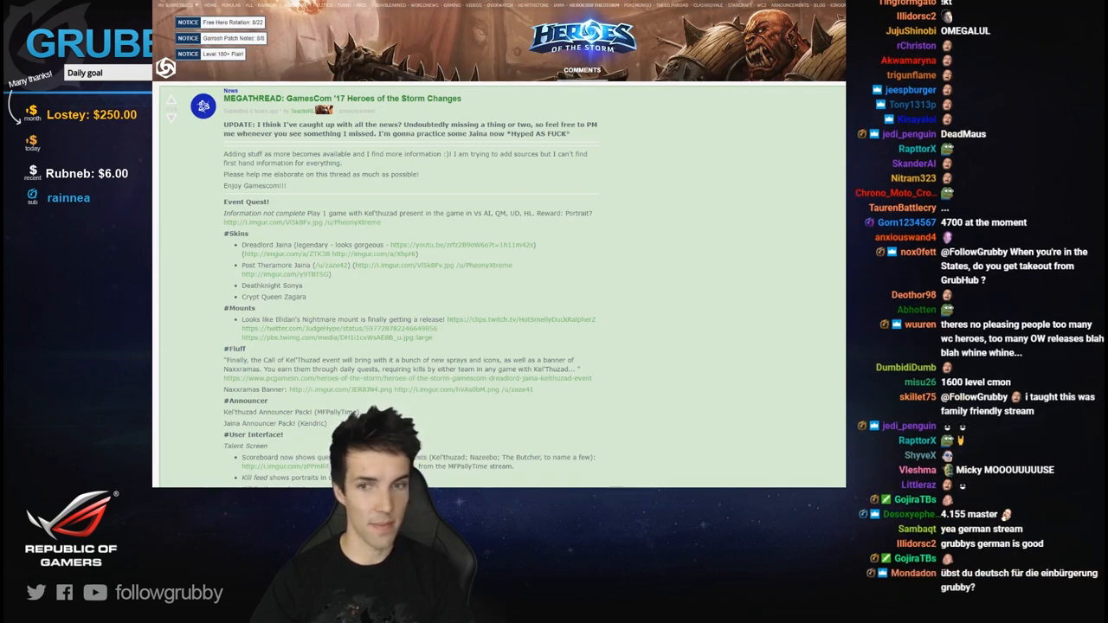
# - Scroll into the megathread's Event Quest notes at the top of the post
pyautogui.scroll(-3)
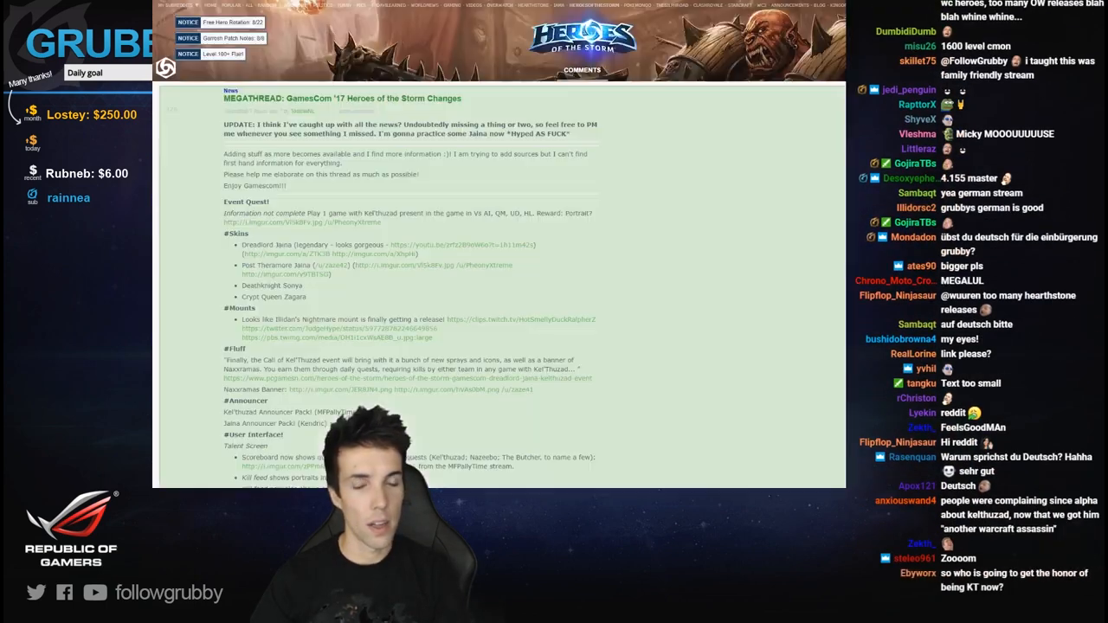
pyautogui.scroll(-3)
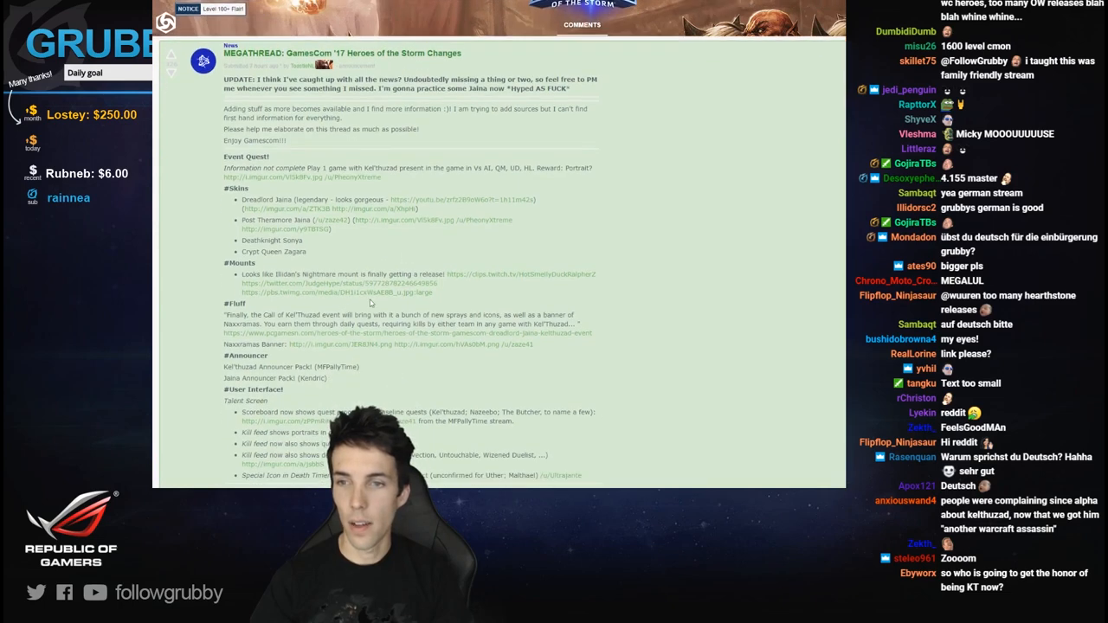
# - Scroll past Skins, Mounts, Announcer and UI notes to Chromie's changes under Hero Changes
pyautogui.scroll(-3)
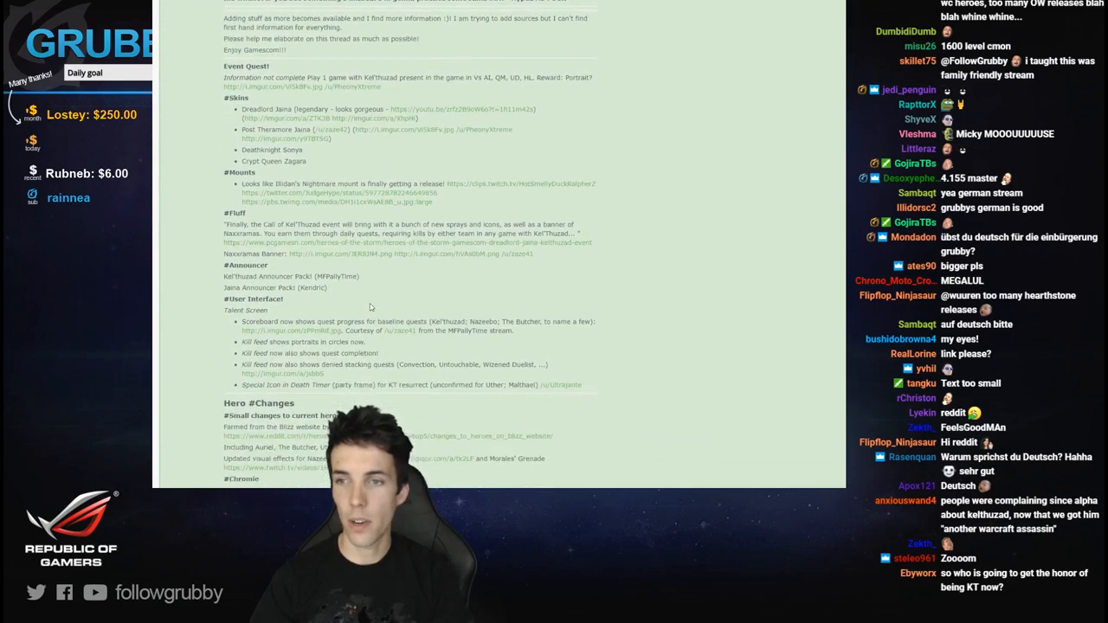
pyautogui.scroll(-3)
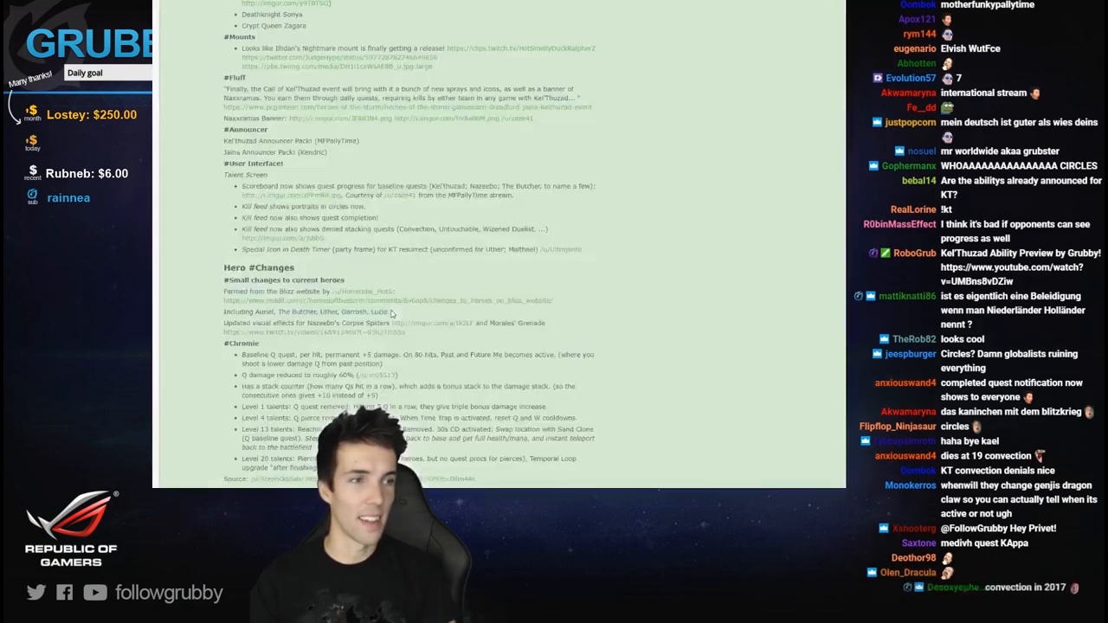
# - Follow the 'Changes to heroes on Blizz website' link showing Lucio's and Uther's stat changes
pyautogui.scroll(-3)
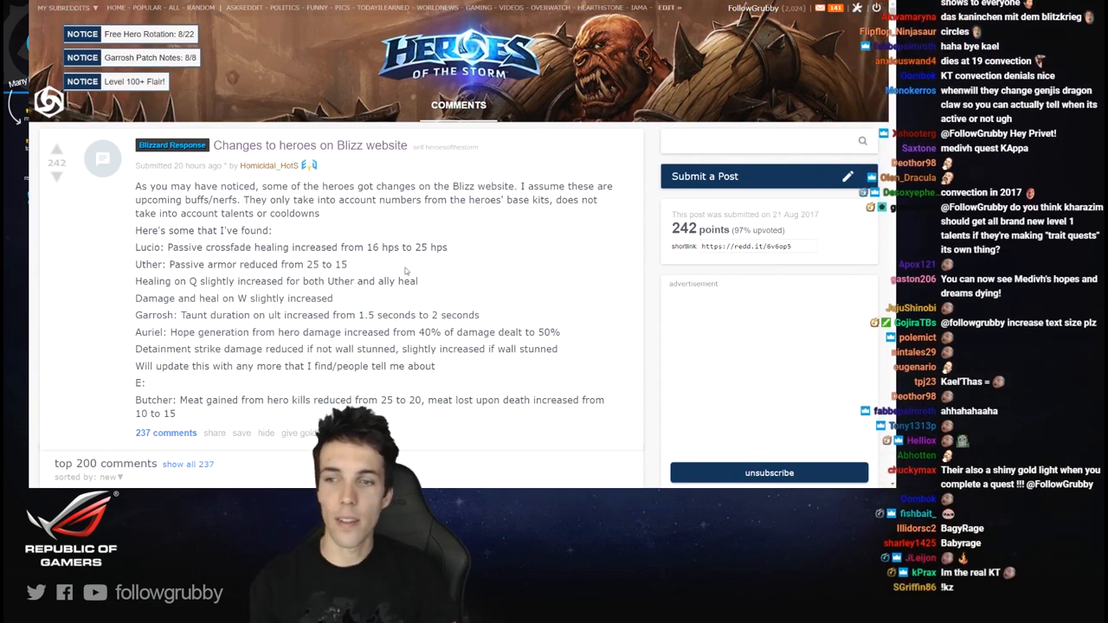
# - Go back to the GamesCom '17 megathread's event quest, skins, mounts and announcer notes
pyautogui.scroll(-3)
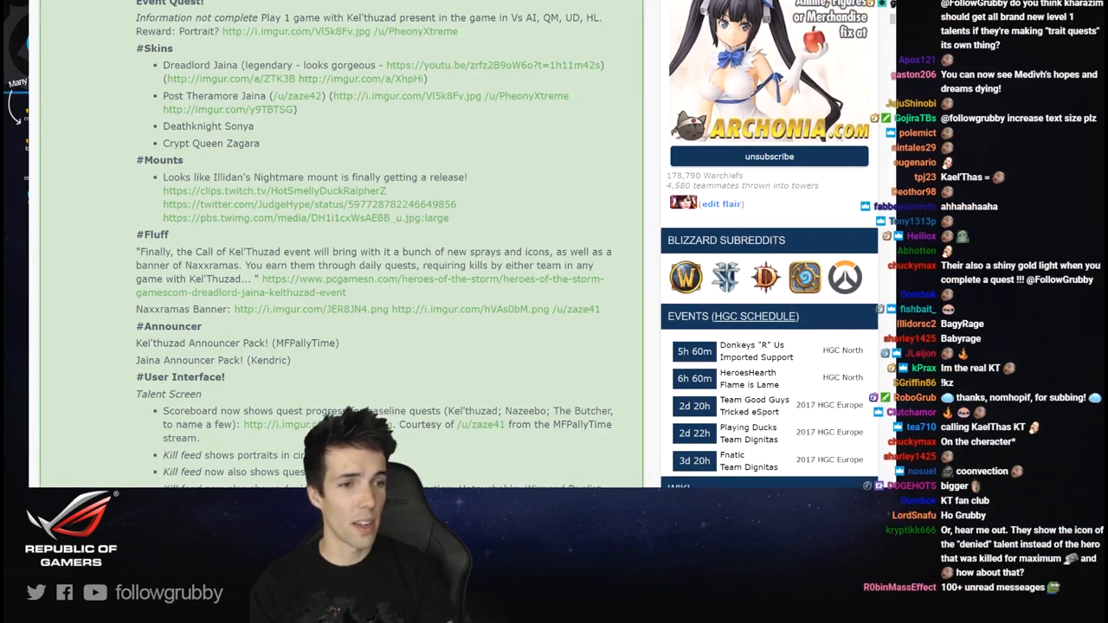
# - Highlight the Kel'thuzad Announcer Pack and Special Icon in Death Timer notes while reading down to Hero Changes
pyautogui.scroll(-3)
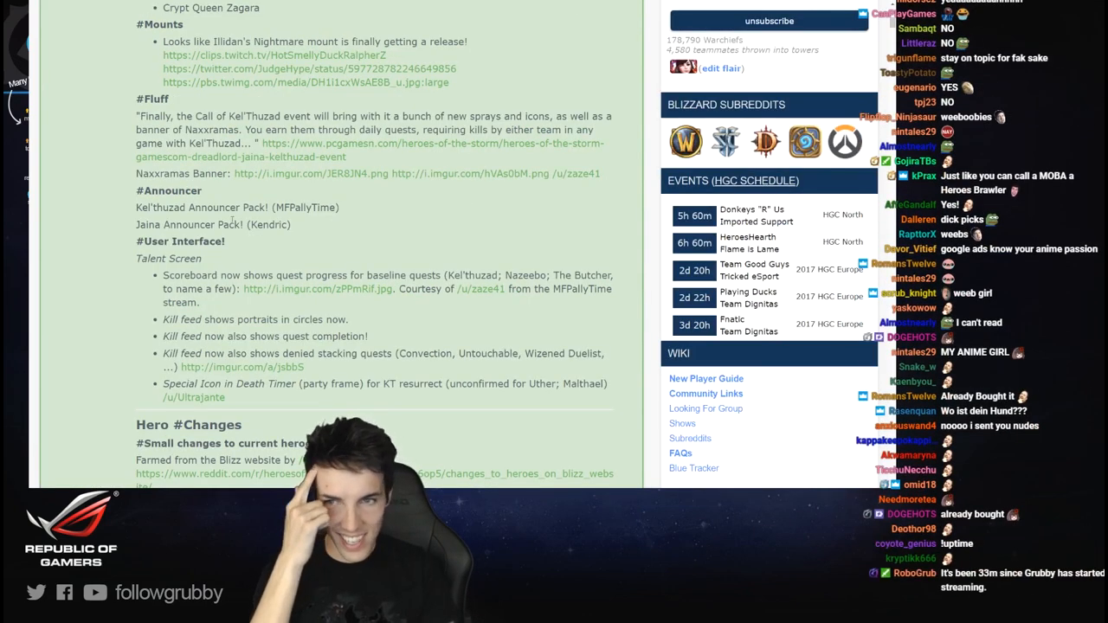
pyautogui.doubleClick(212, 225)
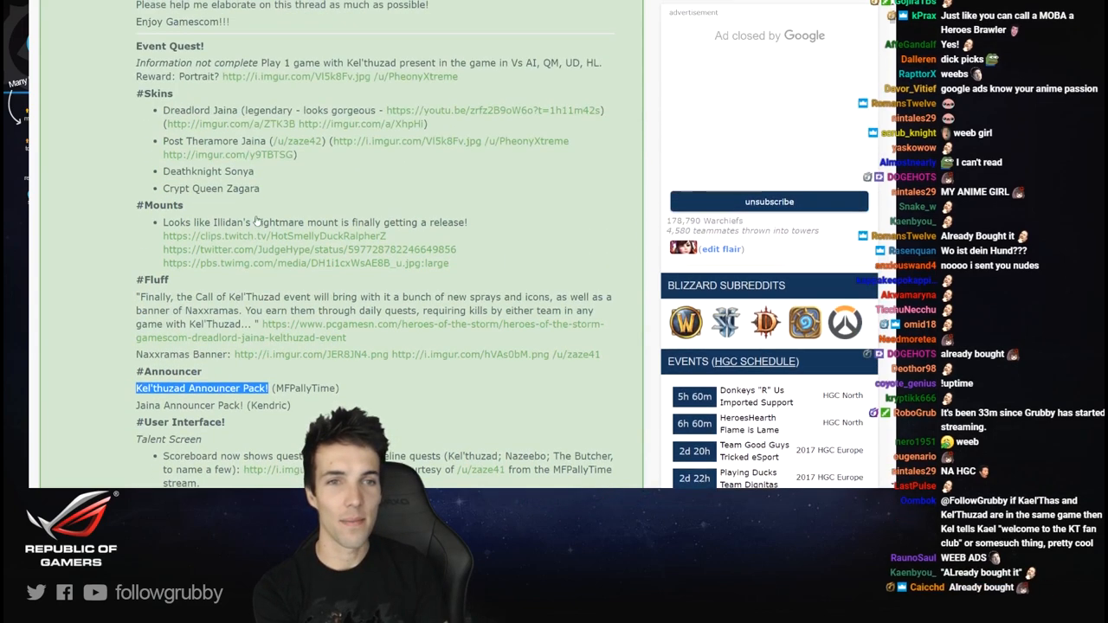
pyautogui.scroll(-3)
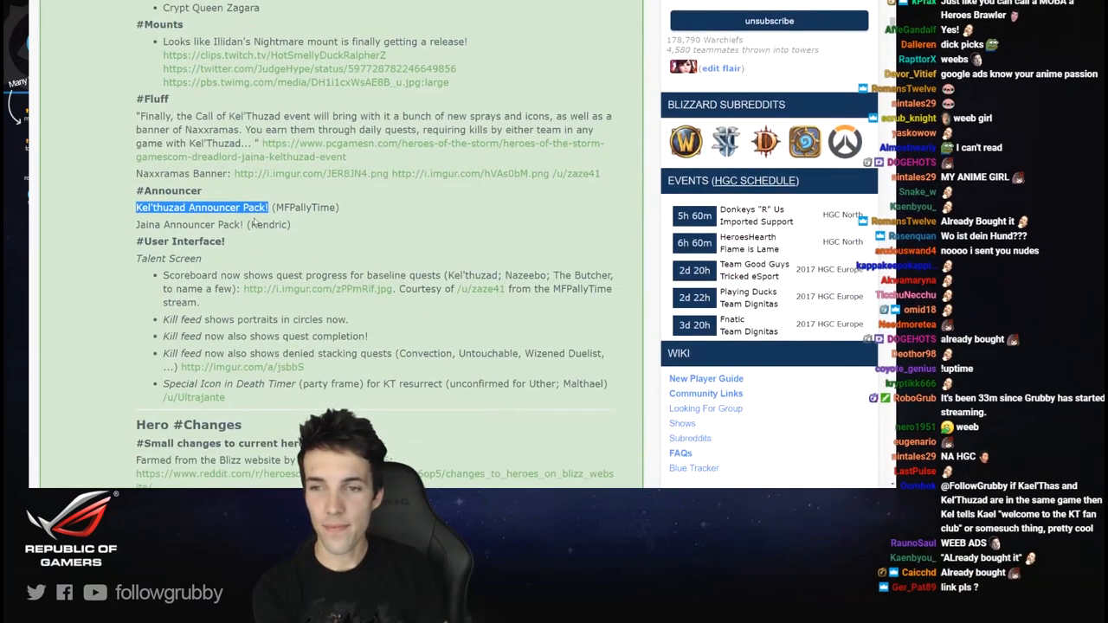
pyautogui.scroll(-3)
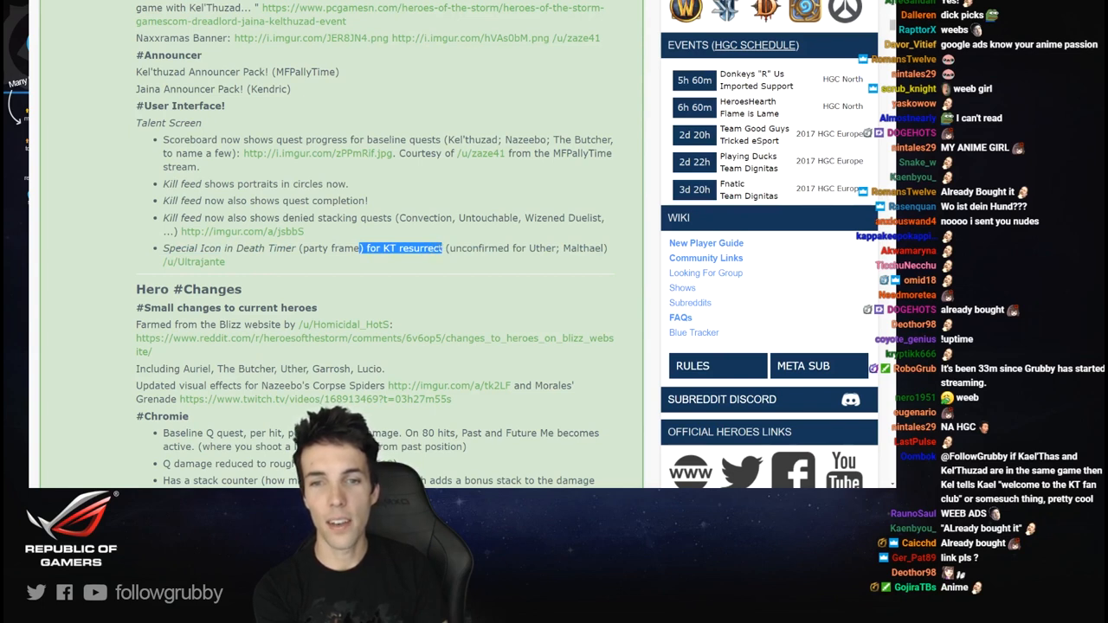
pyautogui.moveTo(448, 250); pyautogui.dragTo(609, 250)
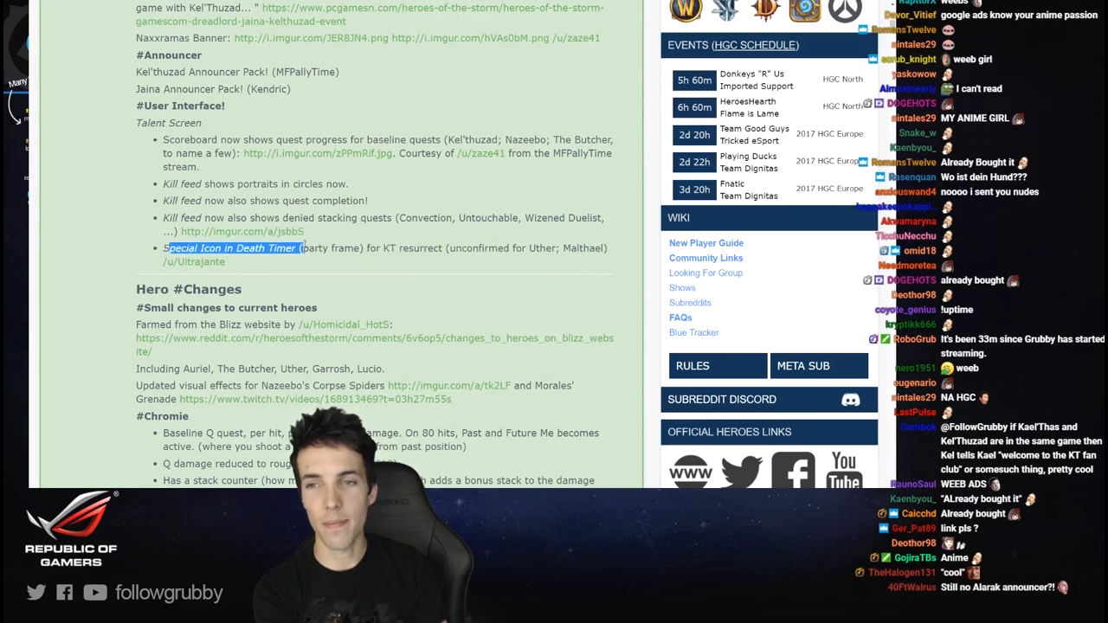
pyautogui.scroll(-3)
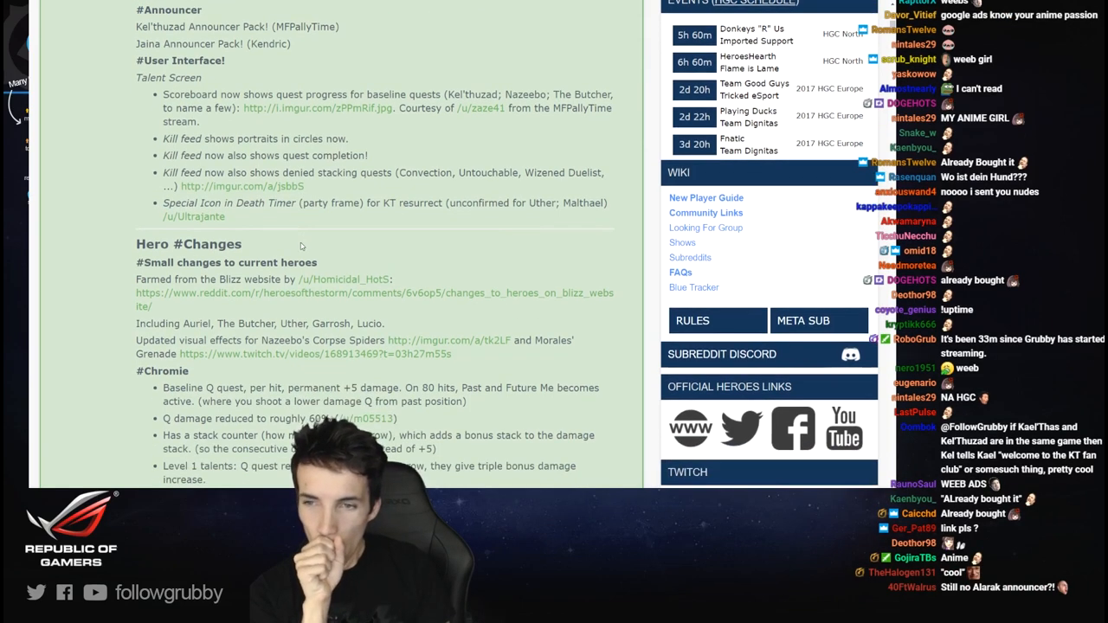
pyautogui.scroll(-3)
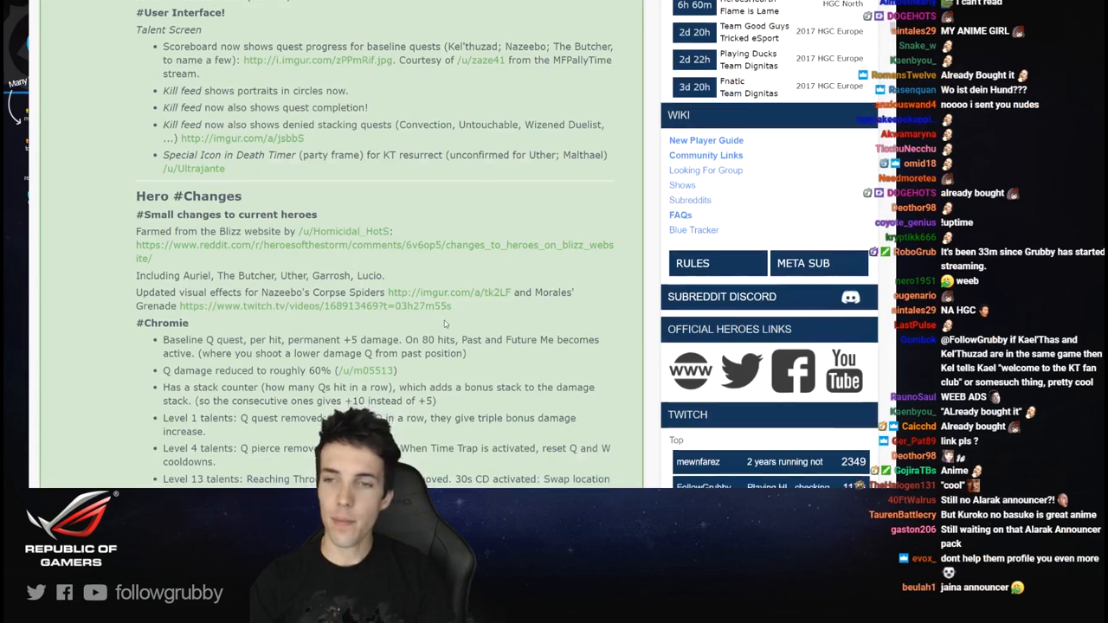
# - Read Chromie's Level 1 through Level 20 talent changes, highlighting a line along the way
pyautogui.scroll(-3)
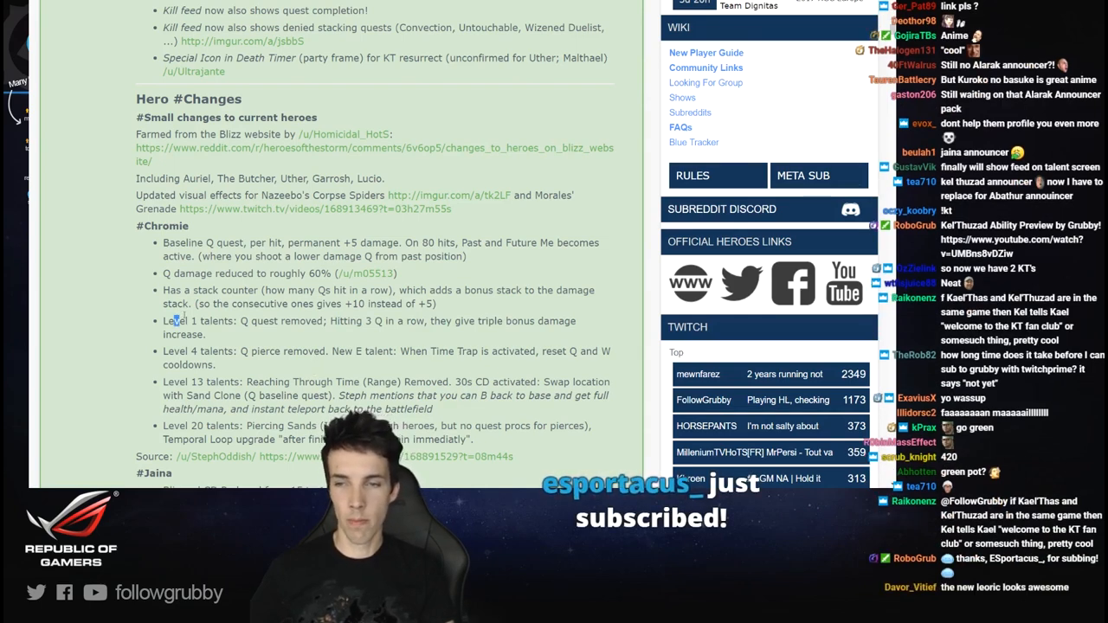
pyautogui.doubleClick(201, 320)
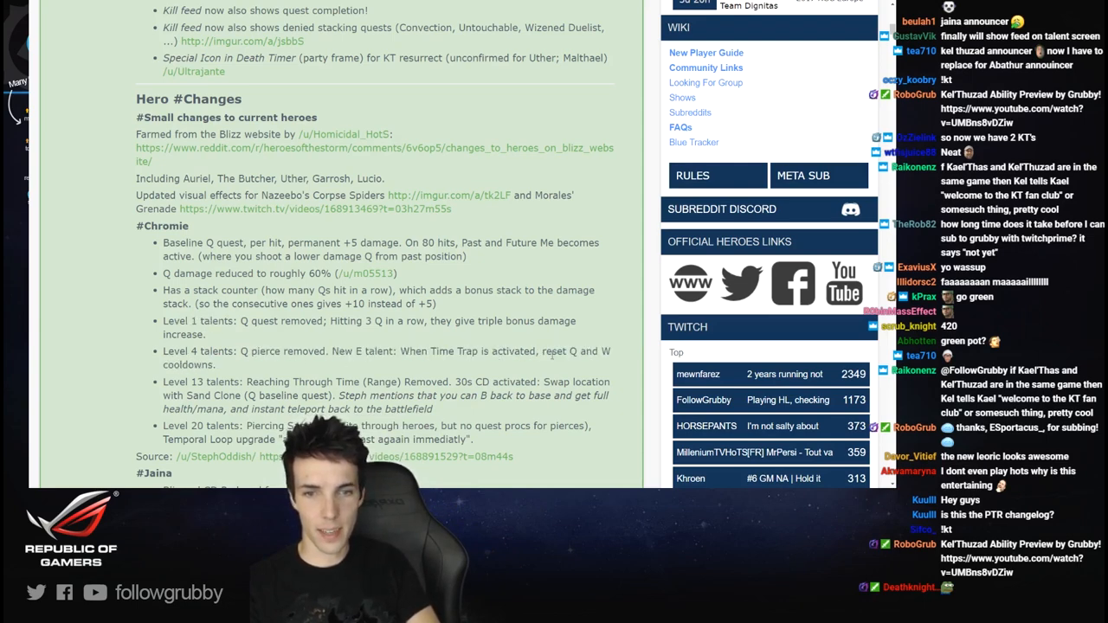
# - Highlight a Jaina talent line, then read down past the Kel'Thuzad links to the Leoric heading
pyautogui.moveTo(540, 350); pyautogui.dragTo(212, 363)
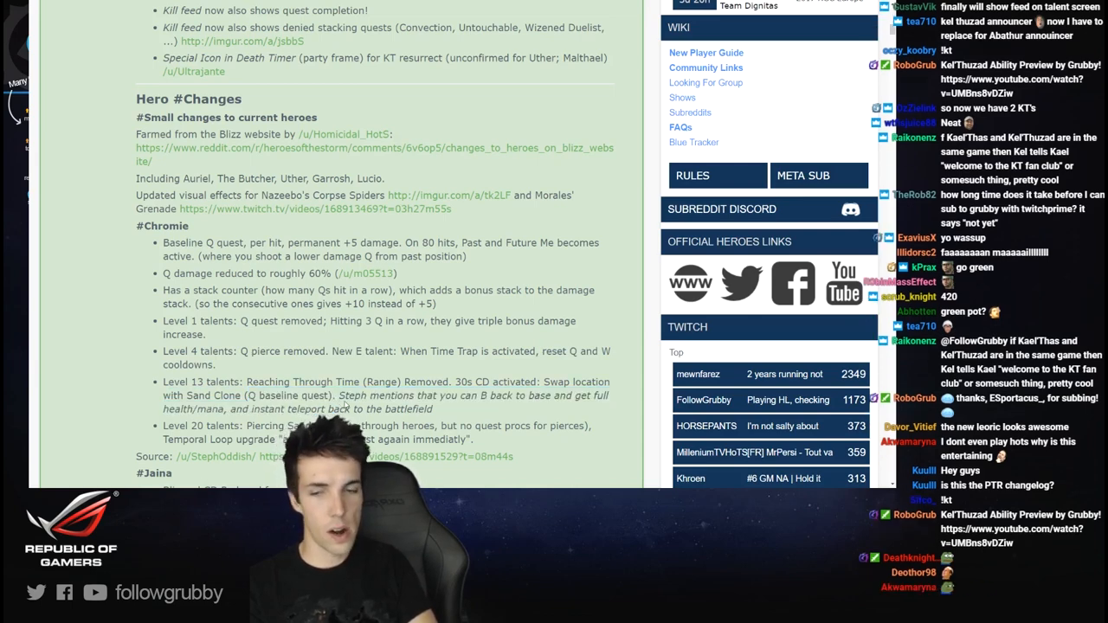
pyautogui.scroll(-3)
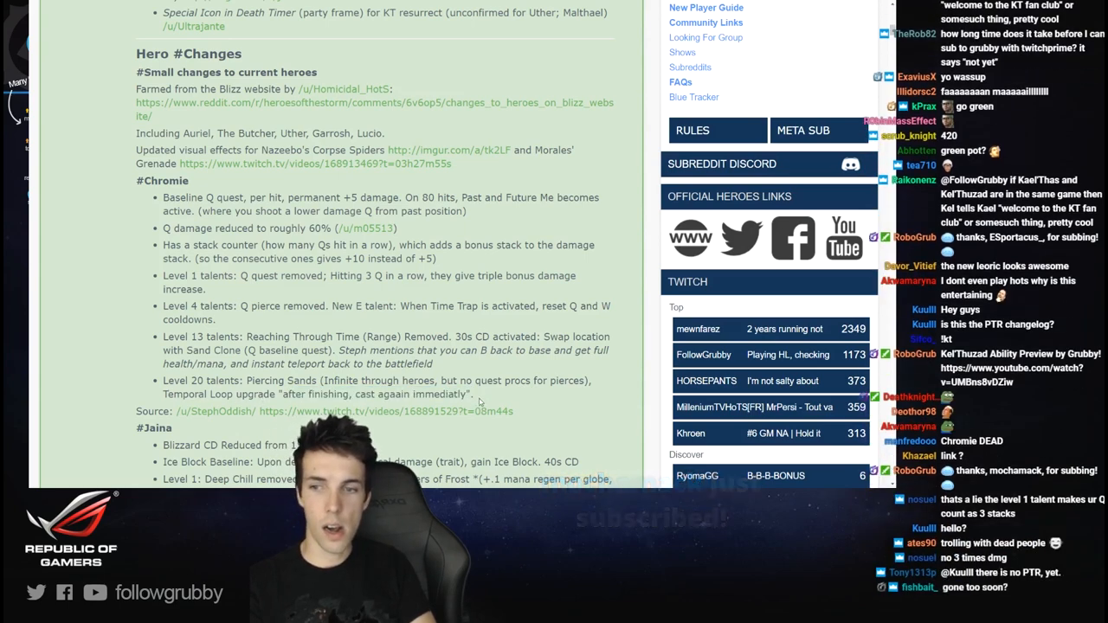
pyautogui.scroll(-3)
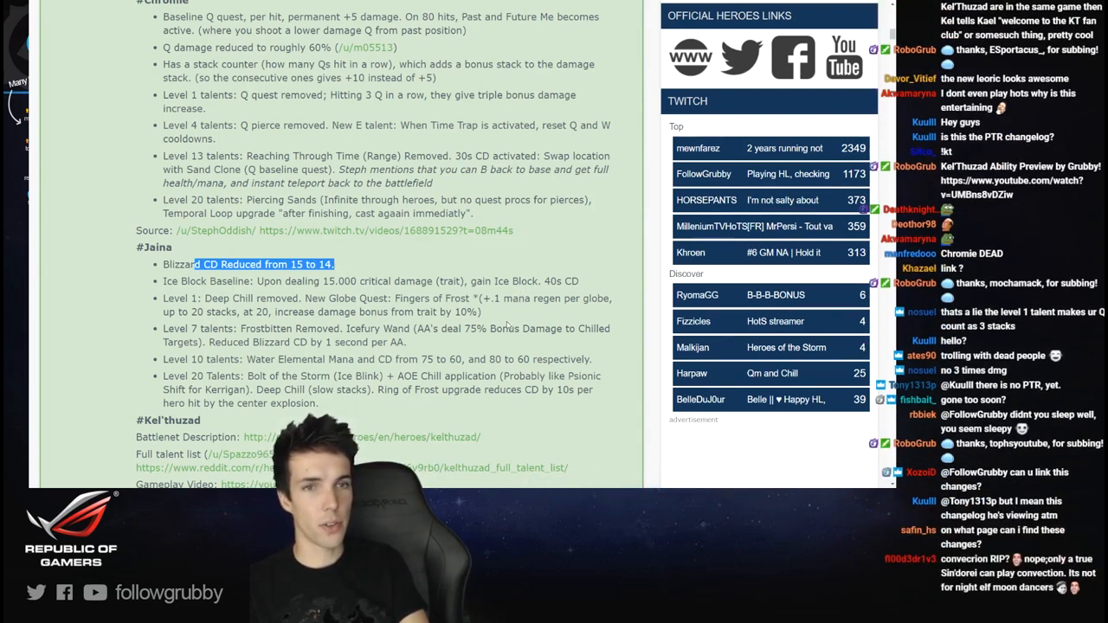
pyautogui.scroll(-3)
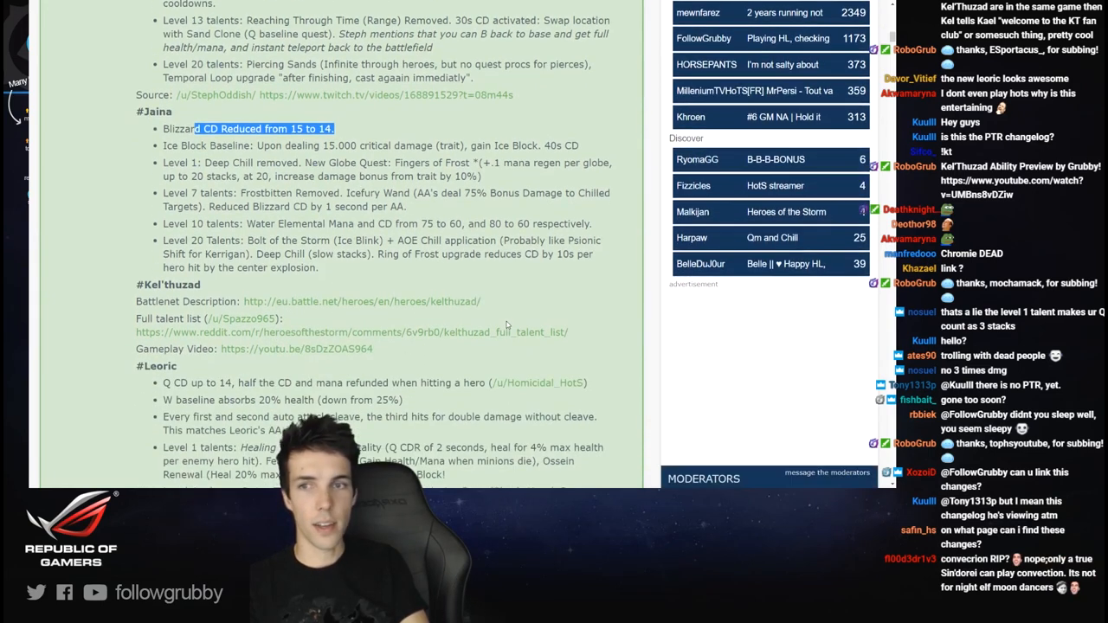
pyautogui.scroll(-3)
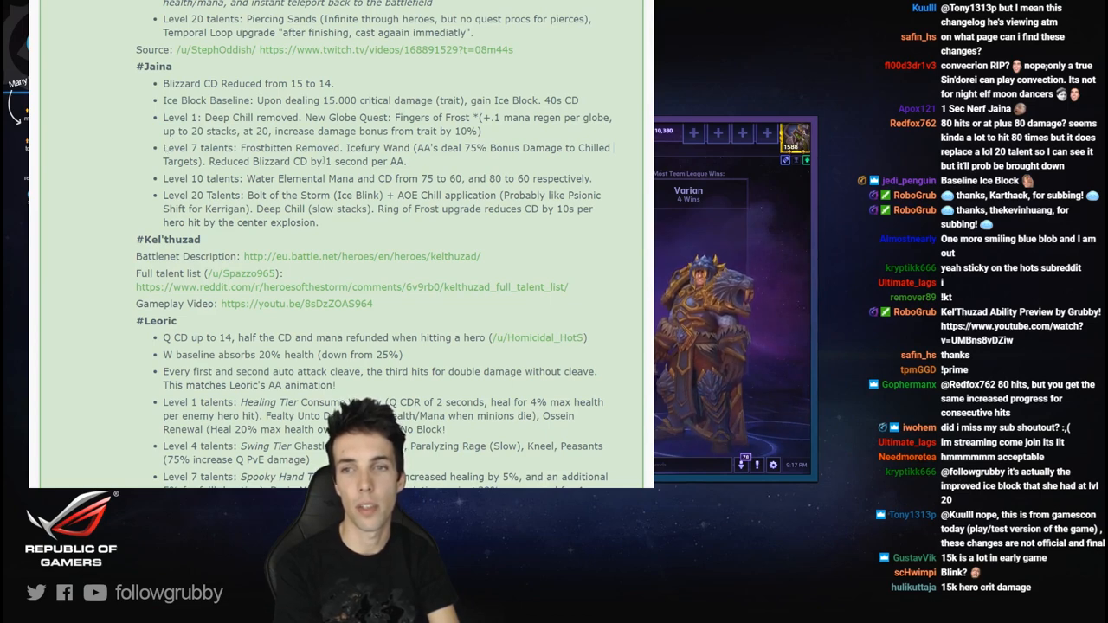
pyautogui.doubleClick(365, 149)
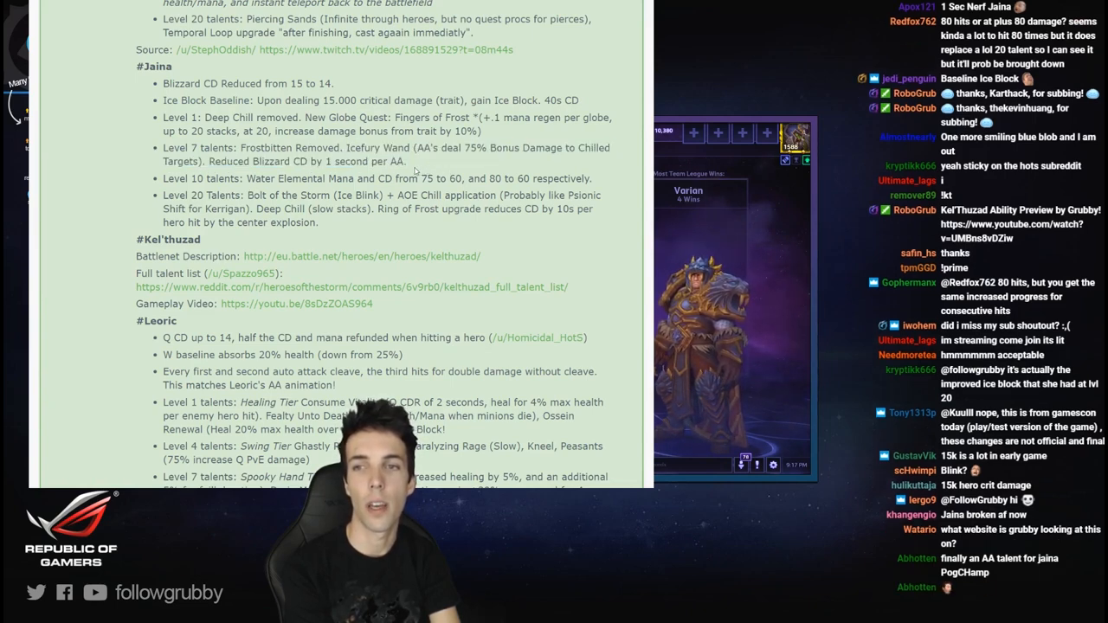
pyautogui.moveTo(245, 179); pyautogui.dragTo(398, 178)
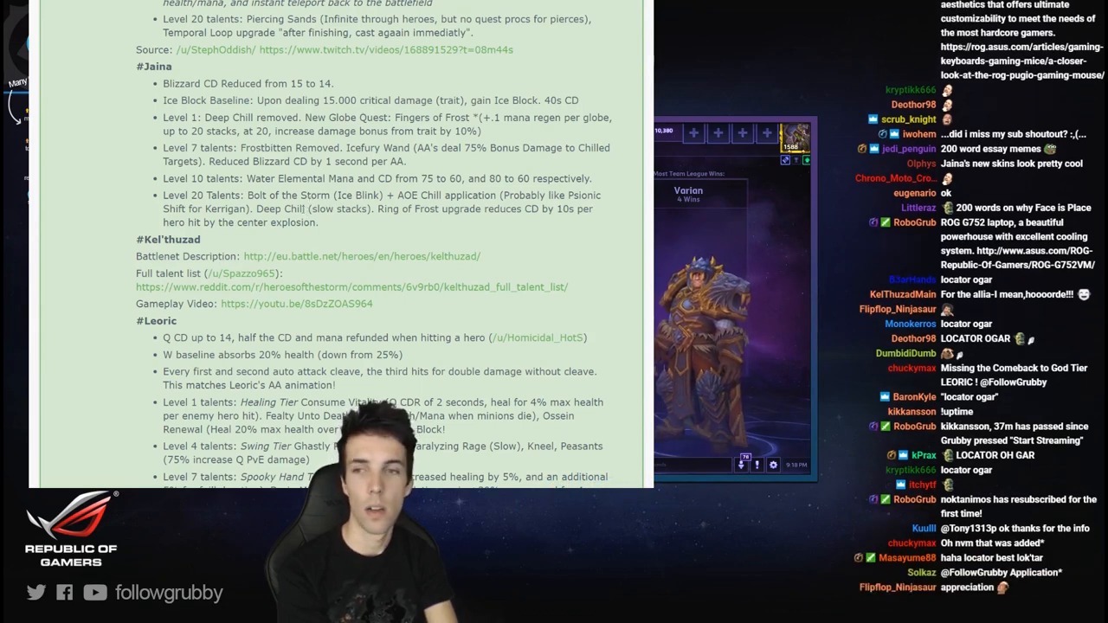
pyautogui.scroll(-3)
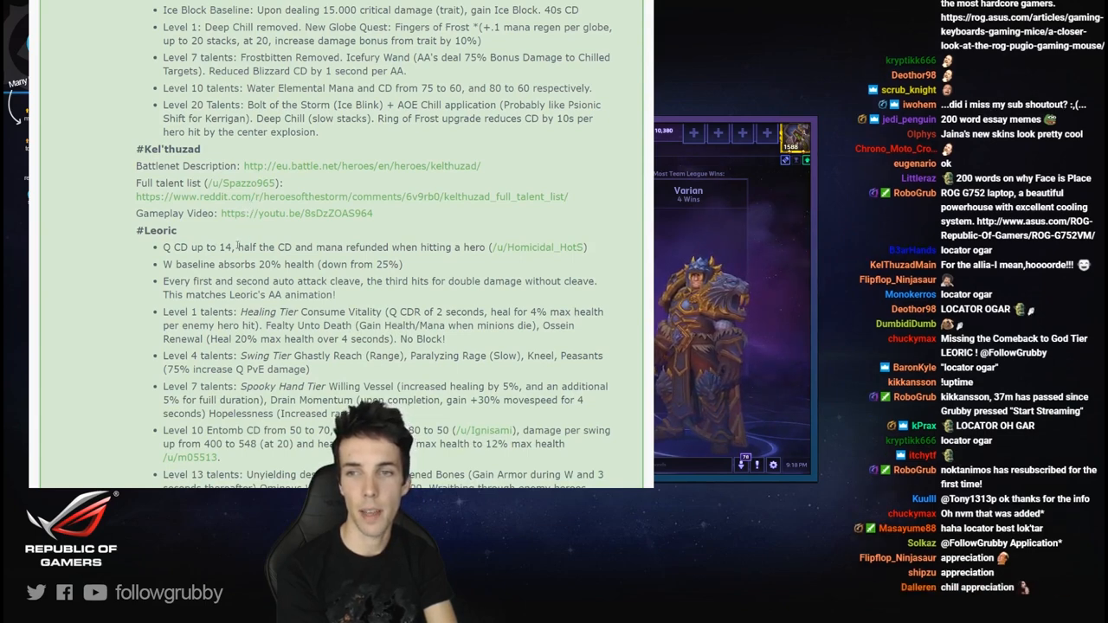
# - Read Leoric's baseline changes and talents to level 16, highlighting the Kneel, Peasants description
pyautogui.scroll(-3)
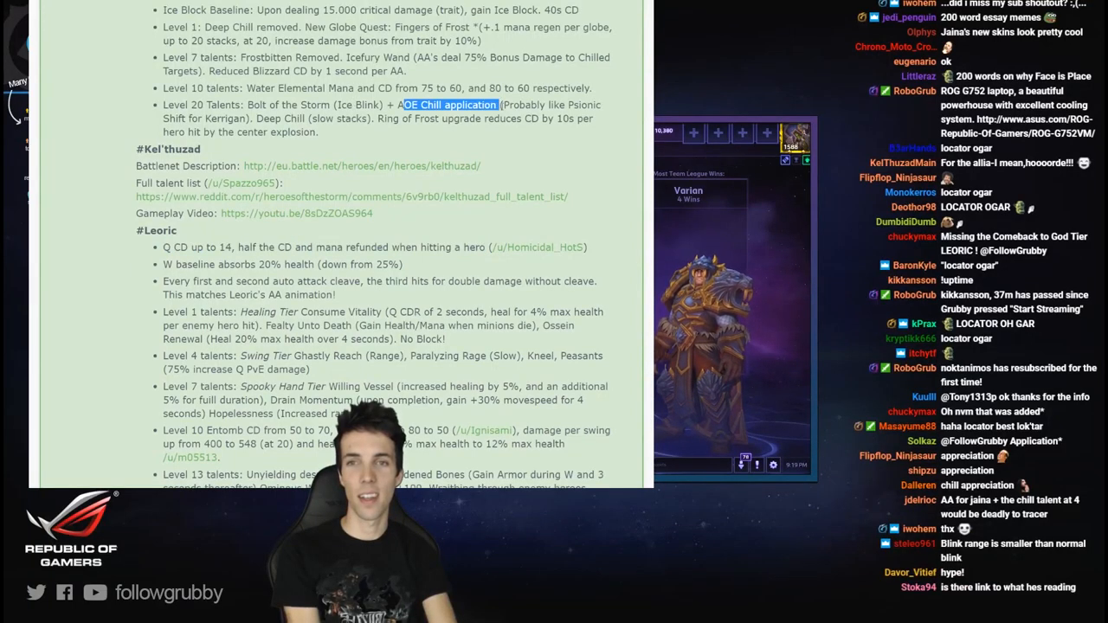
pyautogui.scroll(-3)
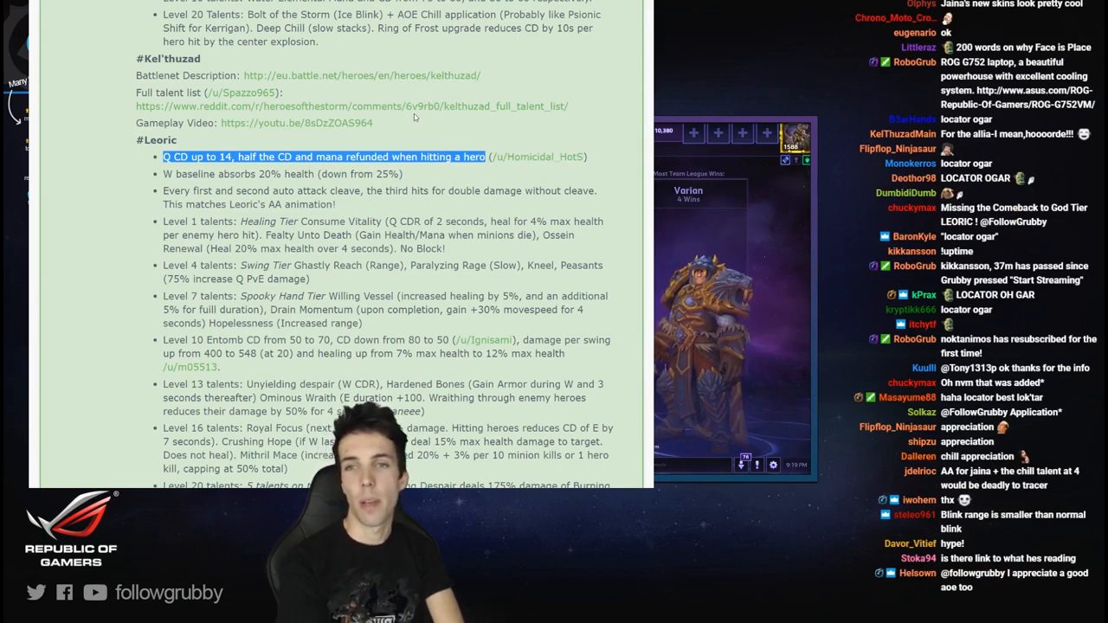
pyautogui.moveTo(377, 118)
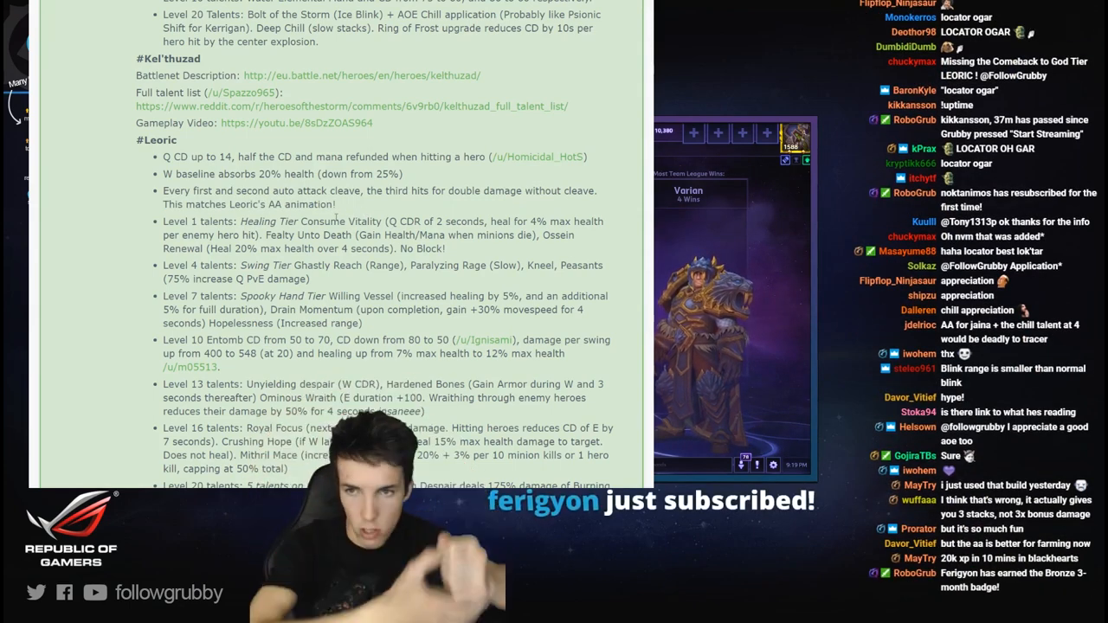
pyautogui.moveTo(163, 190); pyautogui.dragTo(336, 204)
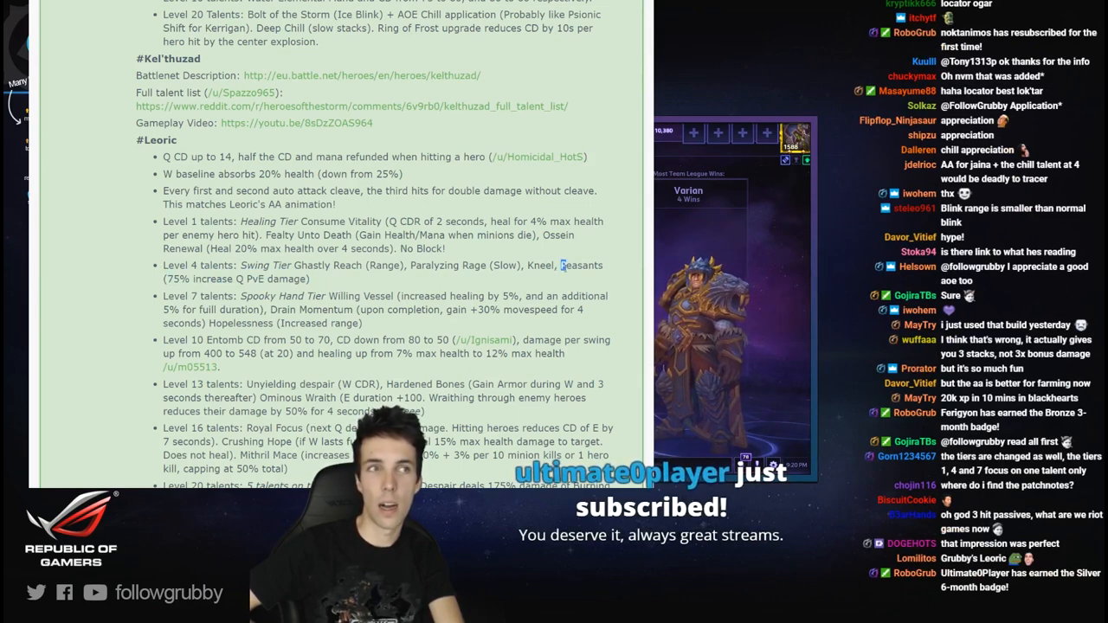
pyautogui.moveTo(560, 265); pyautogui.dragTo(310, 278)
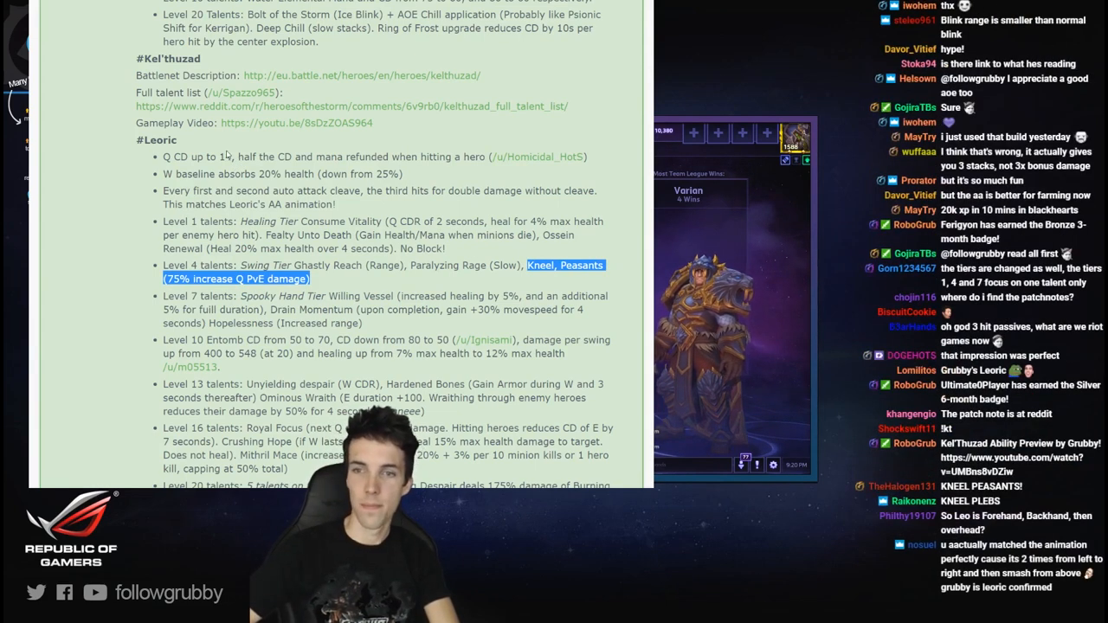
# - Highlight the Hopelessness talent text and read on to Leoric's level 20 talents above Lt. Morales
pyautogui.doubleClick(253, 265)
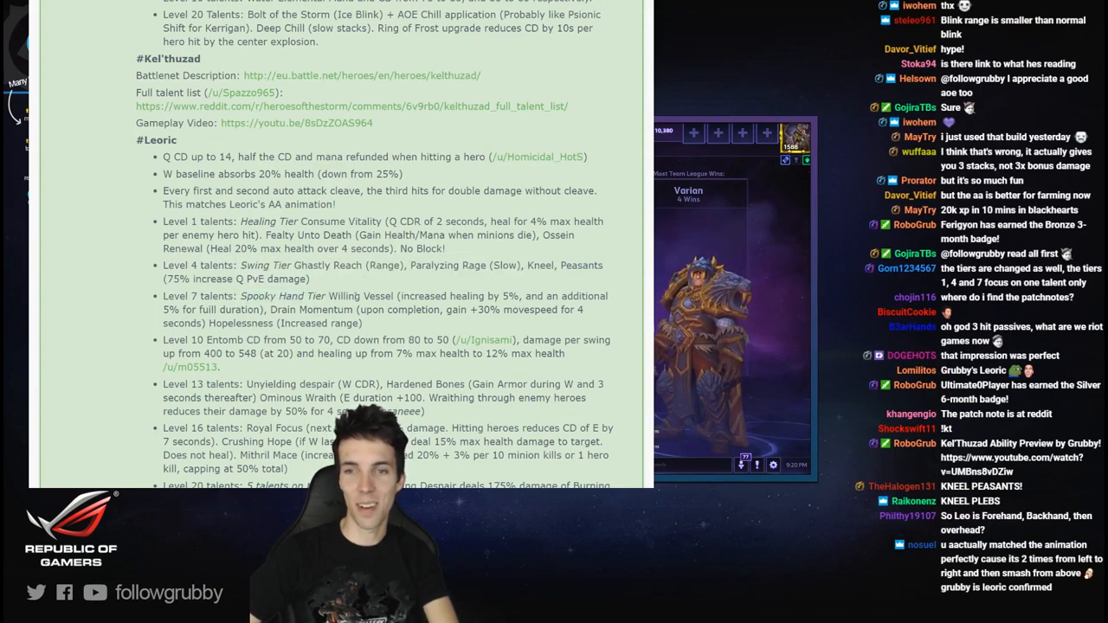
pyautogui.doubleClick(282, 296)
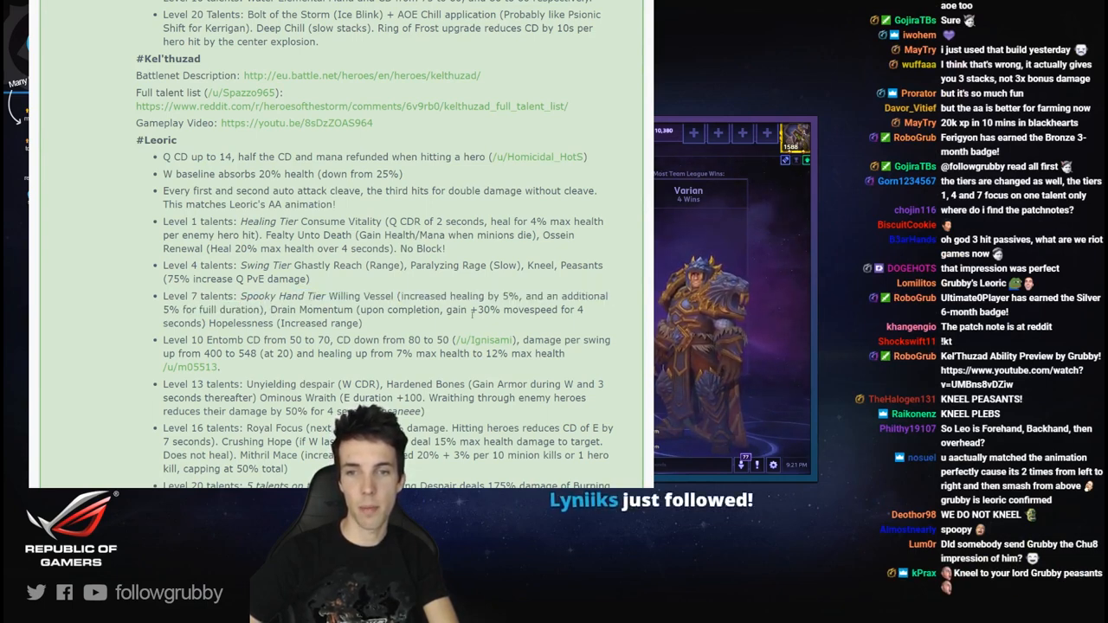
pyautogui.moveTo(446, 308); pyautogui.dragTo(571, 308)
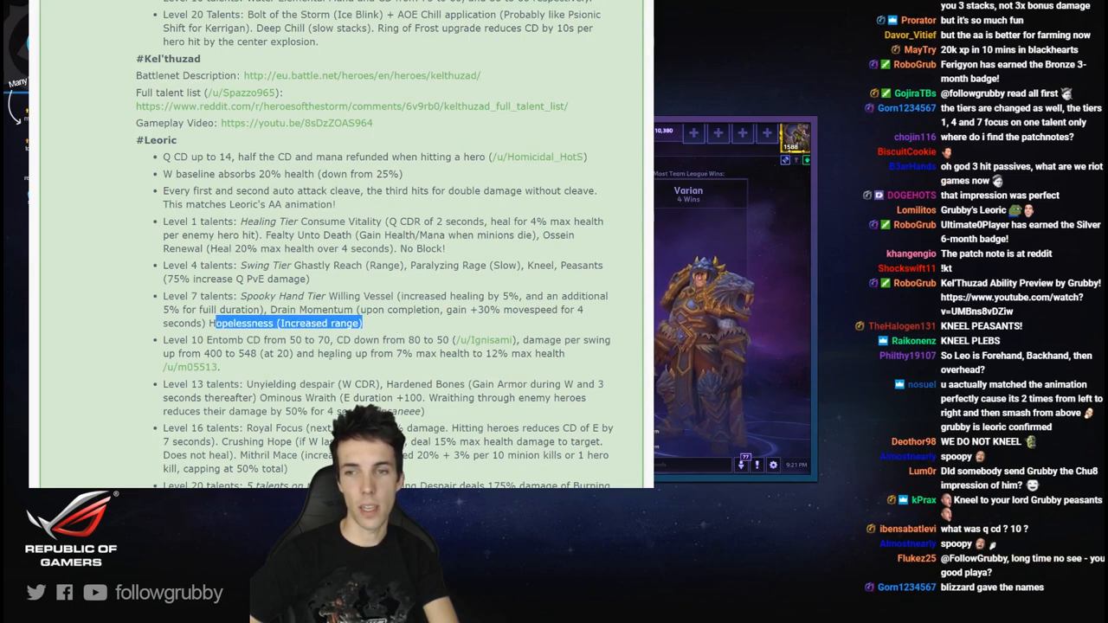
pyautogui.scroll(-3)
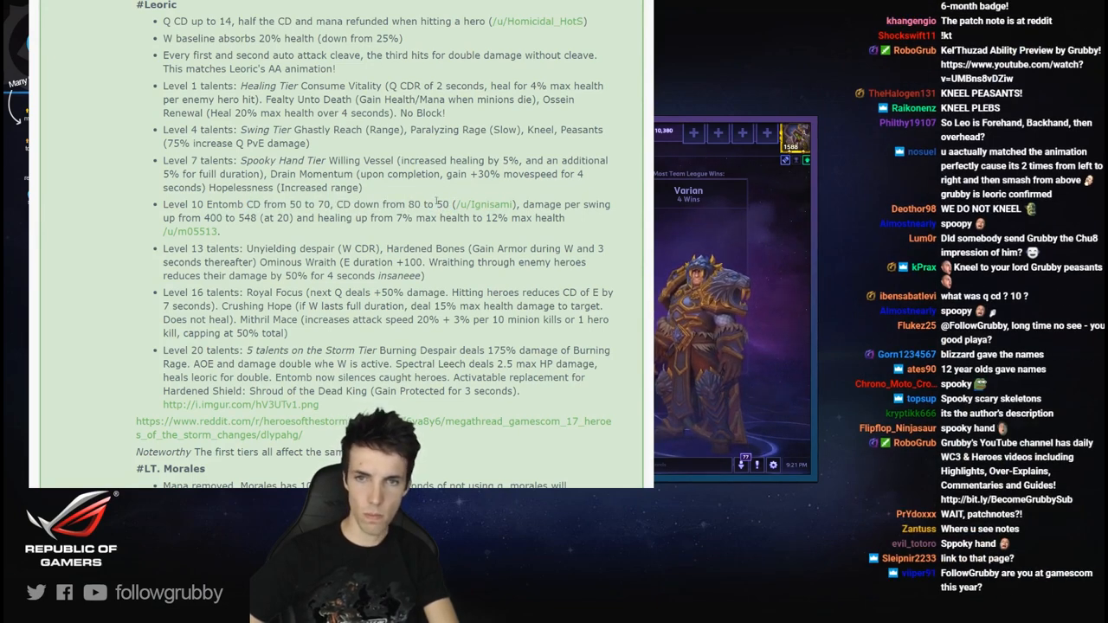
pyautogui.doubleClick(343, 205)
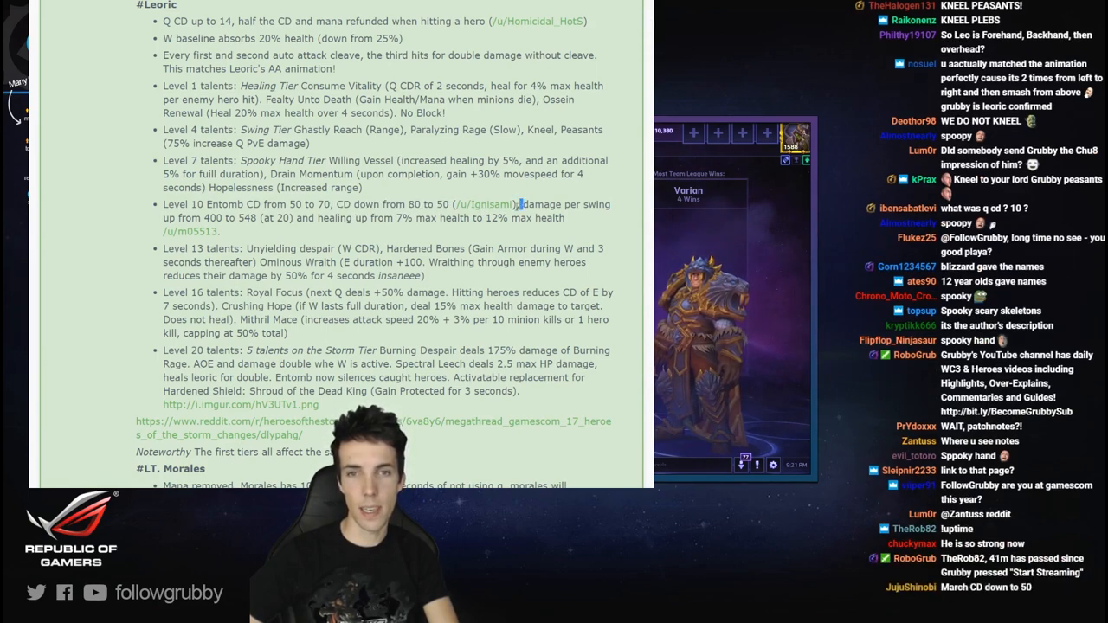
pyautogui.moveTo(522, 205); pyautogui.dragTo(256, 218)
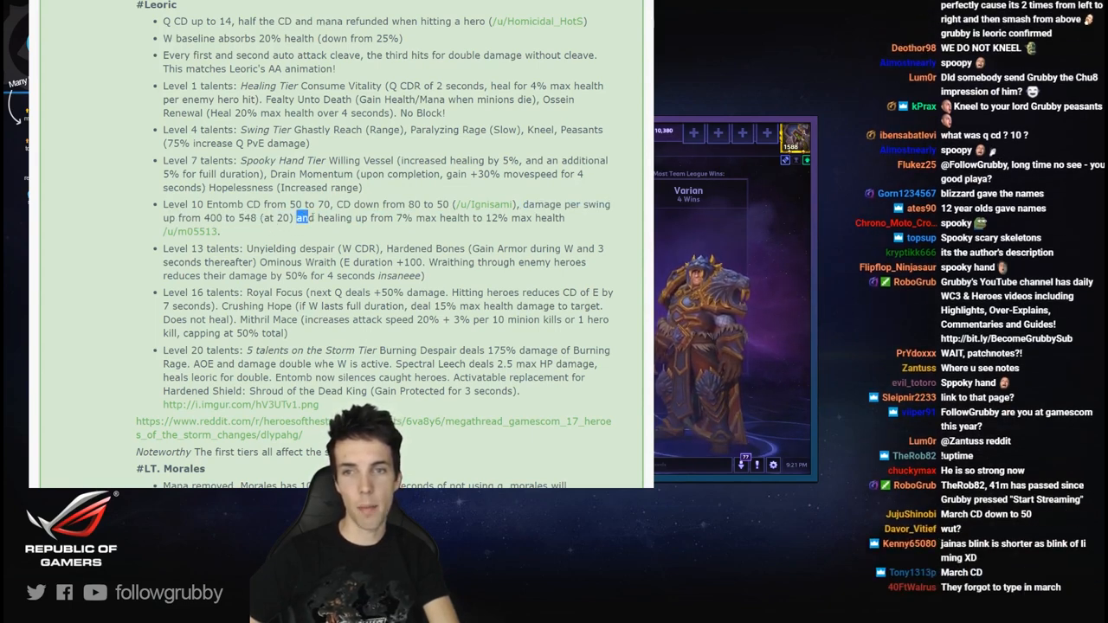
pyautogui.moveTo(294, 218); pyautogui.dragTo(562, 218)
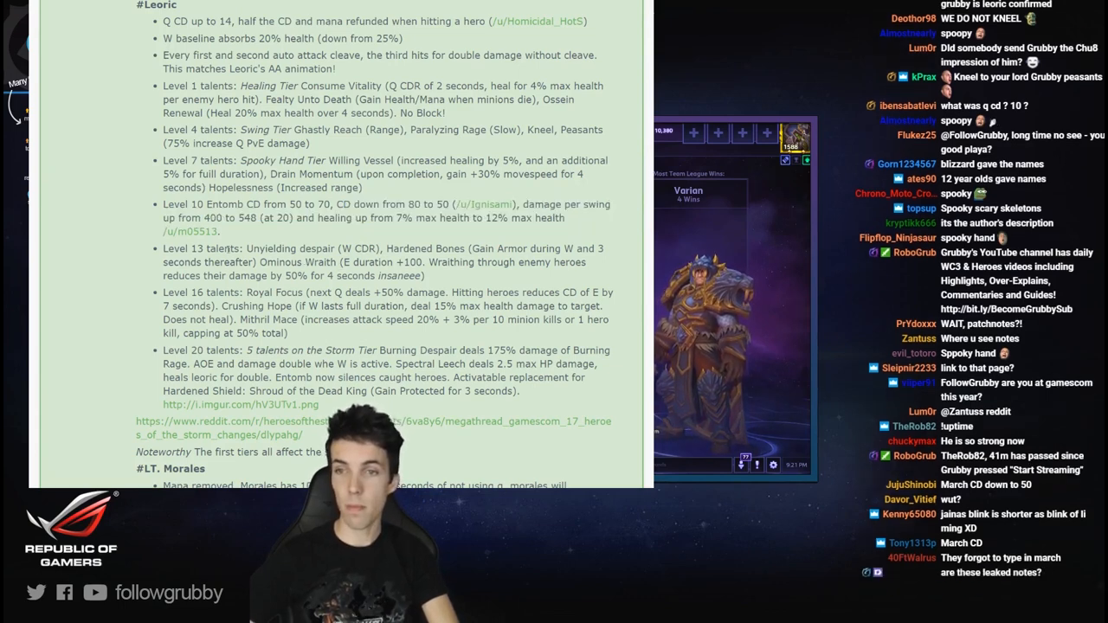
pyautogui.doubleClick(284, 250)
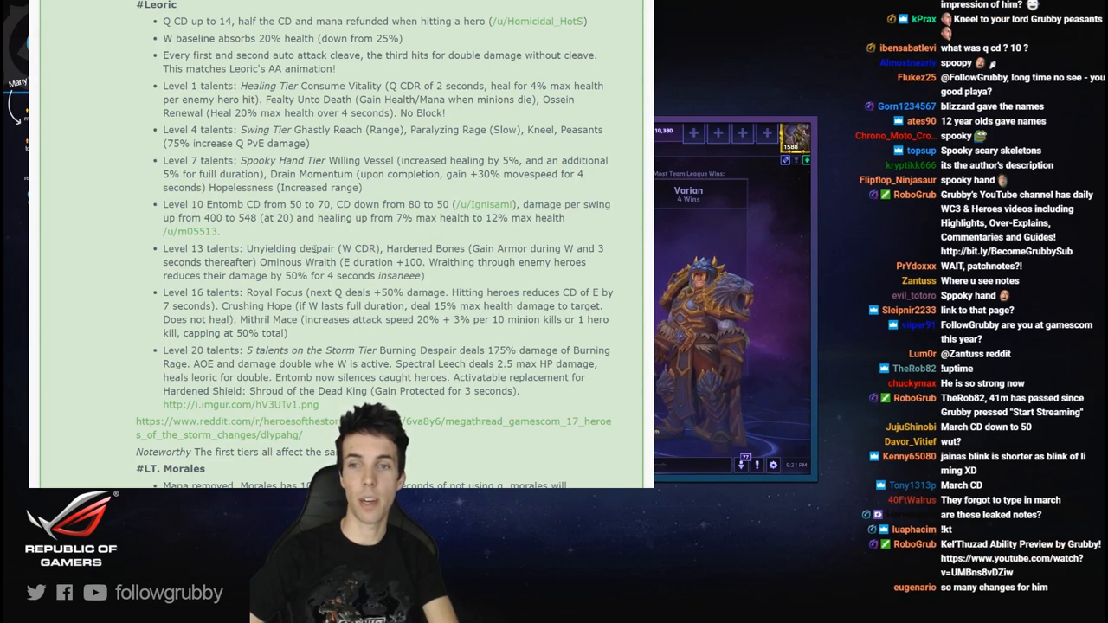
pyautogui.doubleClick(421, 249)
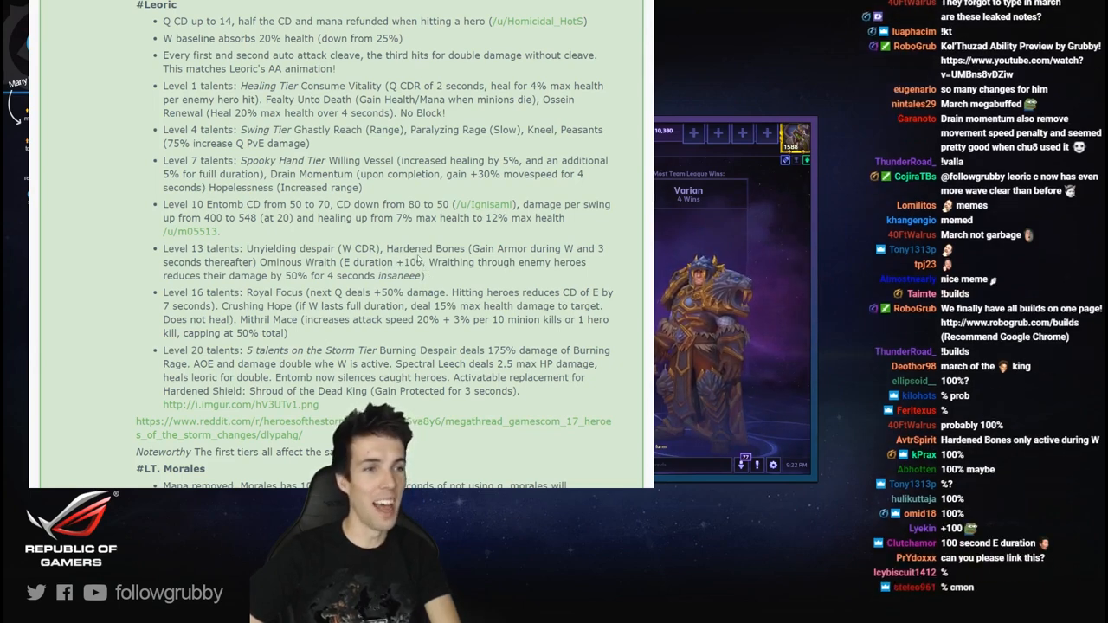
pyautogui.scroll(-3)
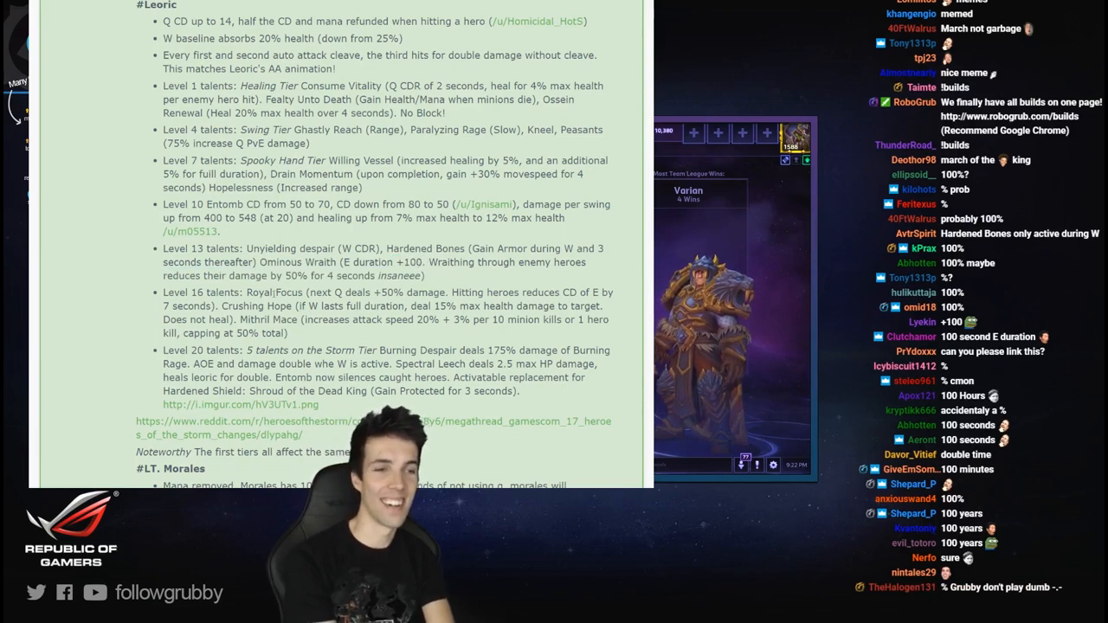
pyautogui.scroll(-3)
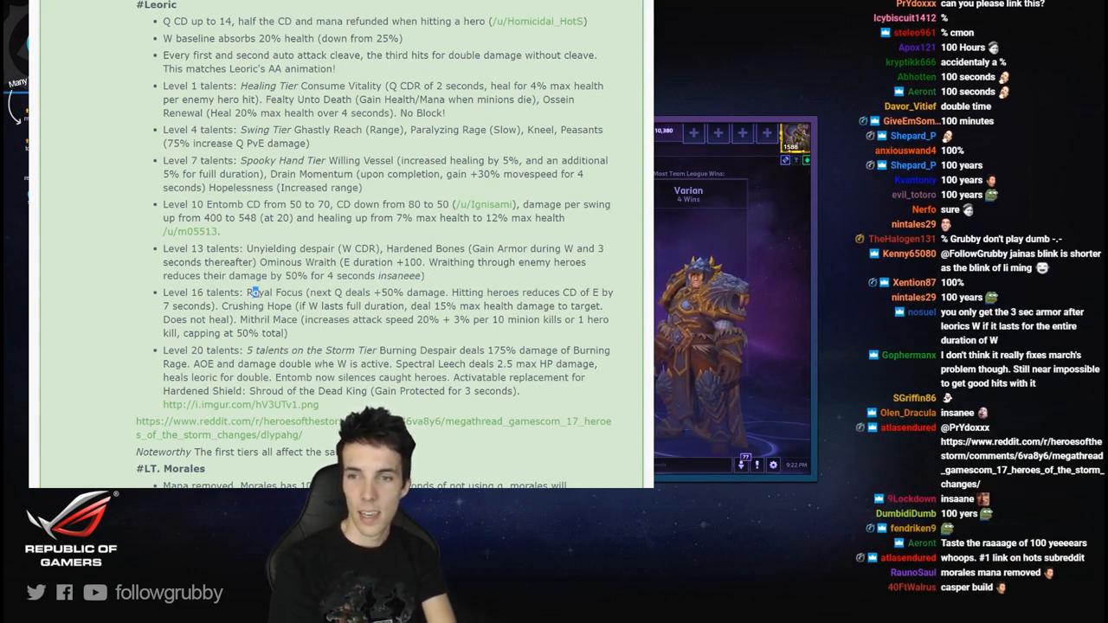
pyautogui.moveTo(249, 291); pyautogui.dragTo(405, 291)
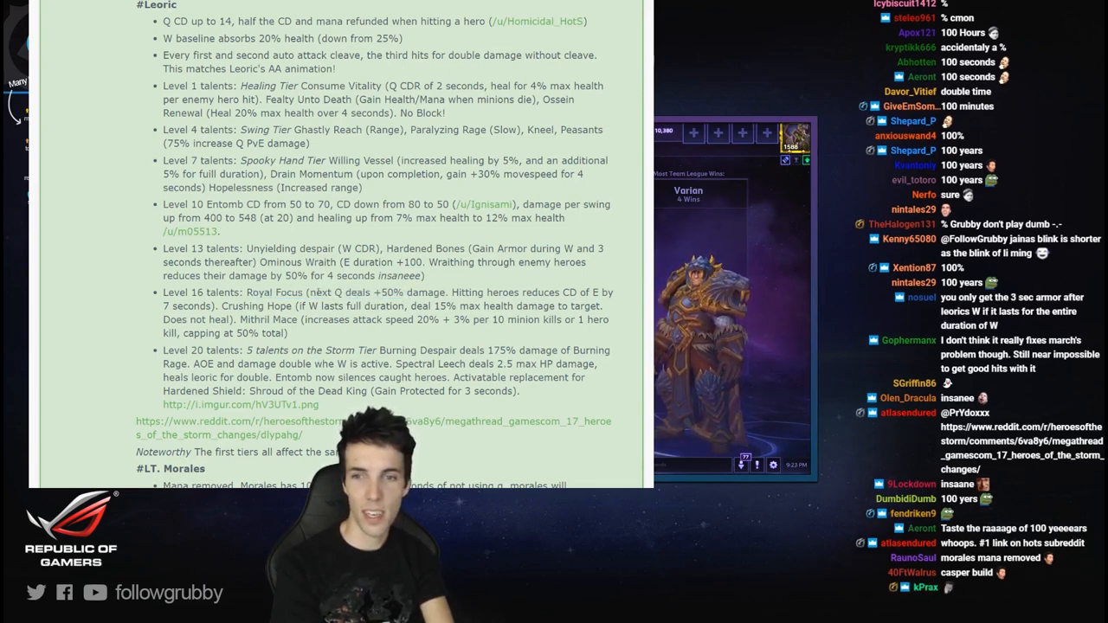
pyautogui.moveTo(314, 291); pyautogui.dragTo(440, 291)
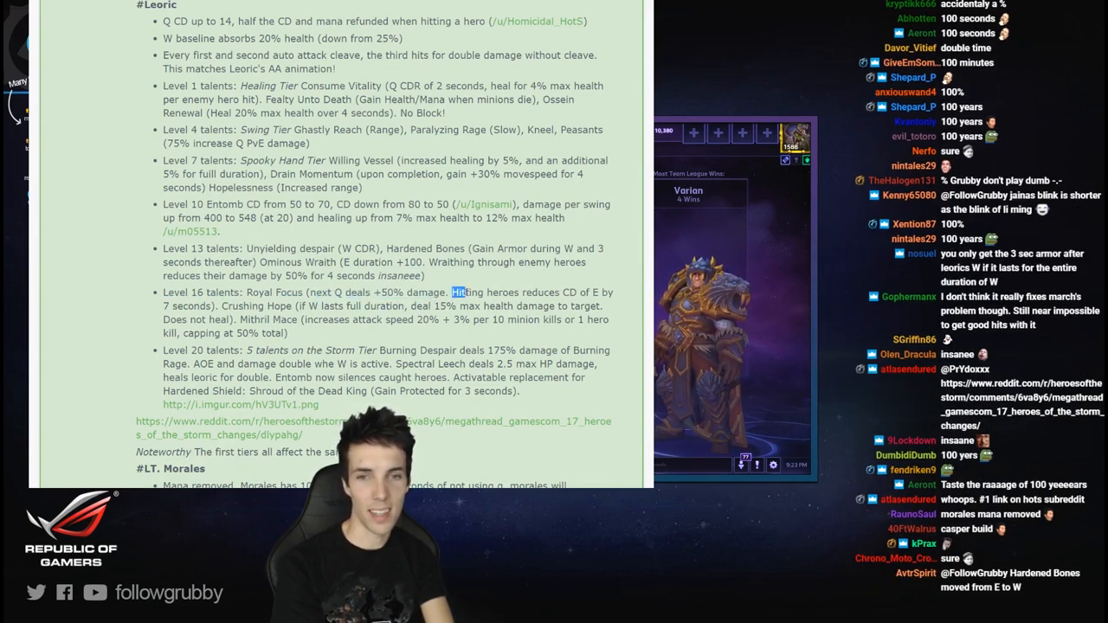
pyautogui.moveTo(450, 291); pyautogui.dragTo(596, 291)
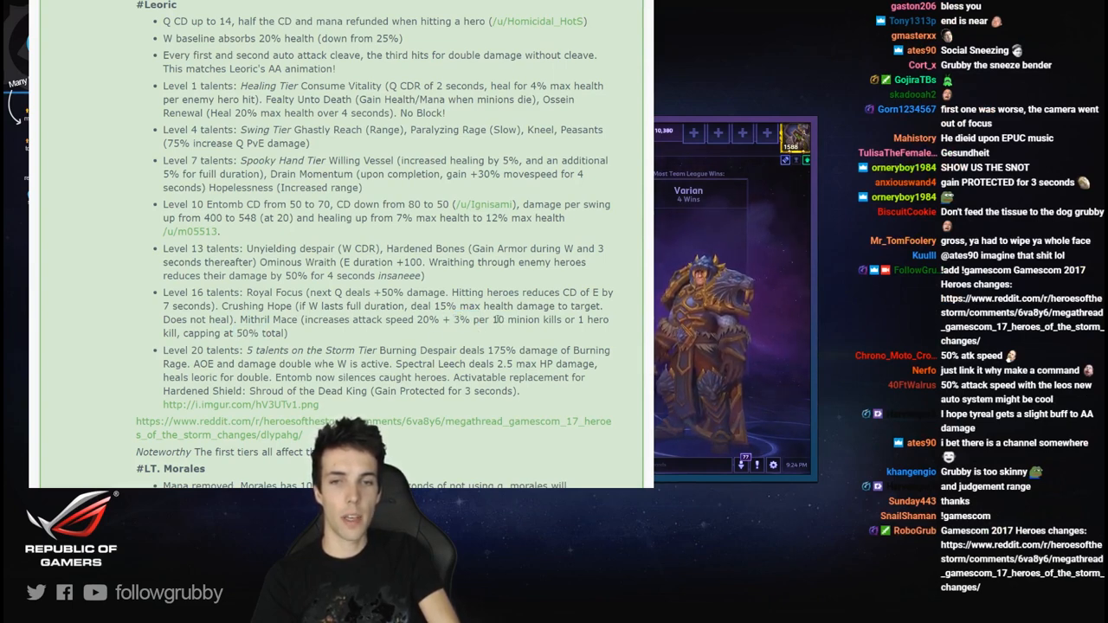
pyautogui.doubleClick(526, 318)
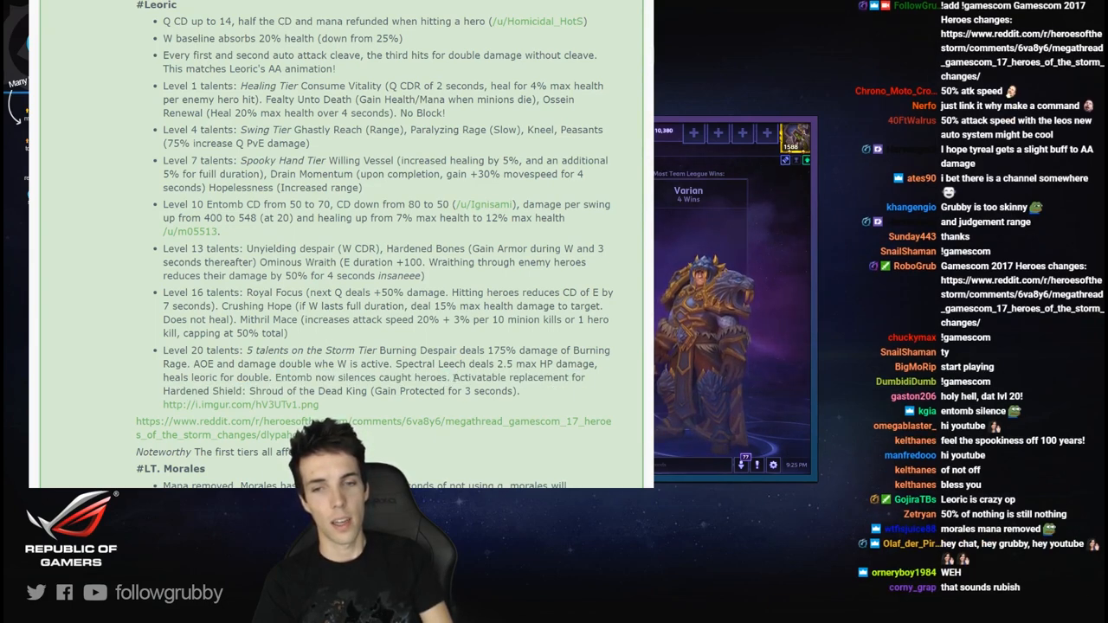
pyautogui.moveTo(275, 377); pyautogui.dragTo(450, 377)
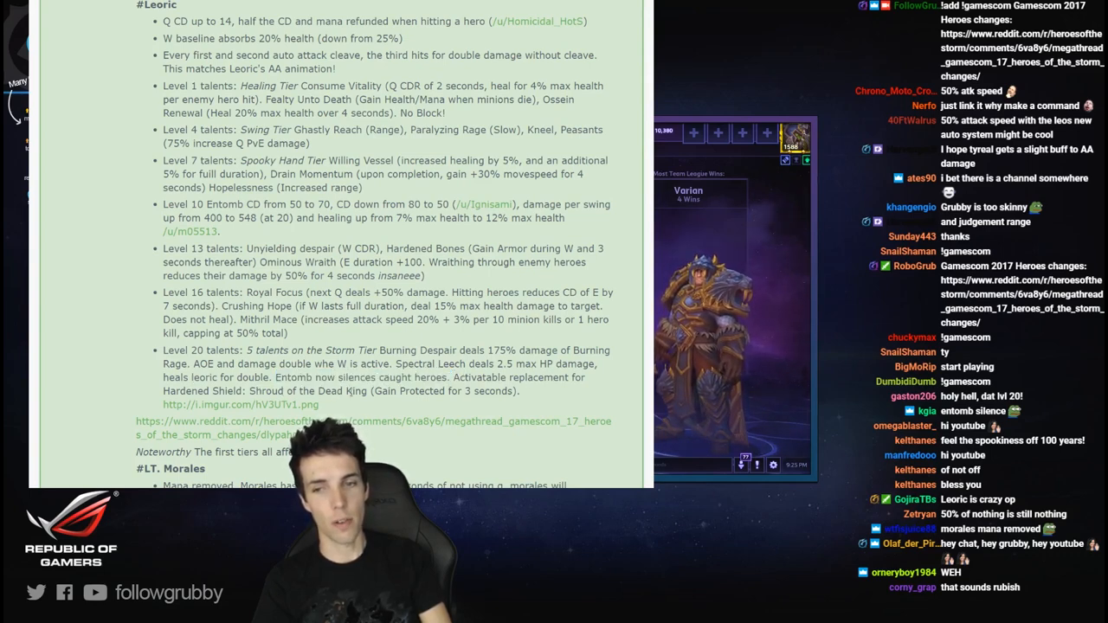
pyautogui.doubleClick(443, 391)
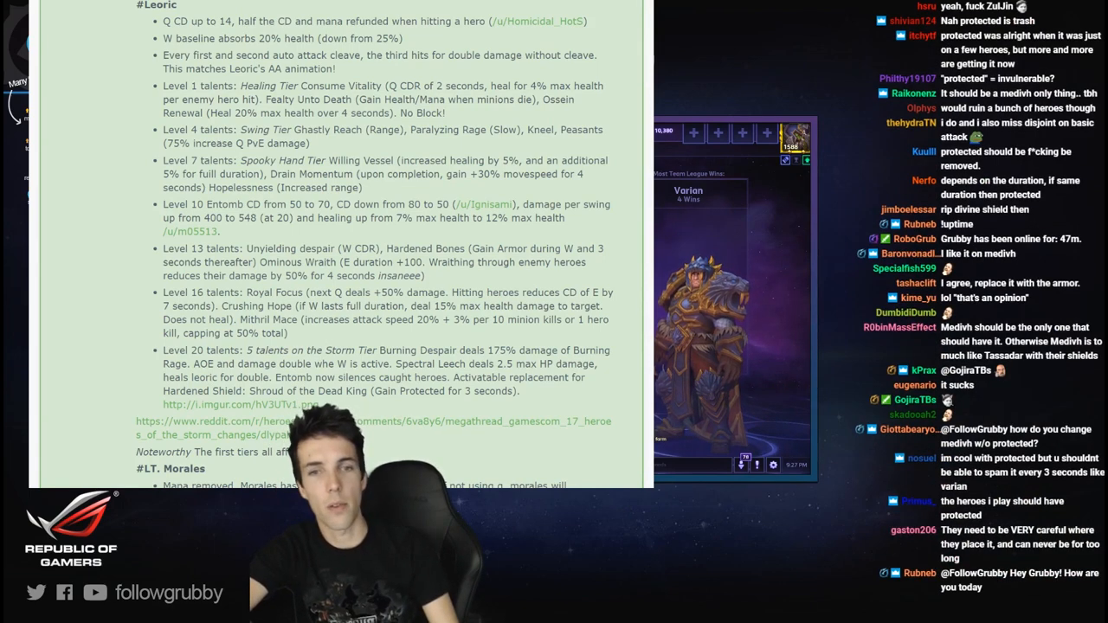
# - Read Lt. Morales's mana removal and talents through level 20 down to the #Tyrael heading
pyautogui.scroll(-3)
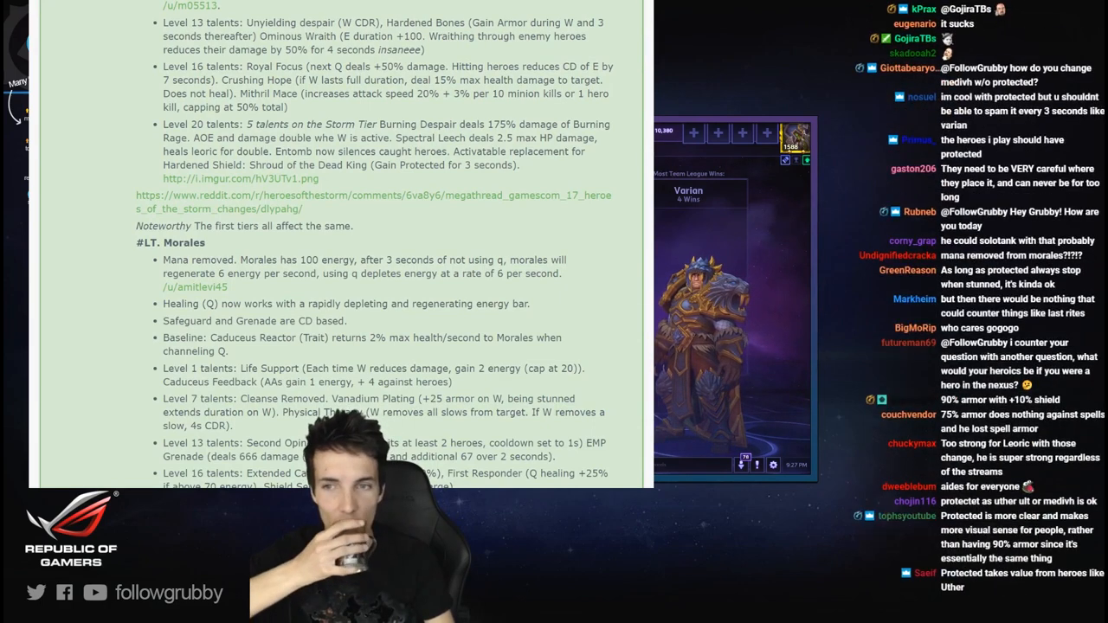
pyautogui.scroll(-3)
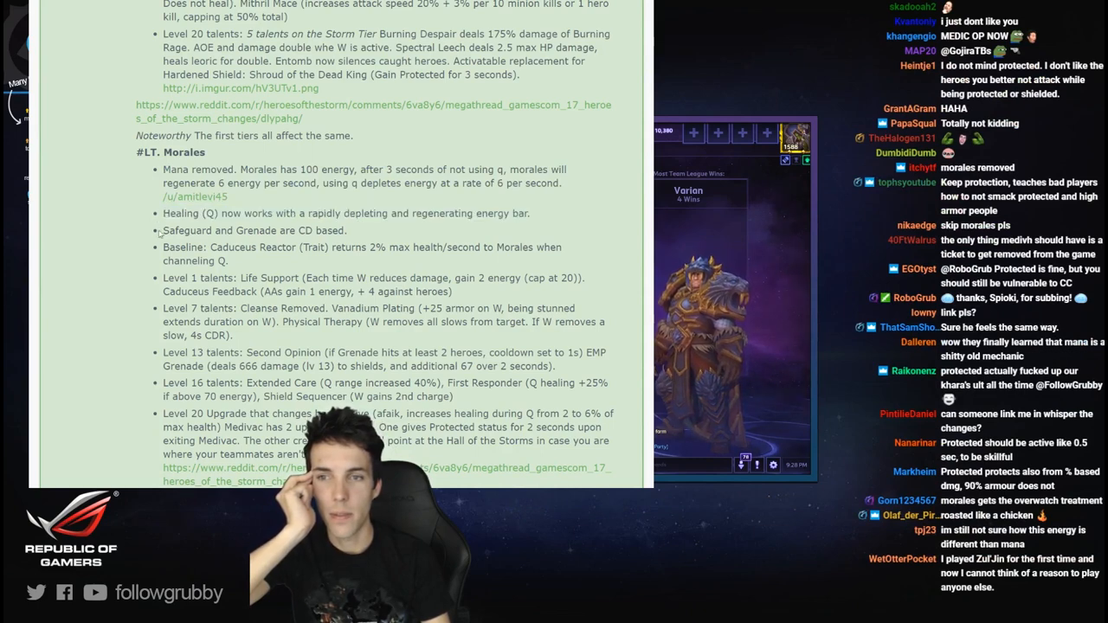
pyautogui.scroll(-3)
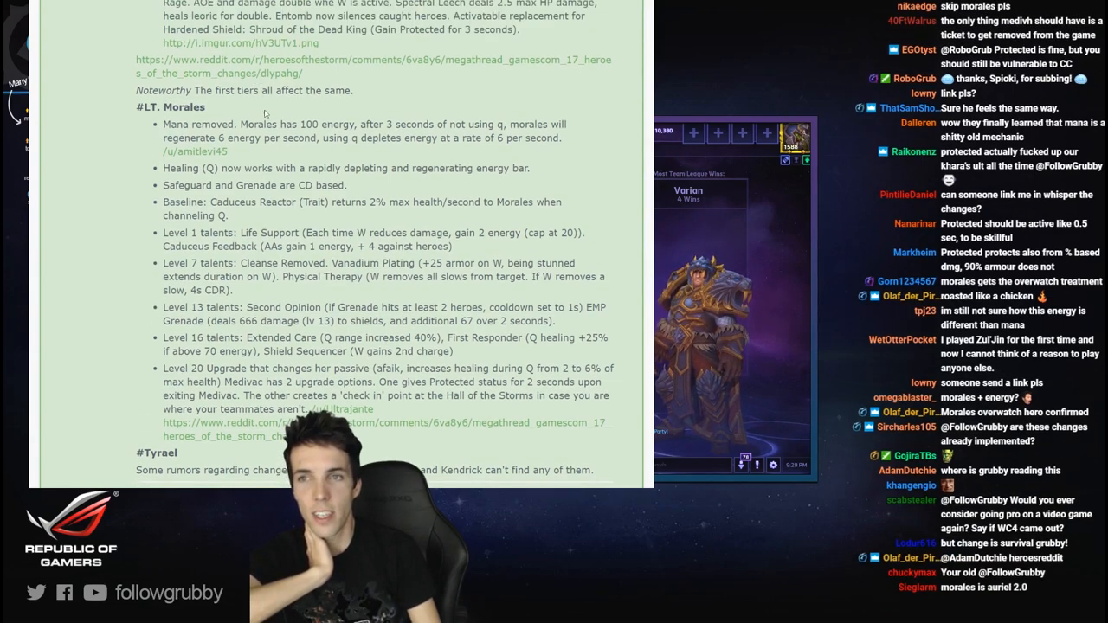
# - Scroll to the Tyrael rumor note and credits, highlighting lines while reading
pyautogui.scroll(-3)
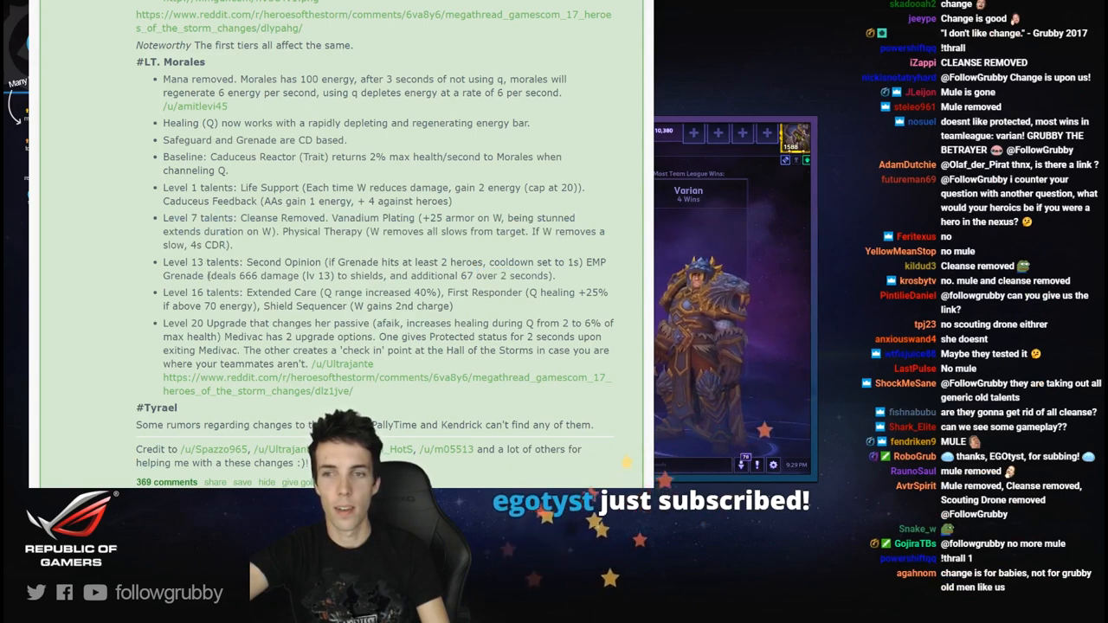
pyautogui.moveTo(173, 275); pyautogui.dragTo(540, 276)
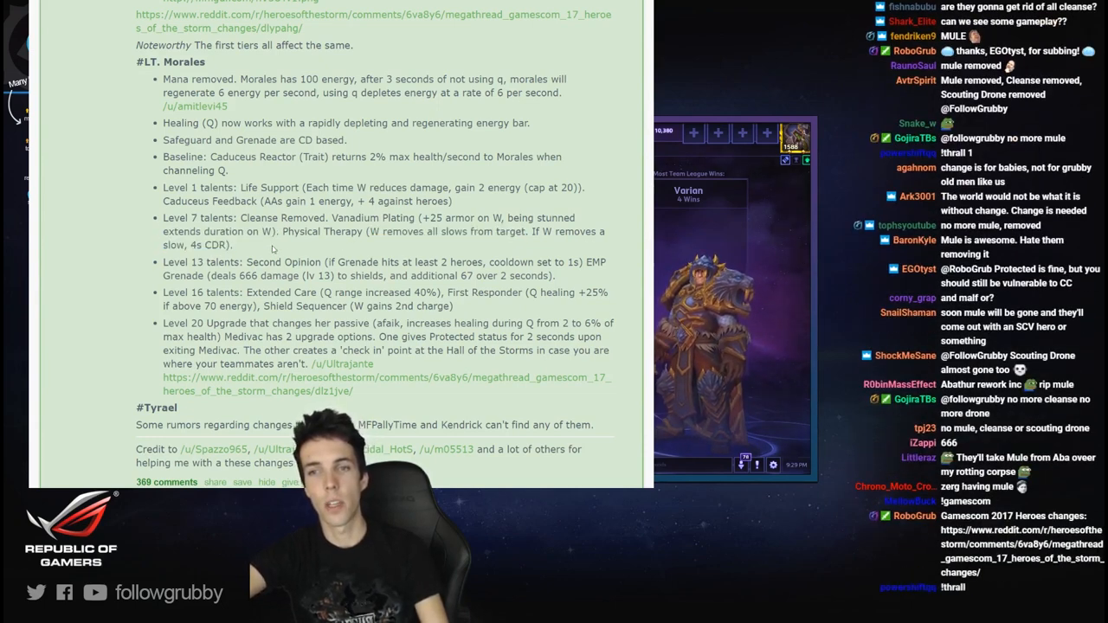
pyautogui.moveTo(163, 218); pyautogui.dragTo(232, 244)
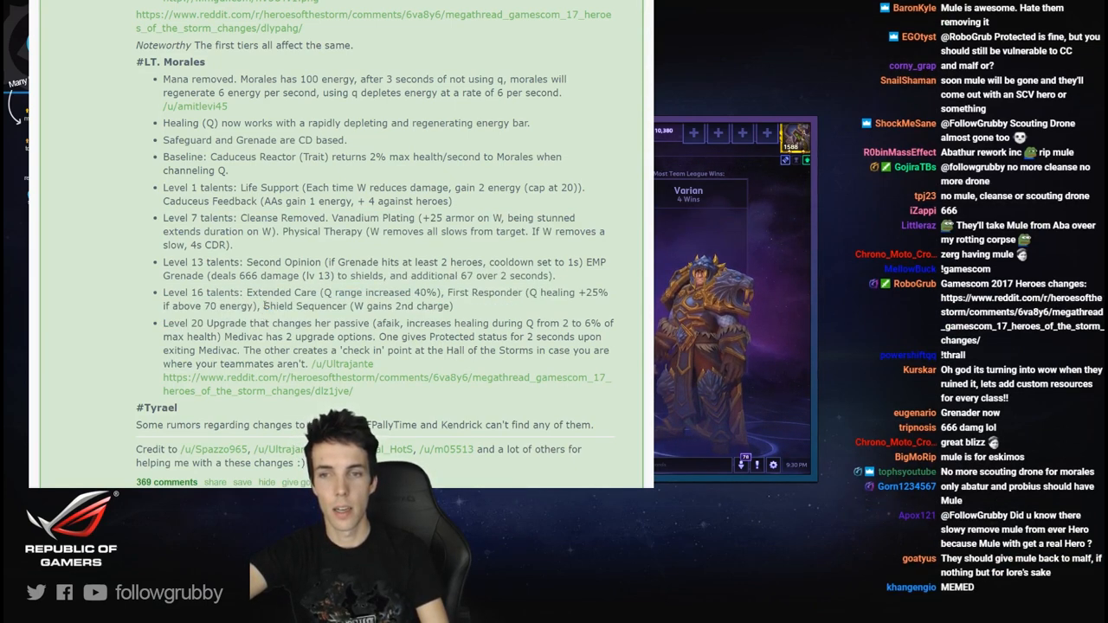
pyautogui.doubleClick(355, 304)
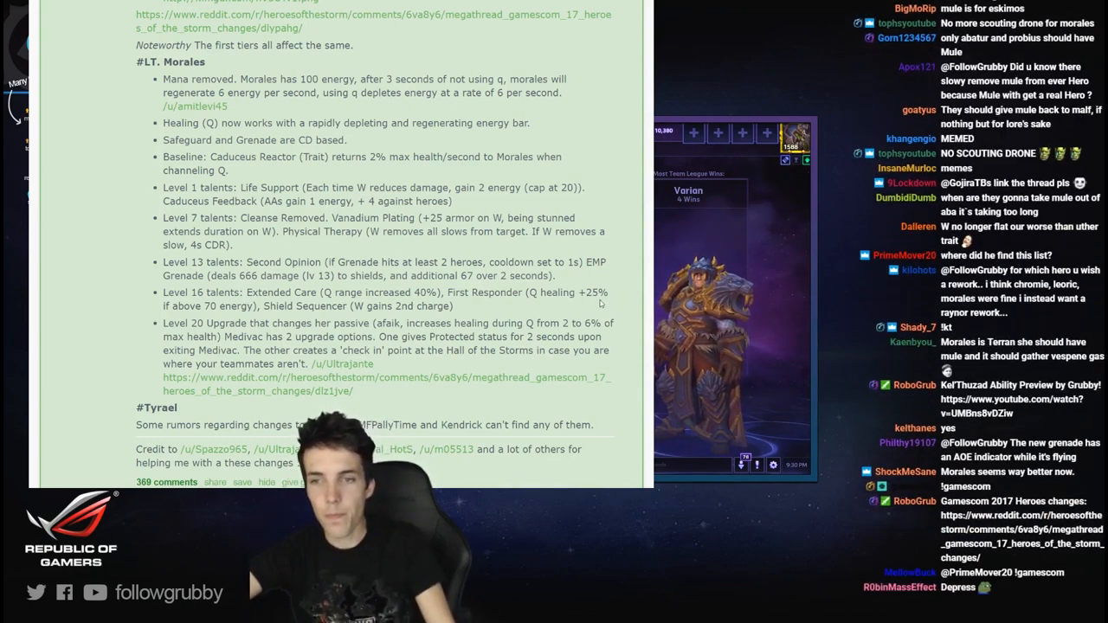
# - Scroll below the post into the 'top 200 comments' section
pyautogui.scroll(-3)
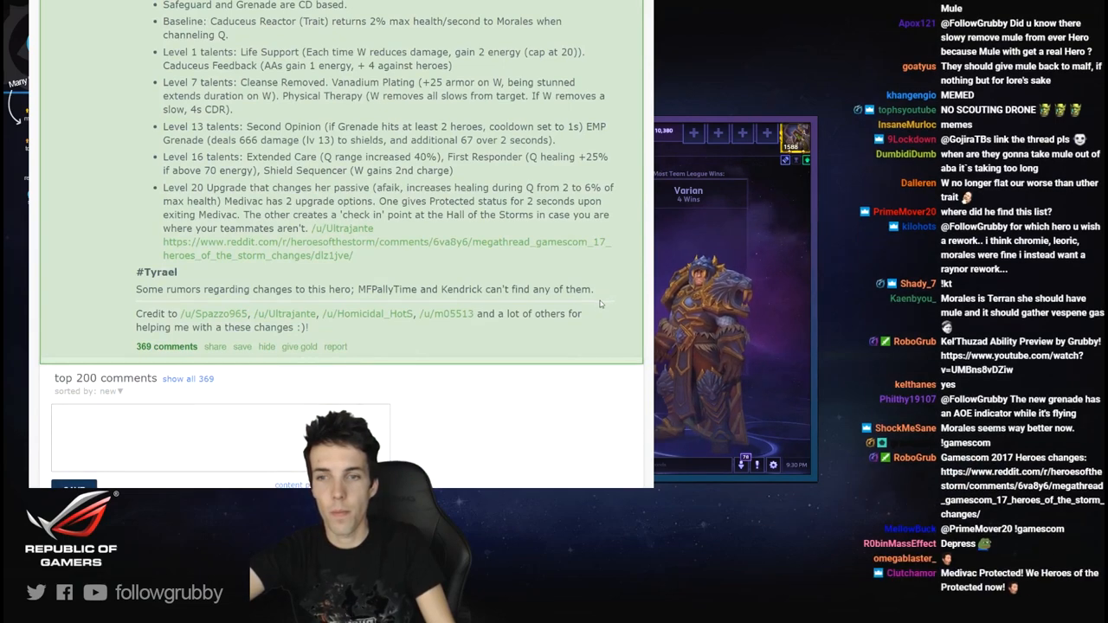
pyautogui.scroll(-3)
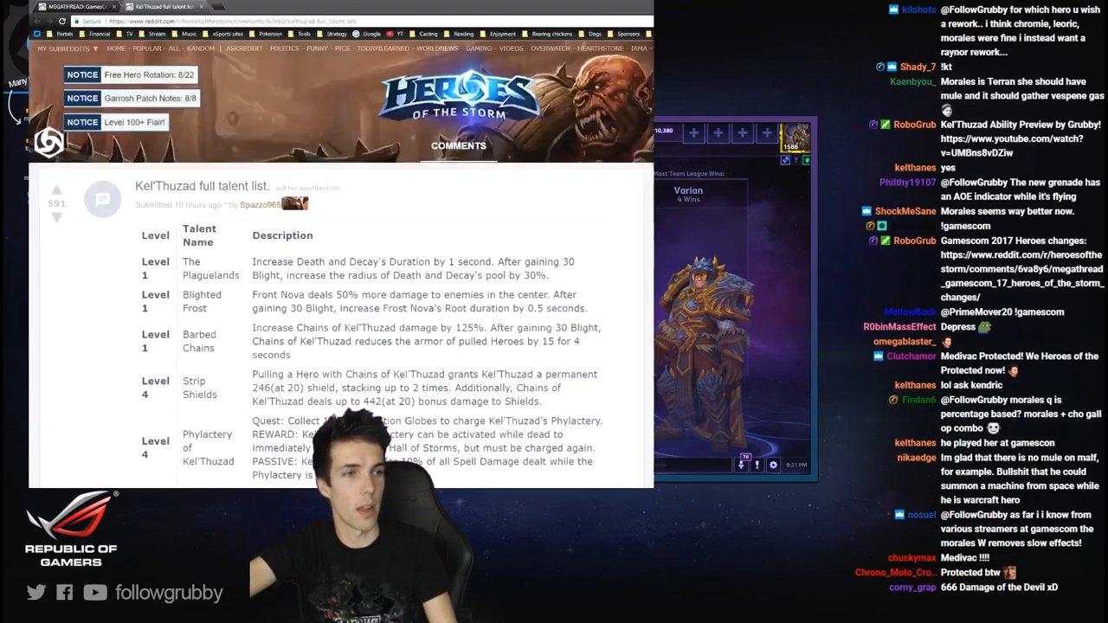
pyautogui.scroll(-3)
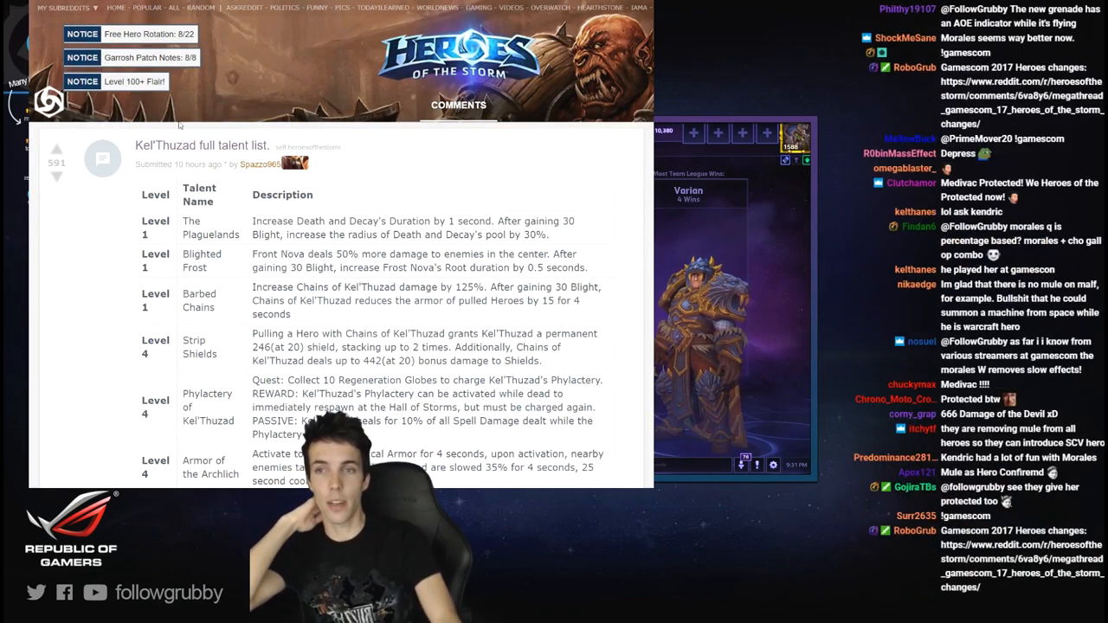
pyautogui.scroll(-3)
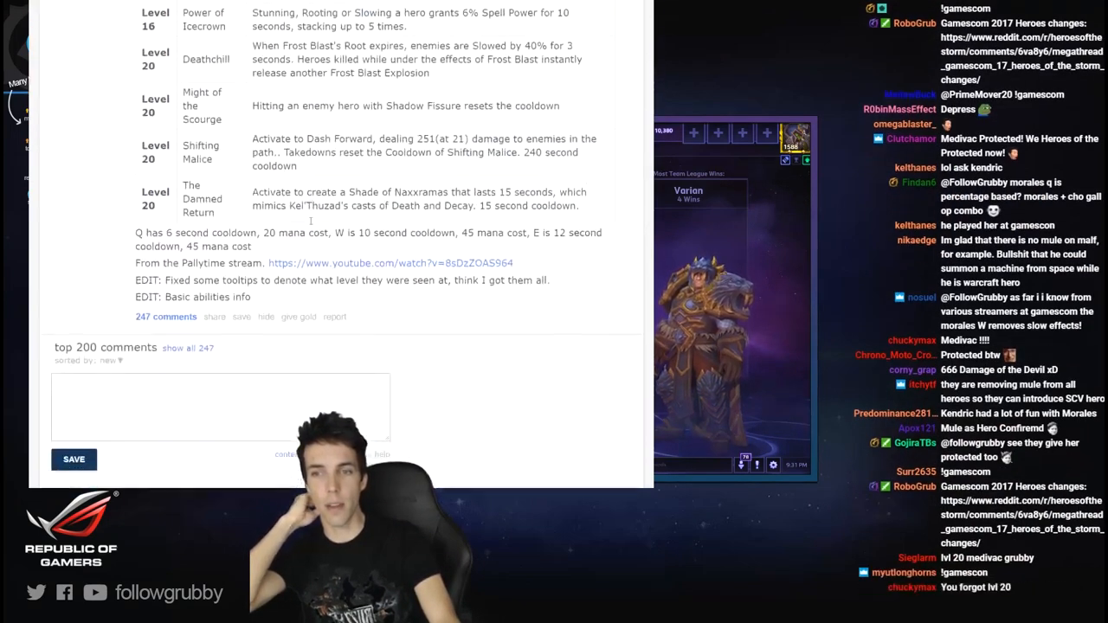
pyautogui.scroll(-3)
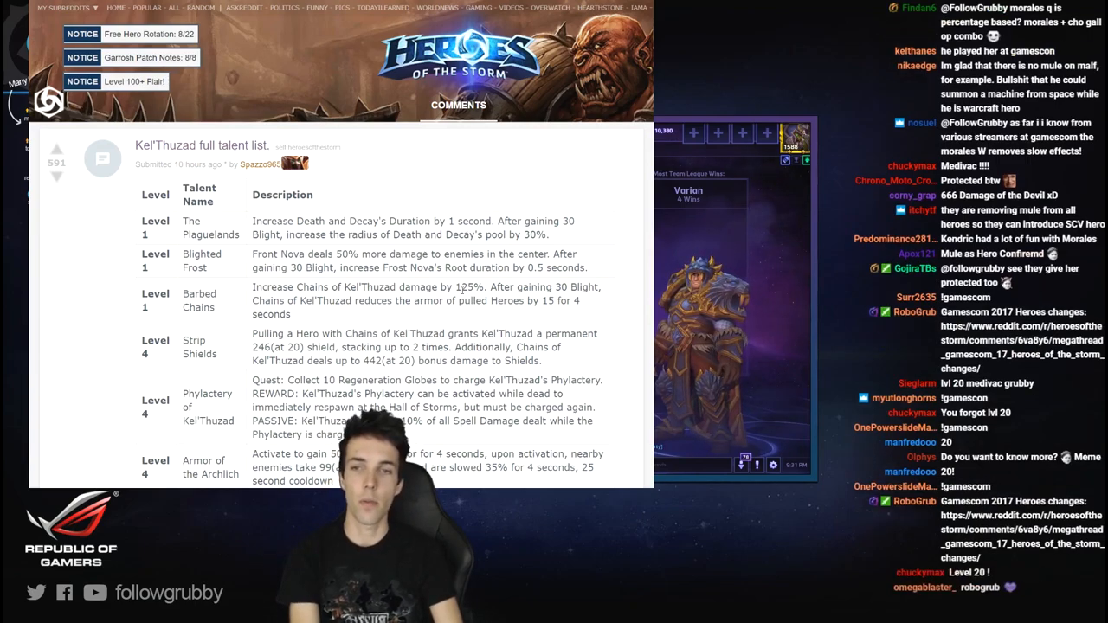
pyautogui.scroll(-3)
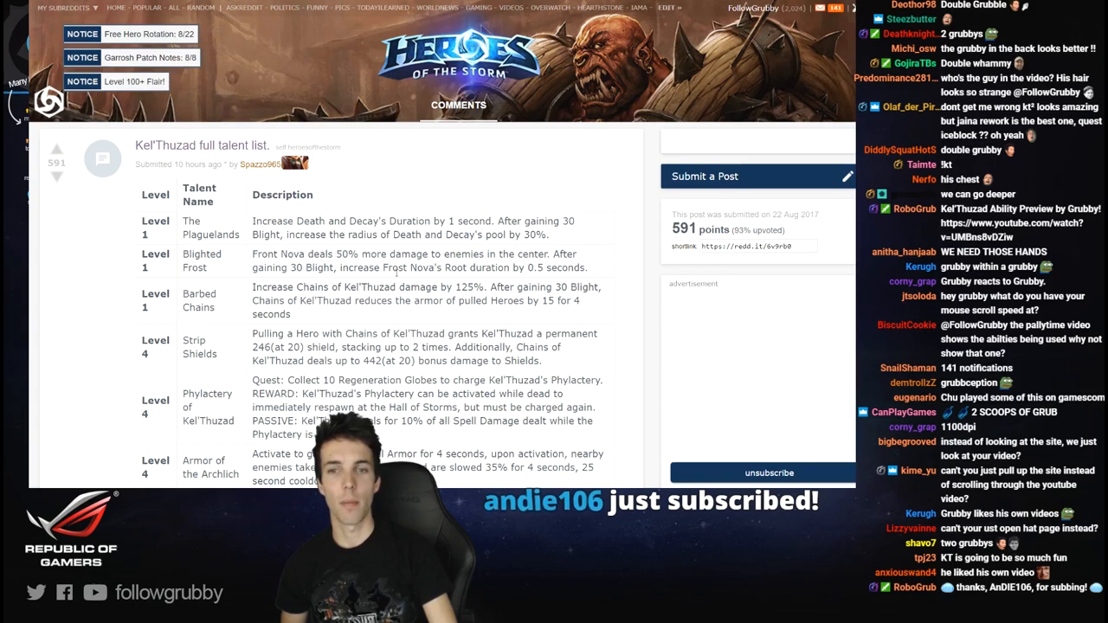
pyautogui.scroll(-3)
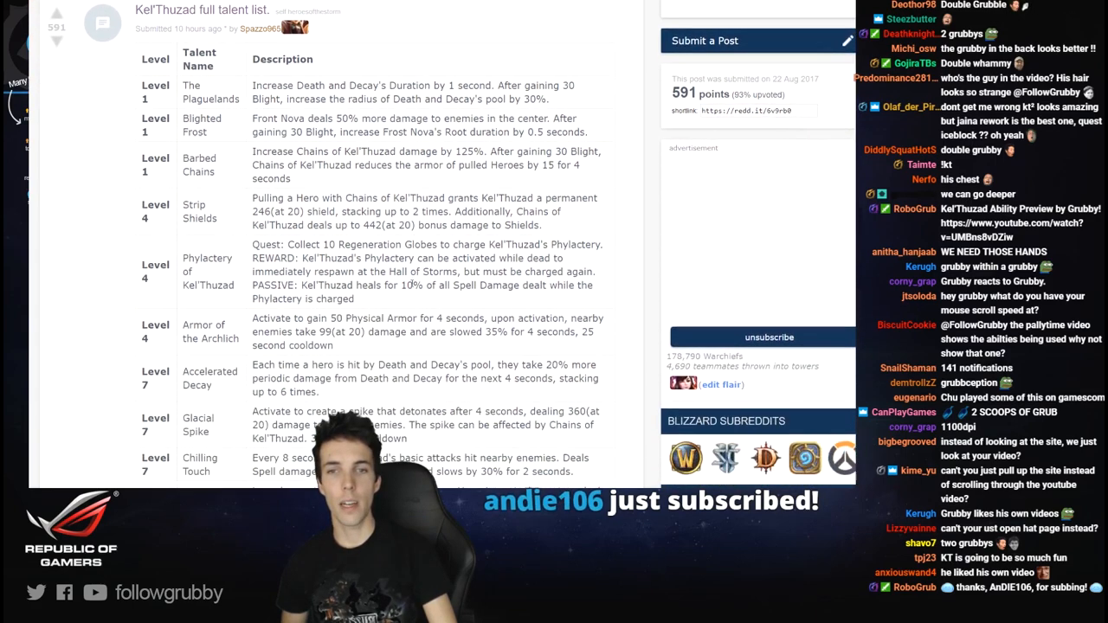
pyautogui.scroll(-3)
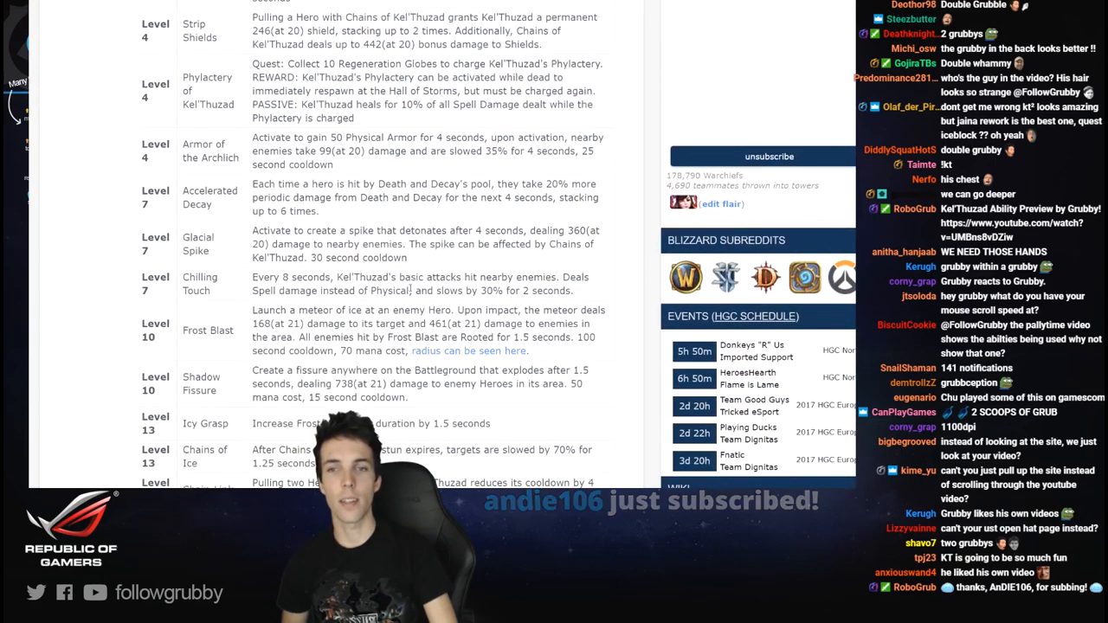
pyautogui.scroll(-3)
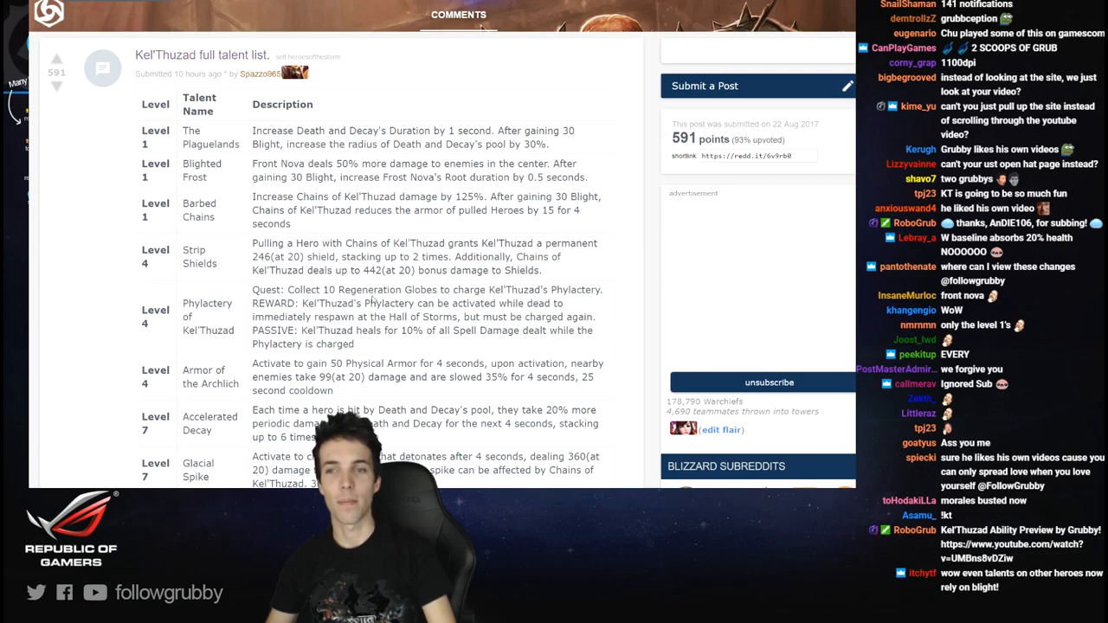
pyautogui.scroll(-3)
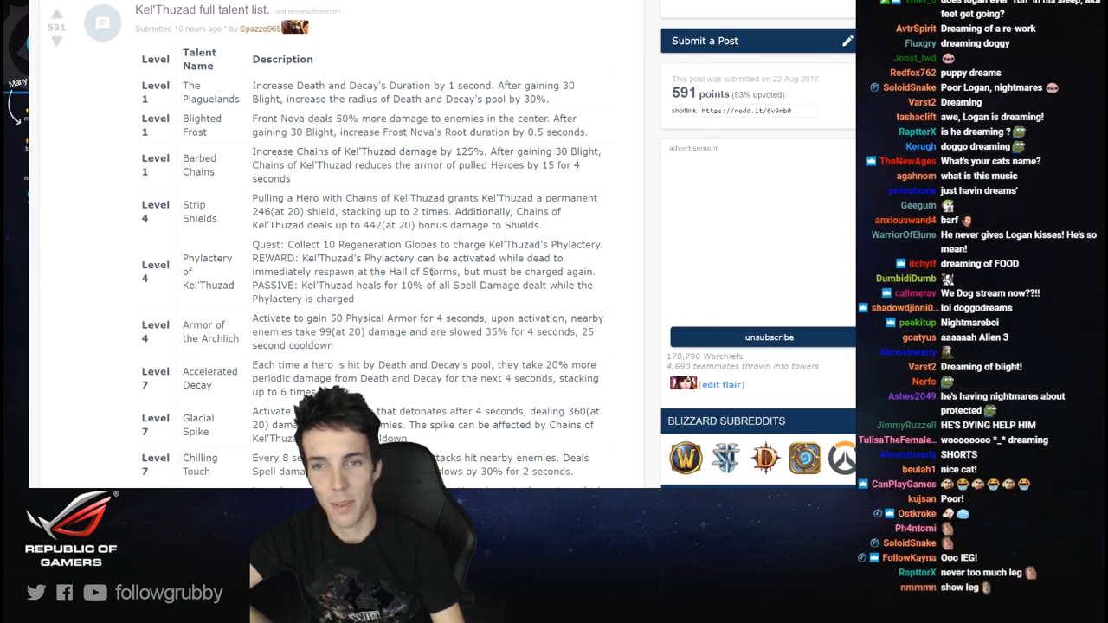
# - Highlight the whole PASSIVE sentence of the Phylactery of Kel'Thuzad row
pyautogui.doubleClick(297, 244)
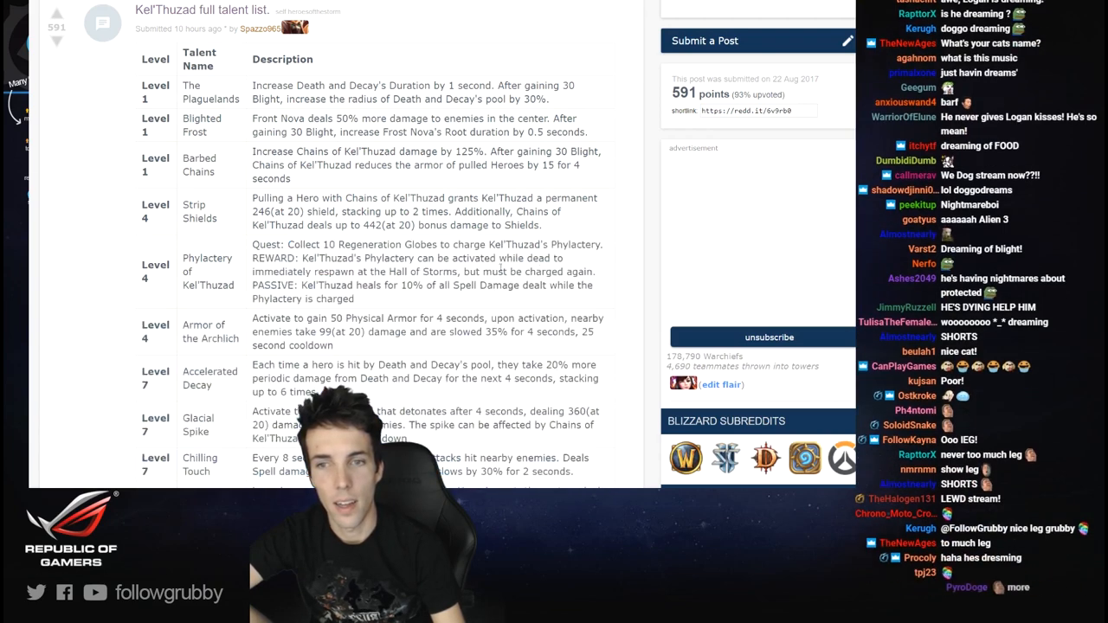
pyautogui.scroll(-3)
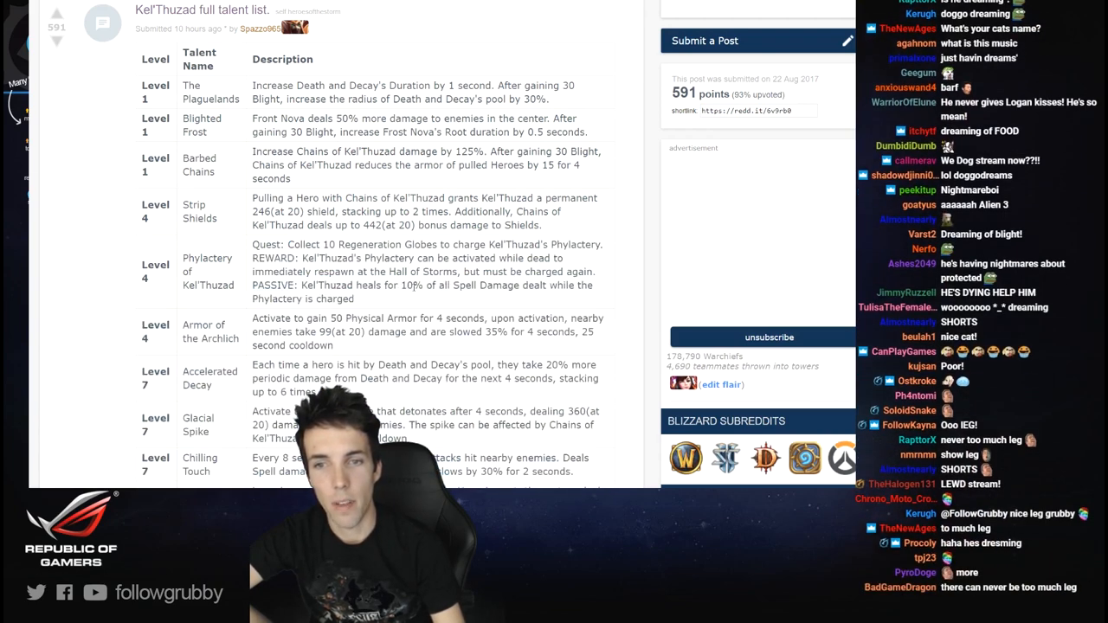
pyautogui.moveTo(388, 285); pyautogui.dragTo(355, 298)
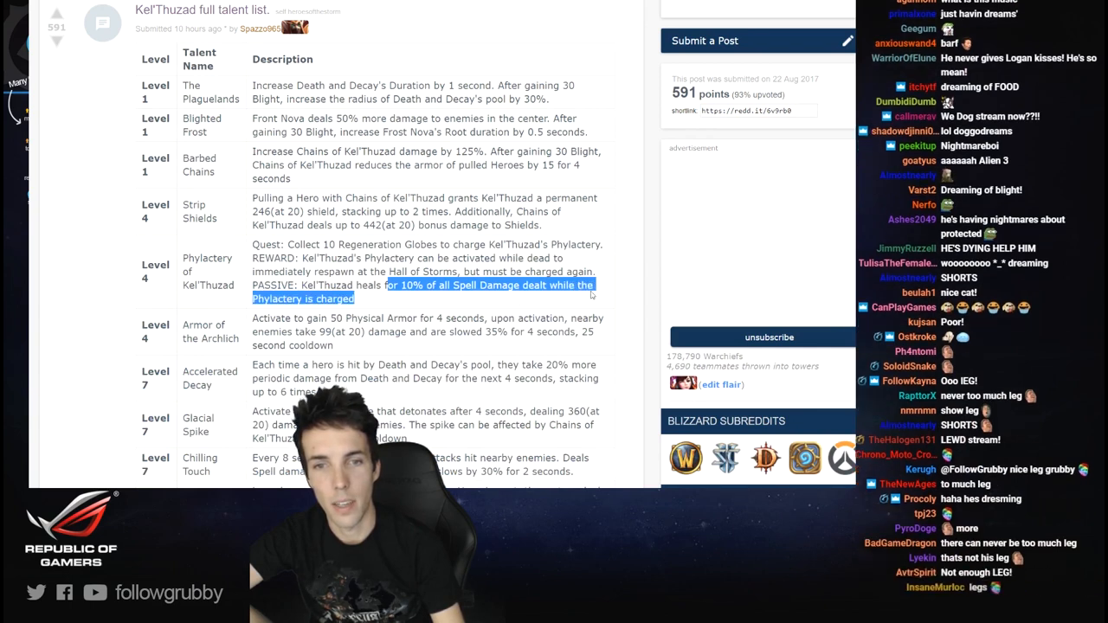
pyautogui.click(390, 308)
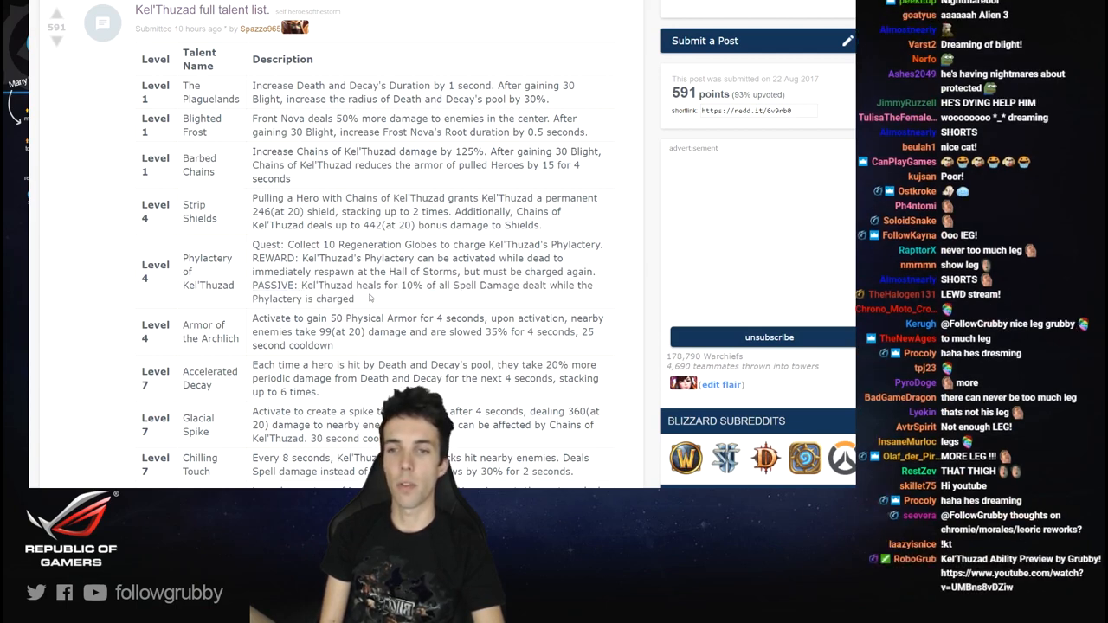
pyautogui.moveTo(251, 284); pyautogui.dragTo(355, 298)
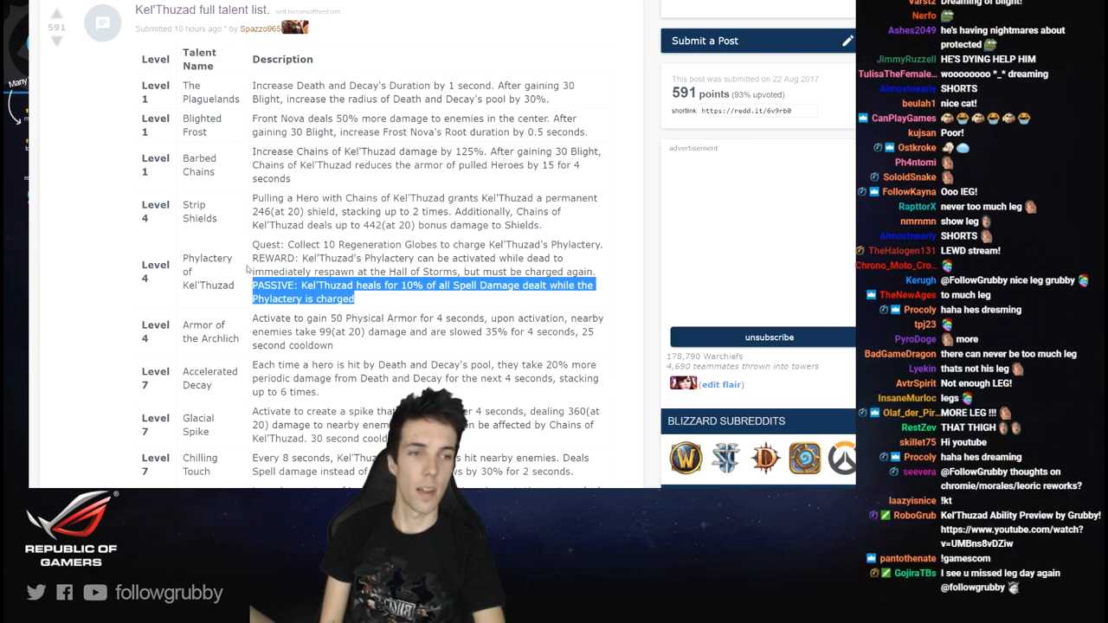
pyautogui.scroll(-3)
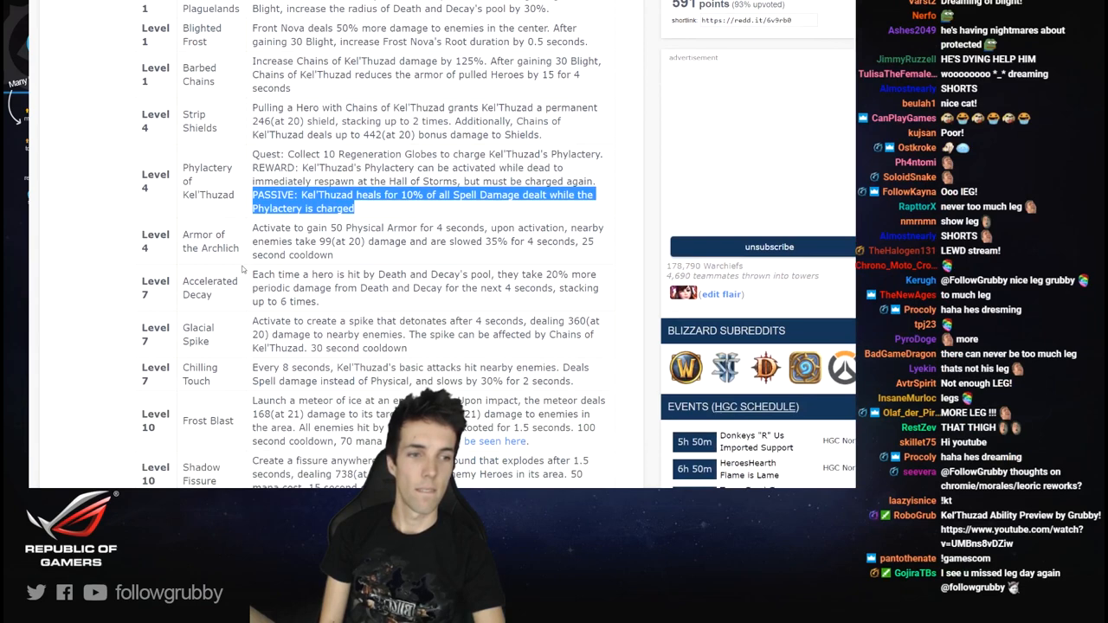
pyautogui.scroll(-3)
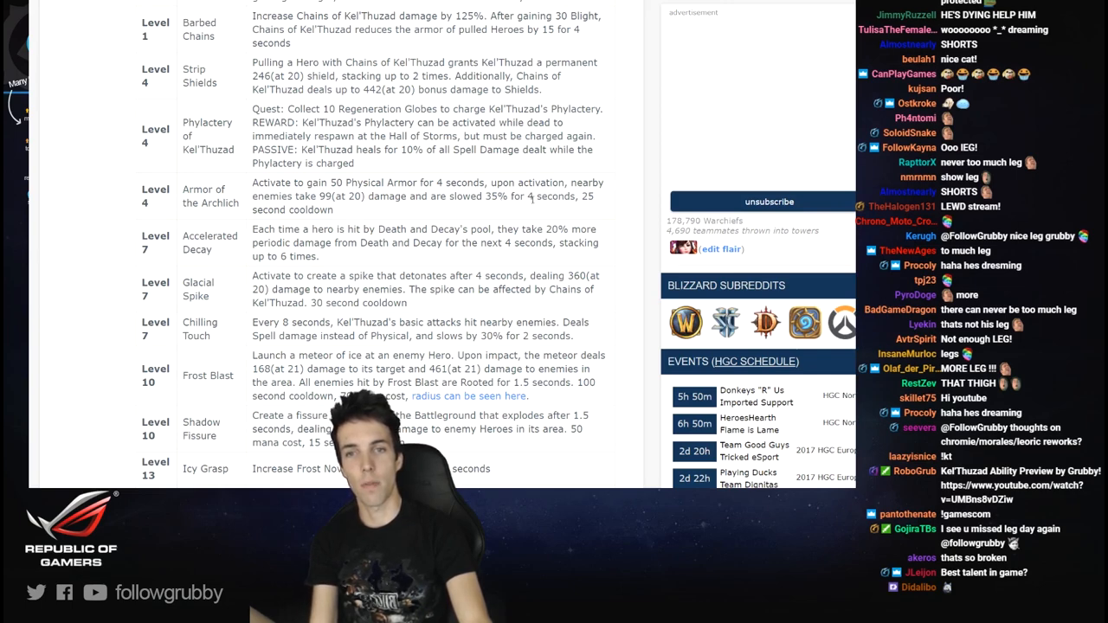
pyautogui.scroll(-3)
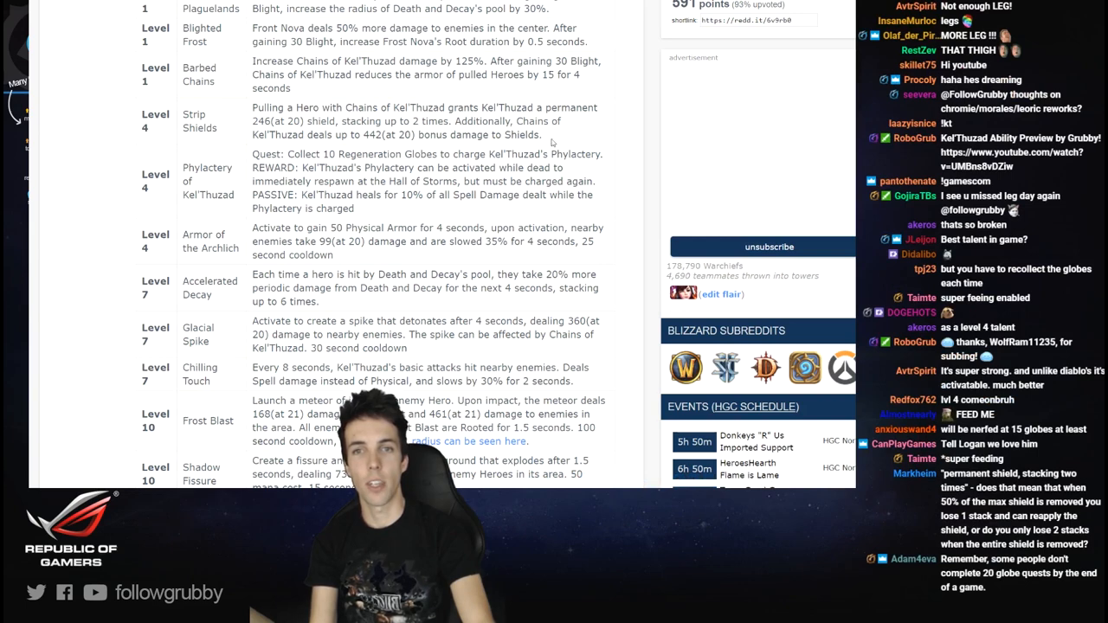
pyautogui.moveTo(454, 121); pyautogui.dragTo(543, 135)
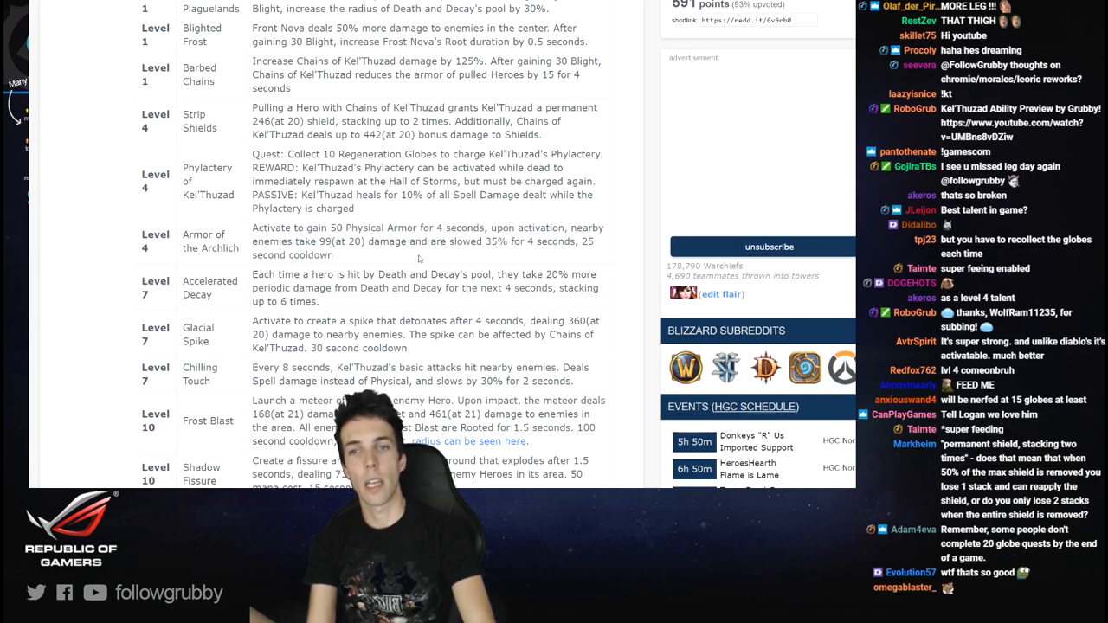
pyautogui.moveTo(298, 166); pyautogui.dragTo(355, 208)
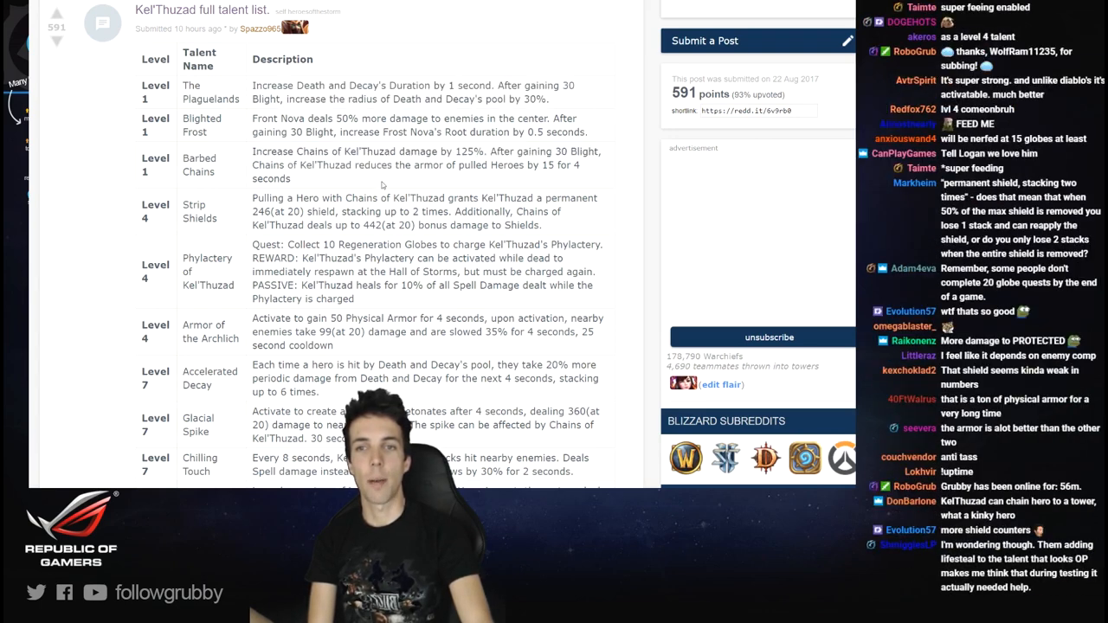
pyautogui.scroll(-3)
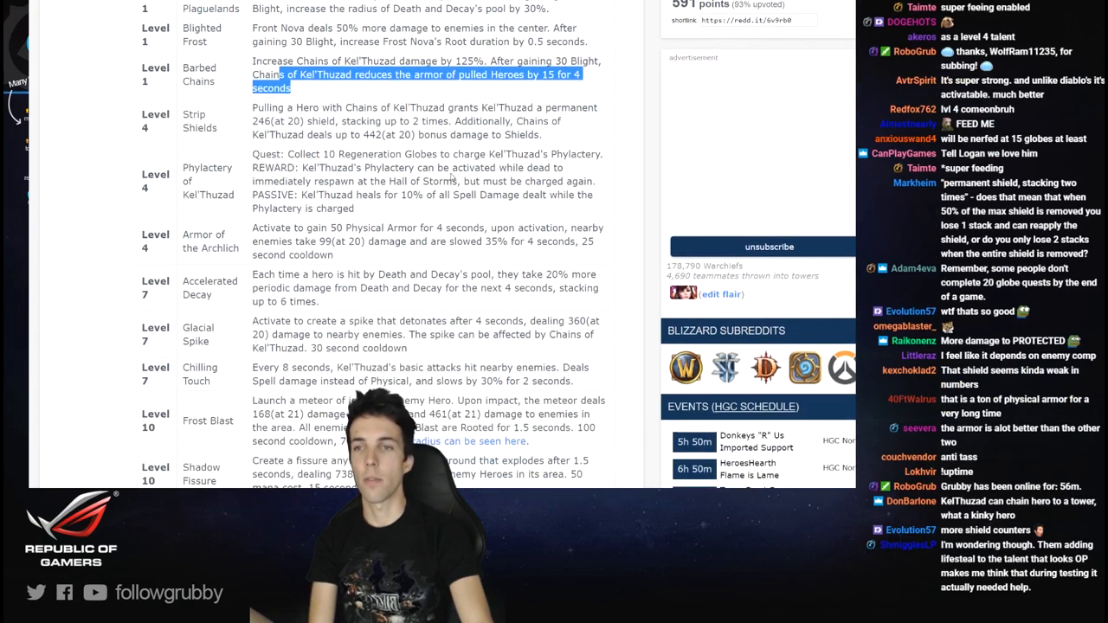
pyautogui.scroll(3)
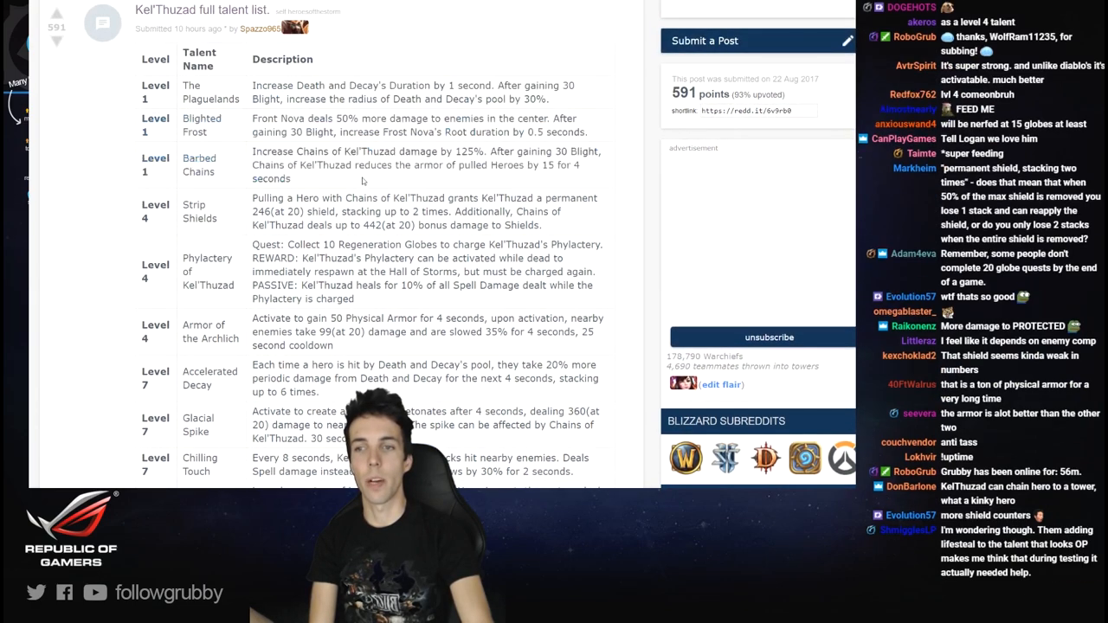
pyautogui.scroll(-3)
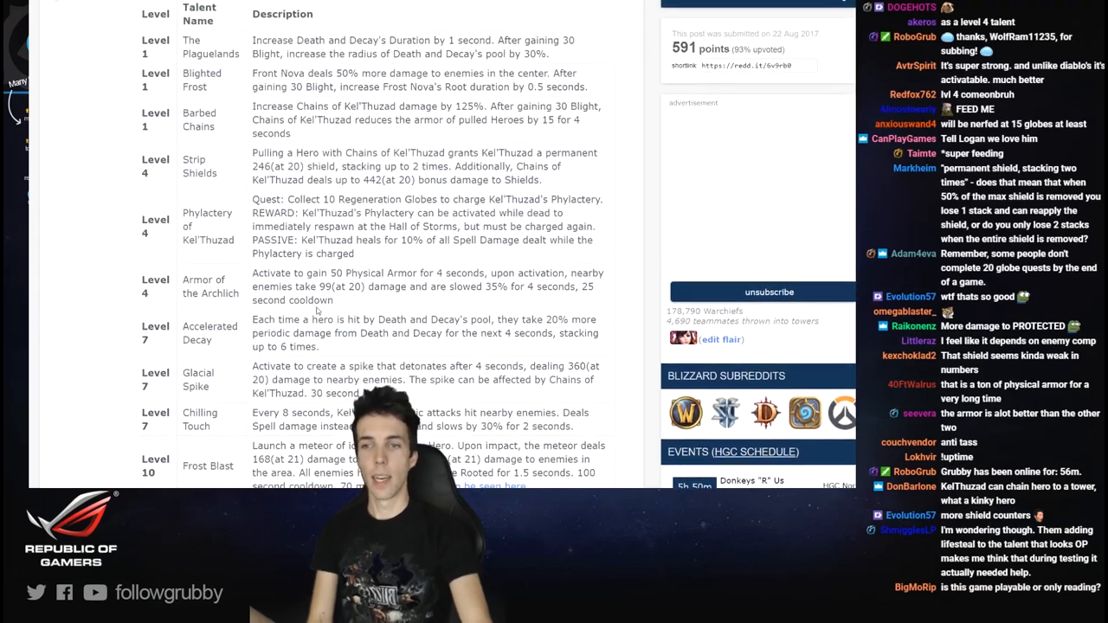
pyautogui.scroll(-3)
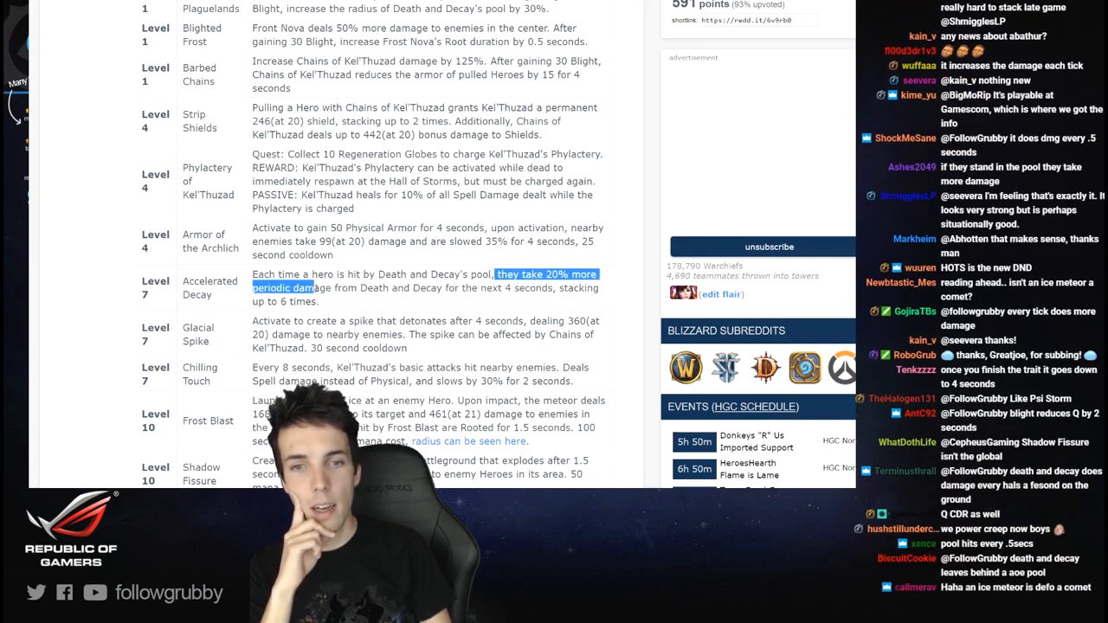
pyautogui.moveTo(493, 274); pyautogui.dragTo(319, 302)
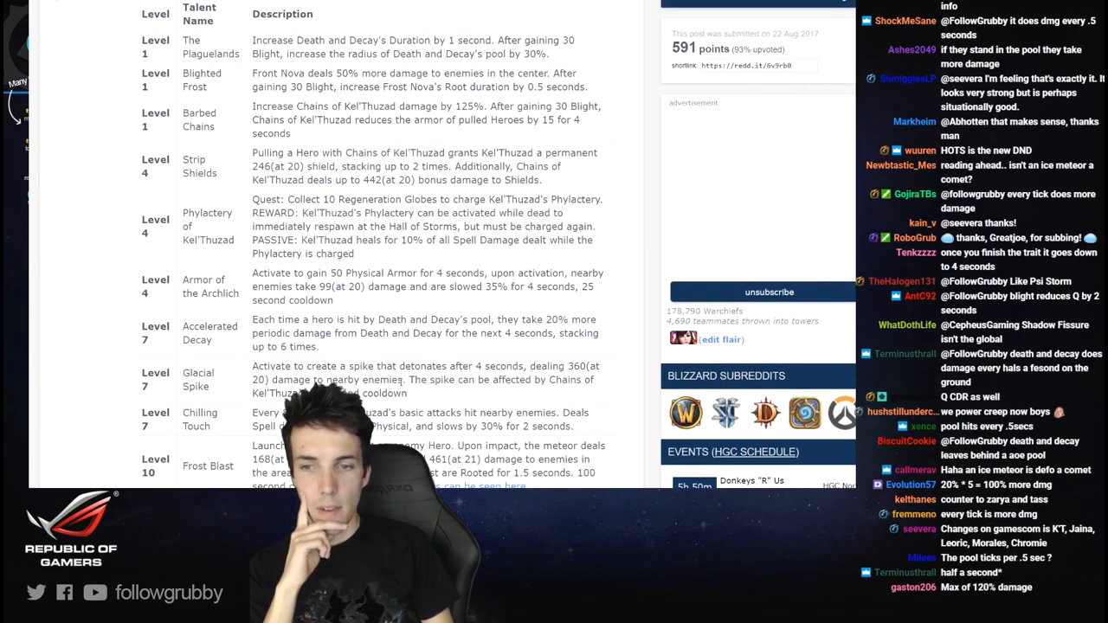
pyautogui.scroll(-3)
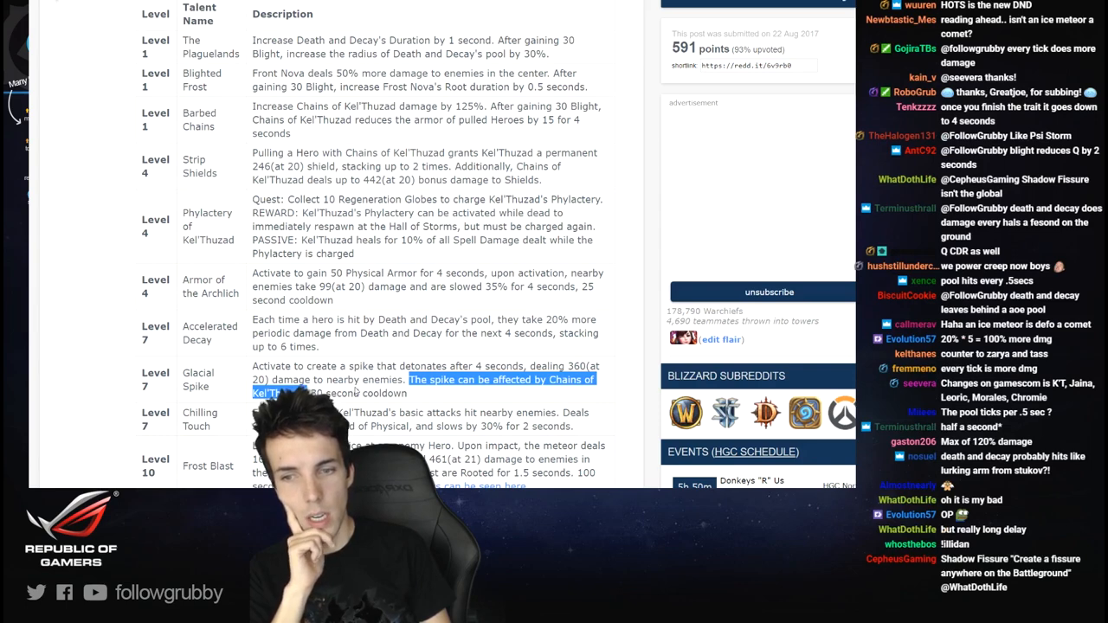
pyautogui.scroll(-3)
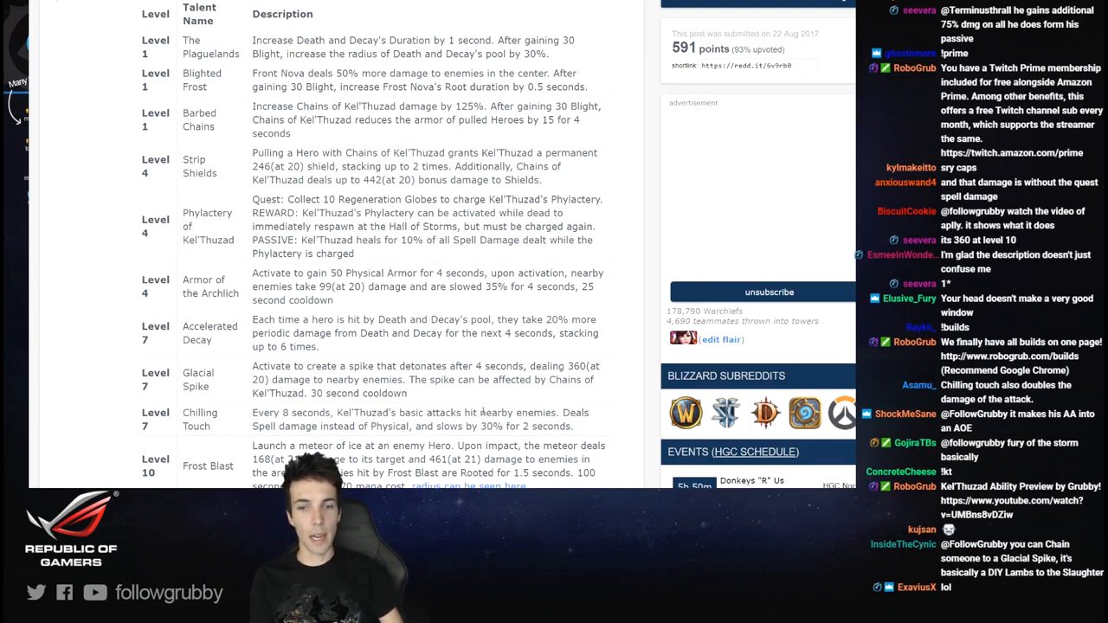
pyautogui.doubleClick(517, 412)
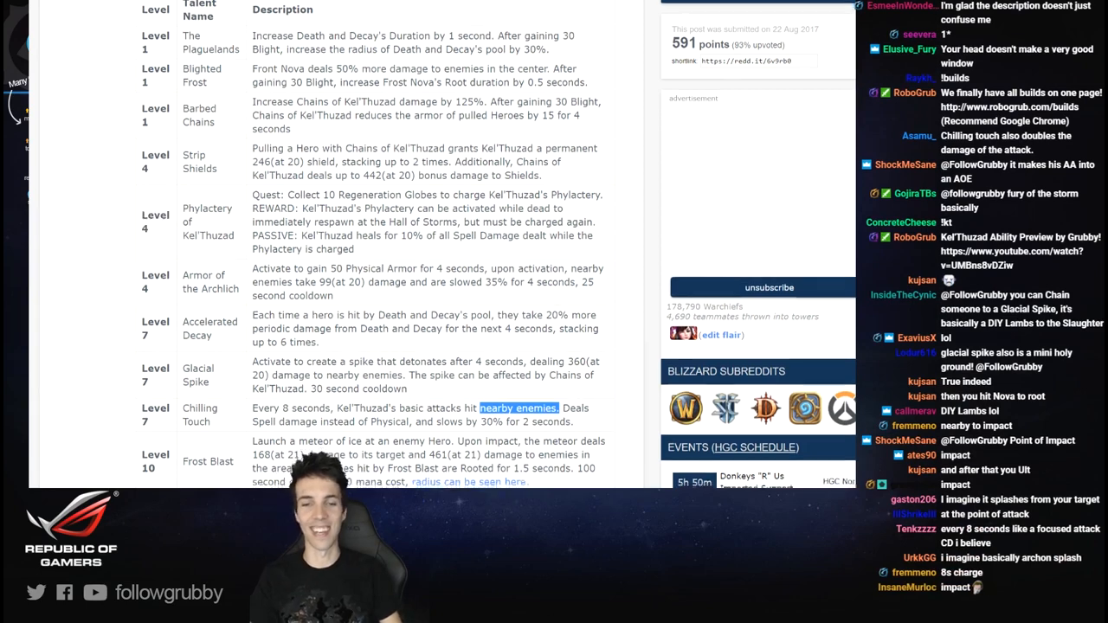
pyautogui.scroll(-3)
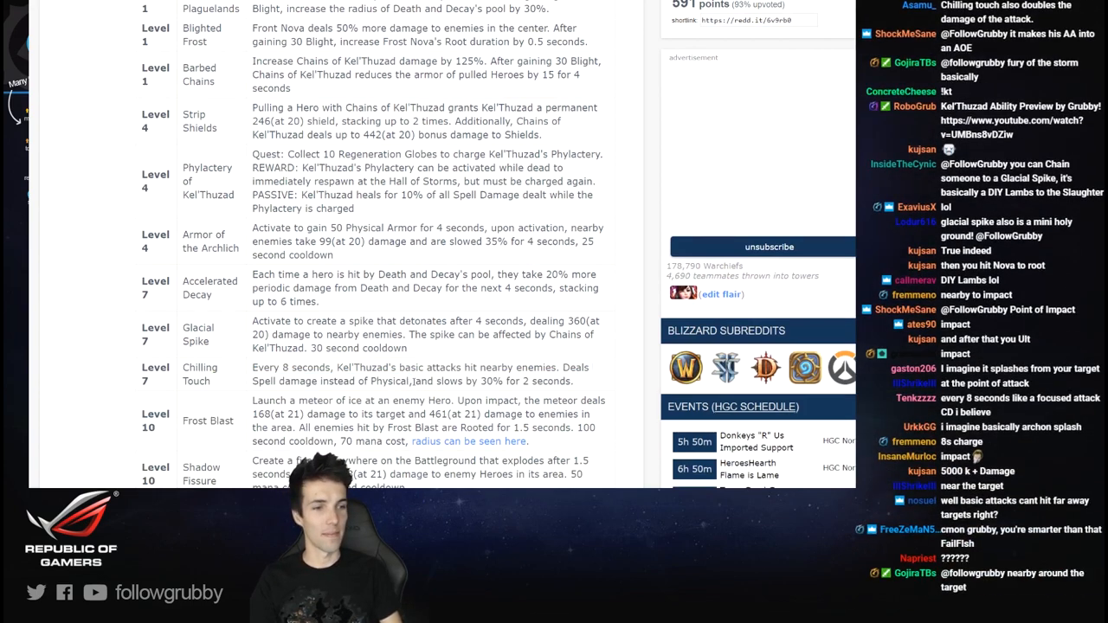
# - Highlight the Frost Blast and Shadow Fissure descriptions, then reach the level 13 rows
pyautogui.scroll(-3)
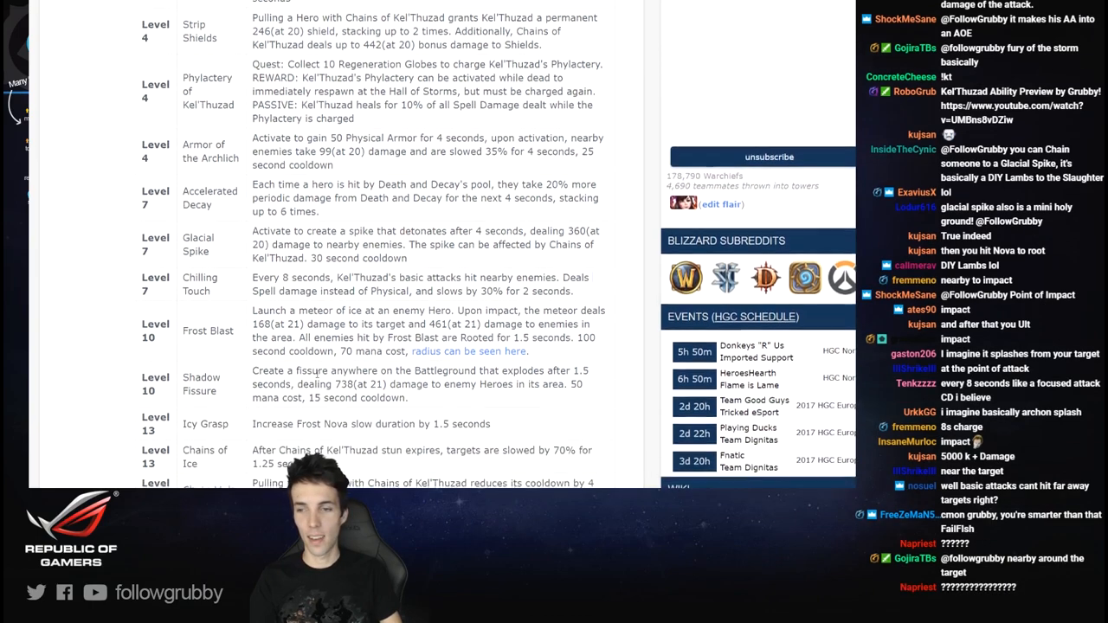
pyautogui.scroll(-3)
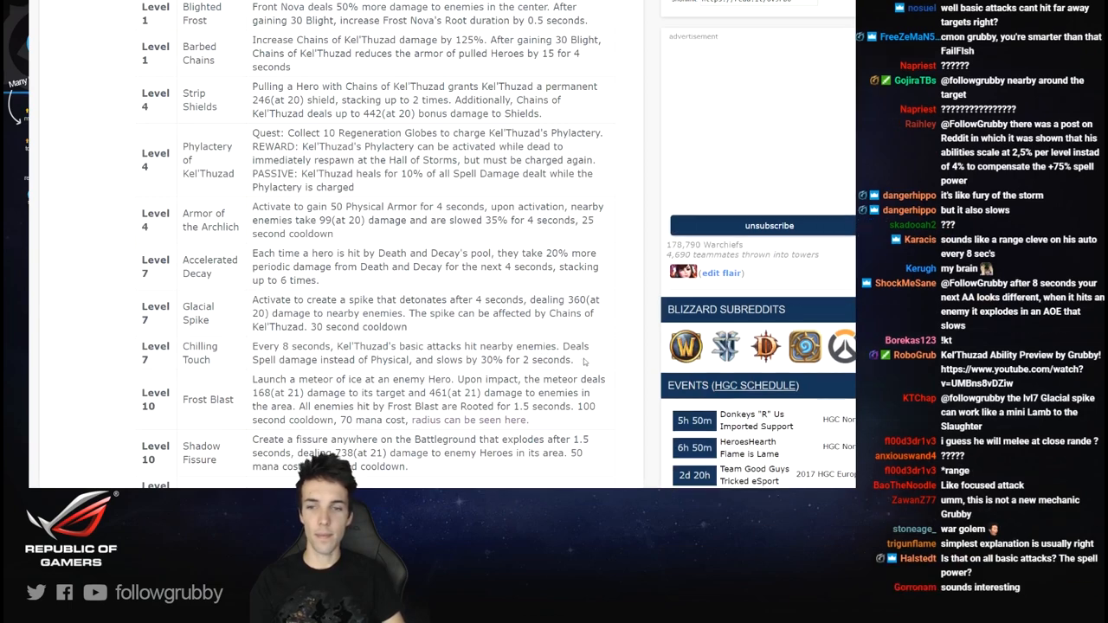
pyautogui.moveTo(305, 379); pyautogui.dragTo(569, 405)
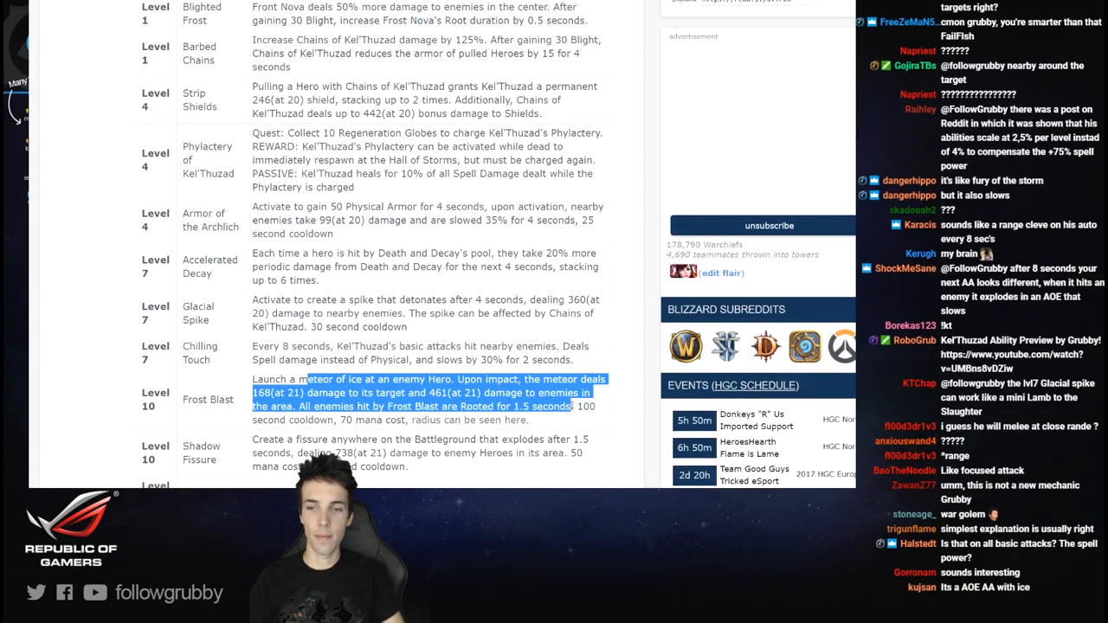
pyautogui.click(495, 460)
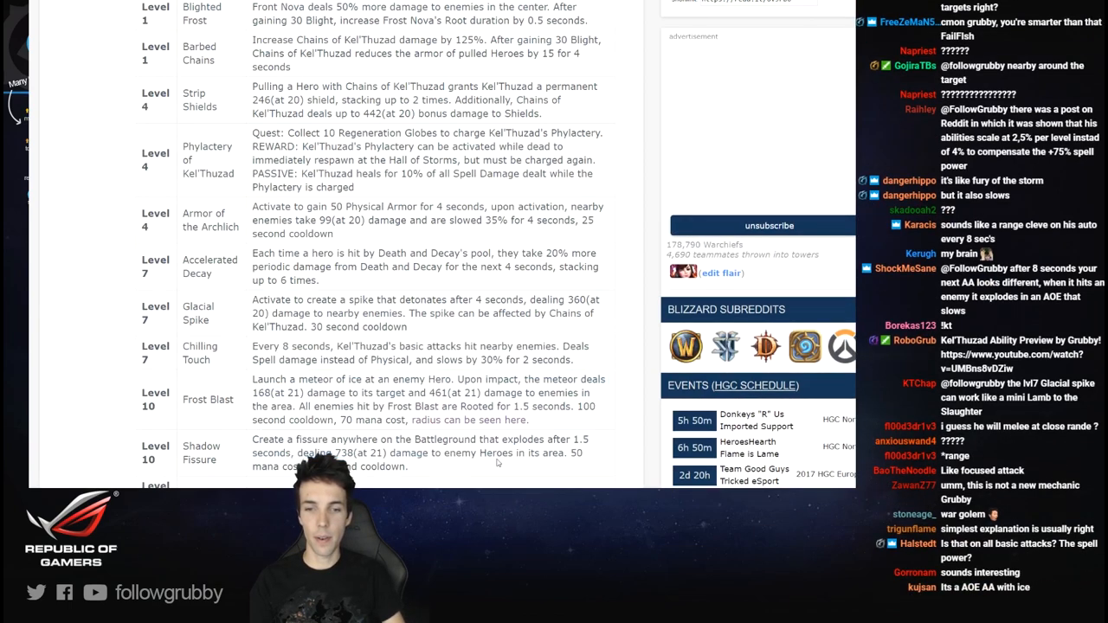
pyautogui.moveTo(253, 439); pyautogui.dragTo(406, 468)
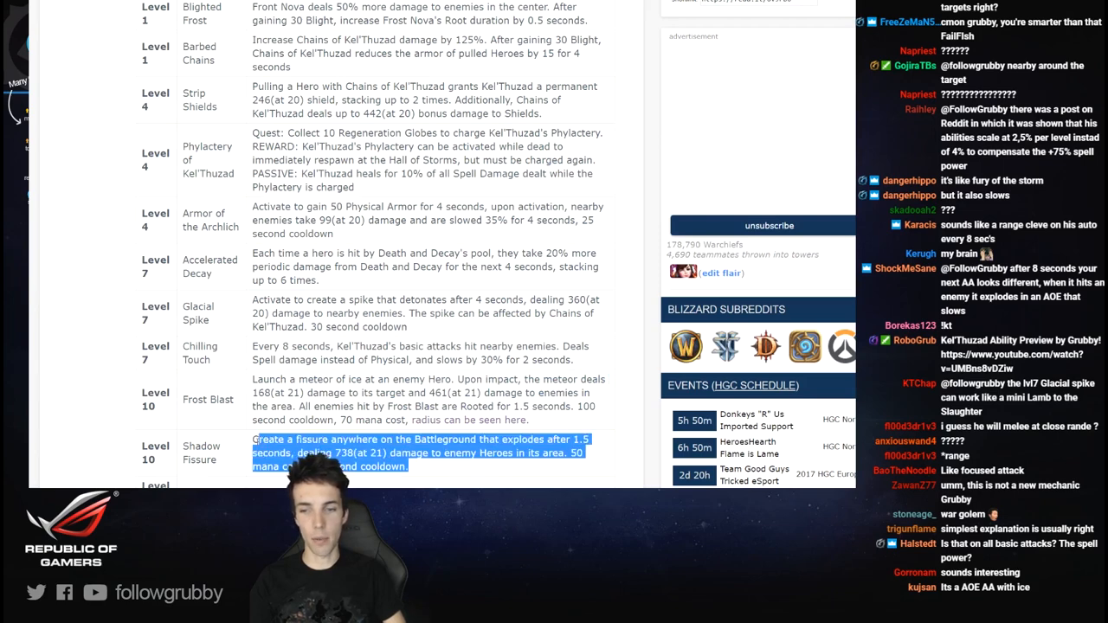
pyautogui.scroll(-3)
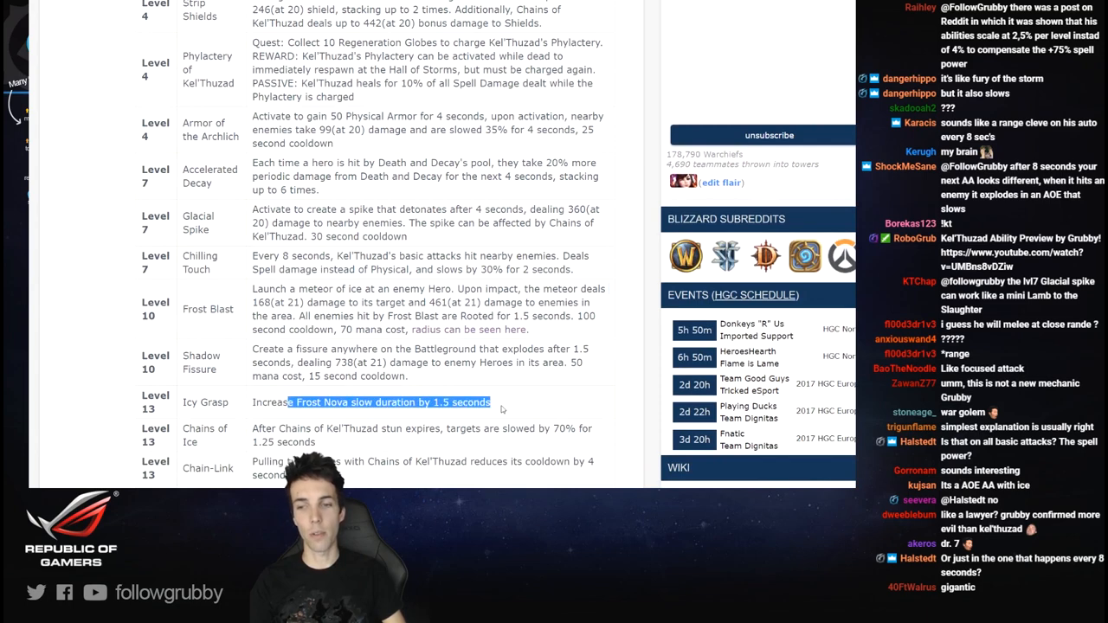
# - Scroll the talent table until Might of the Scourge and Shifting Malice appear, clearing the Arcane Echoes highlight
pyautogui.scroll(-3)
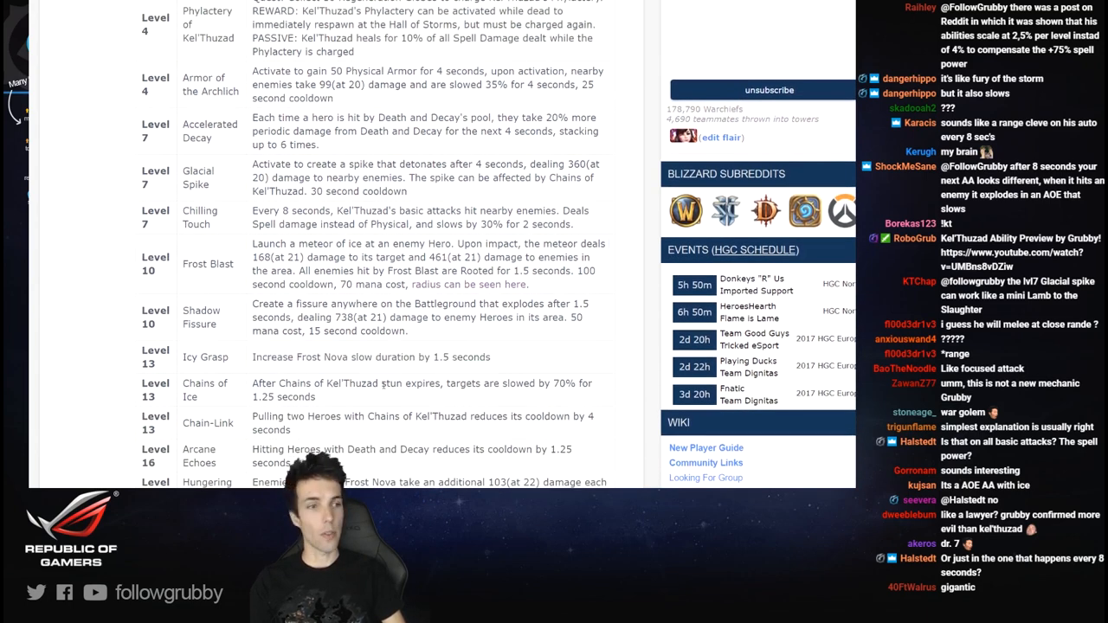
pyautogui.scroll(-3)
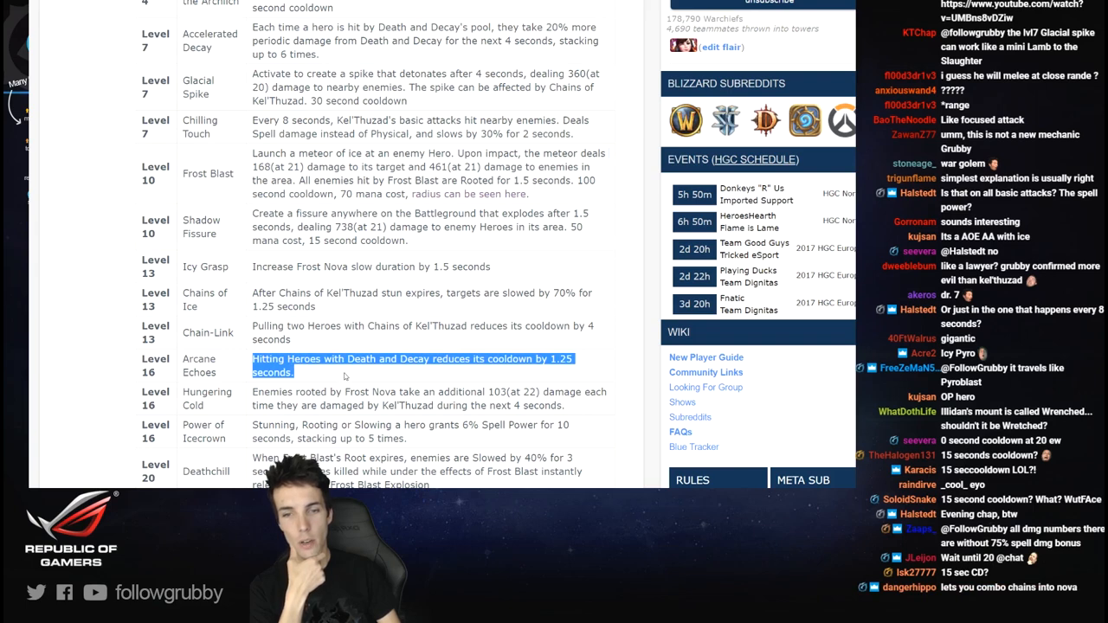
pyautogui.click(346, 376)
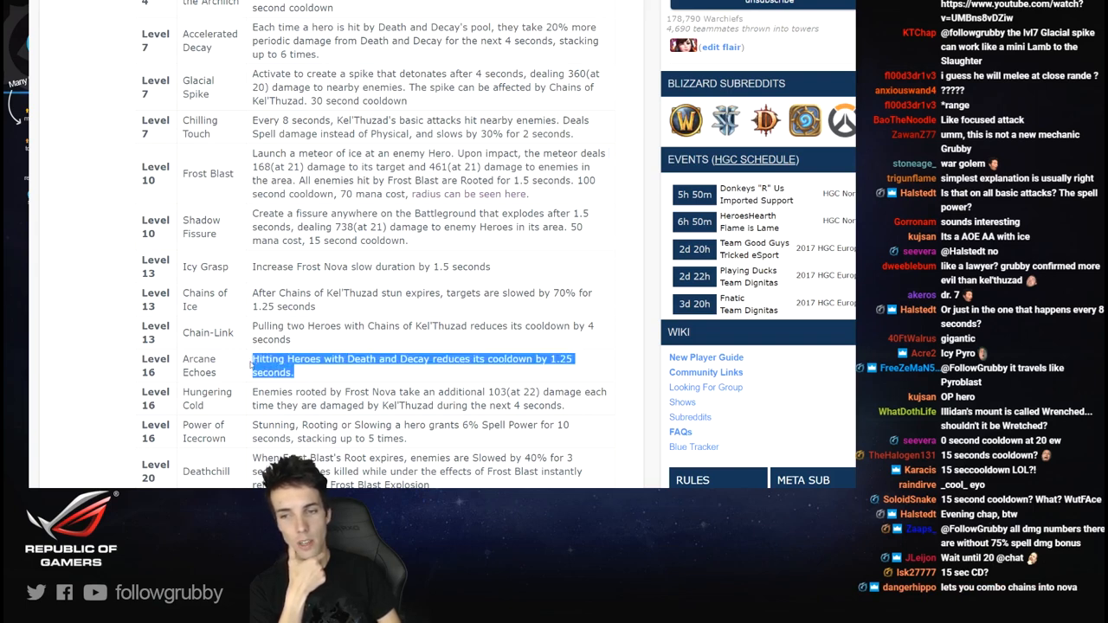
pyautogui.scroll(-3)
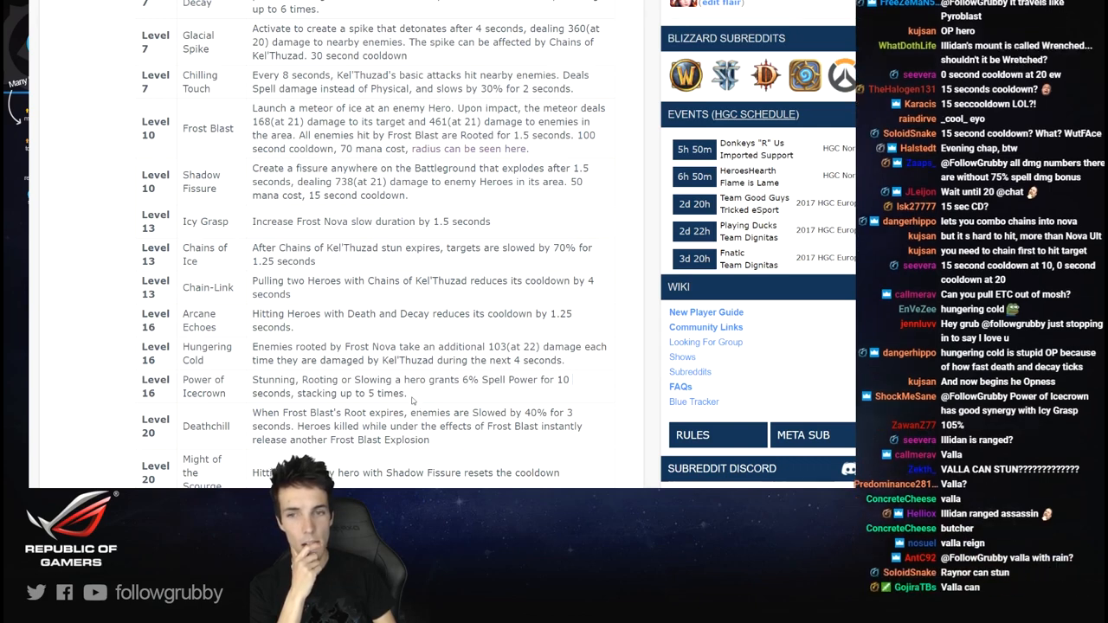
pyautogui.scroll(-3)
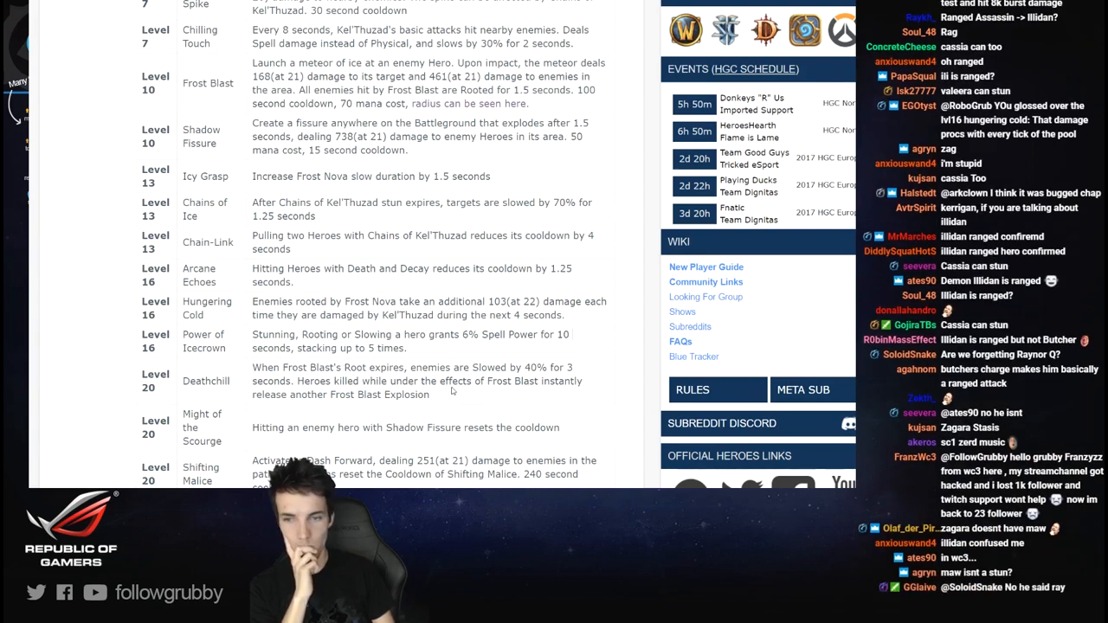
# - Read the level 20 talents past The Damned Return, highlighting Shifting Malice, down to the cooldown and EDIT notes
pyautogui.scroll(-3)
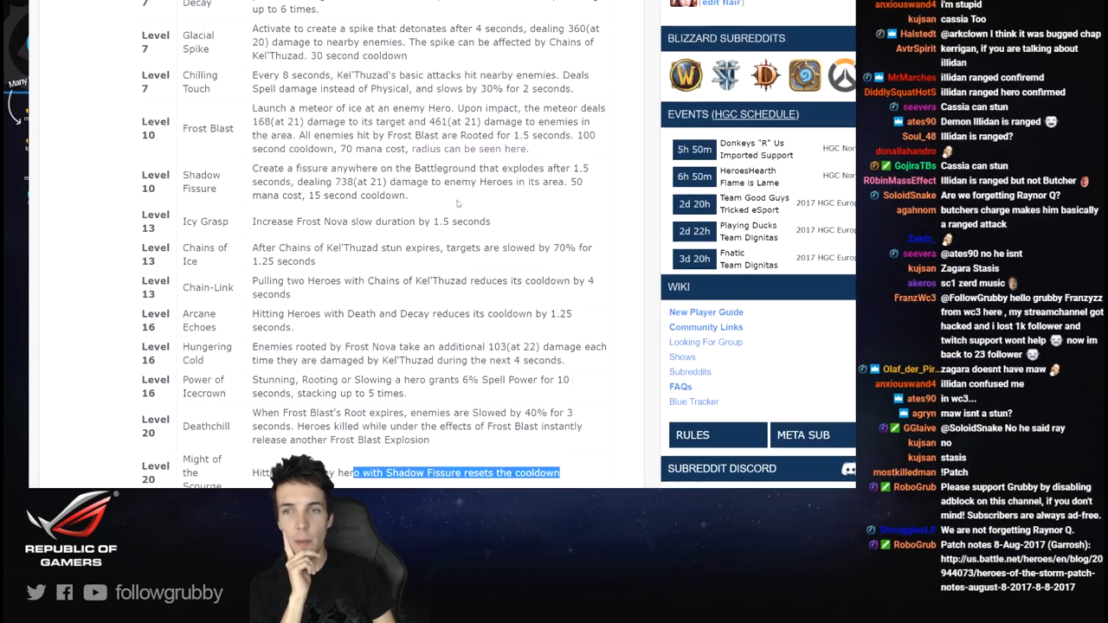
pyautogui.scroll(-3)
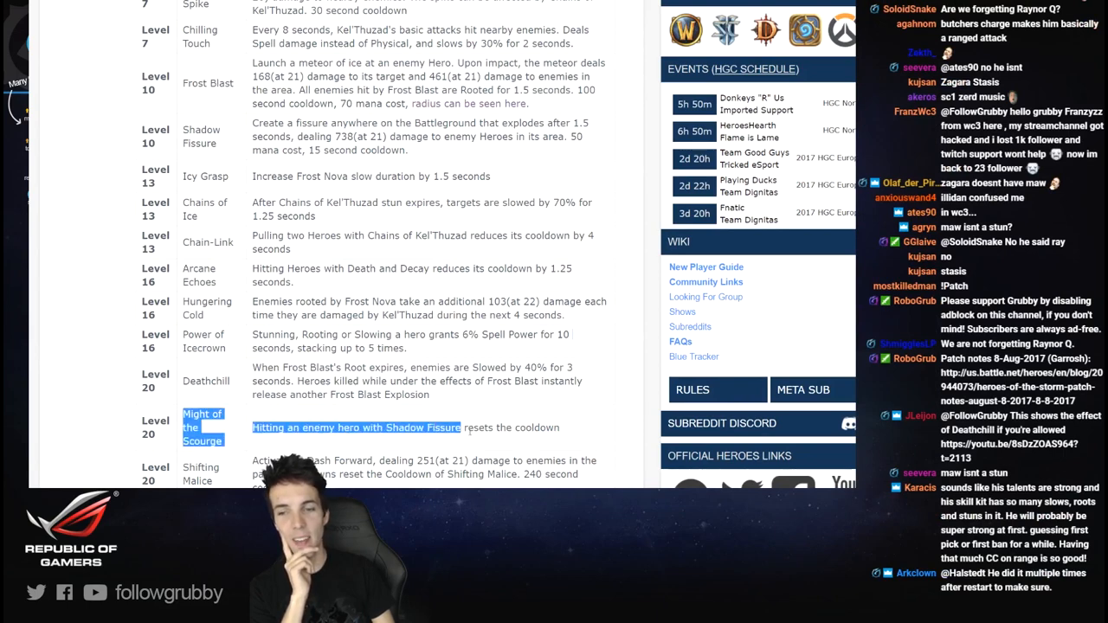
pyautogui.scroll(-3)
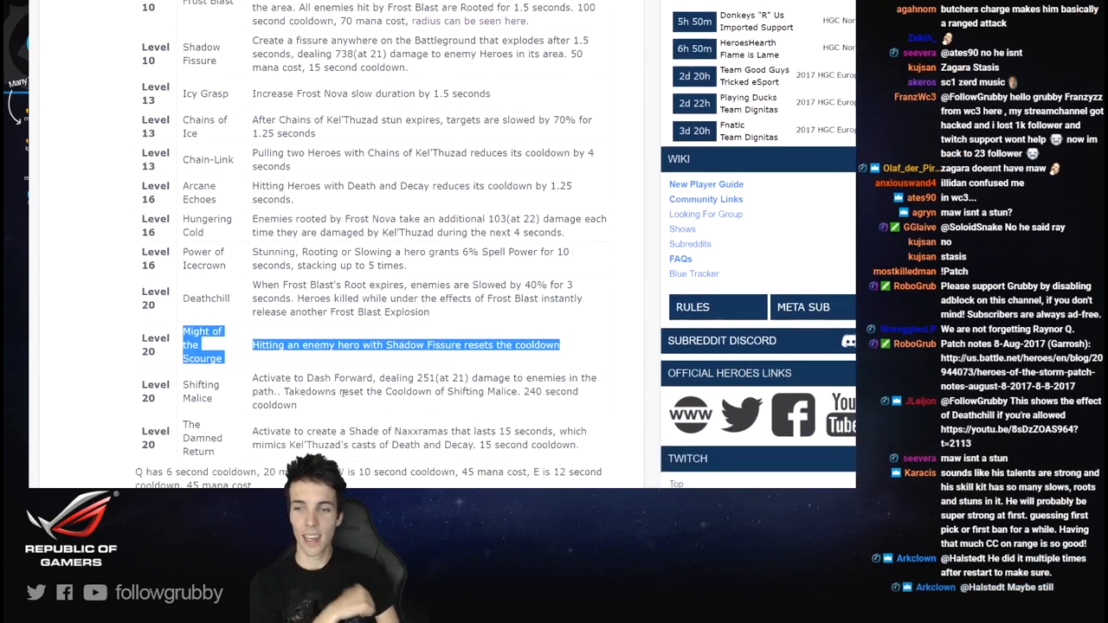
pyautogui.scroll(-3)
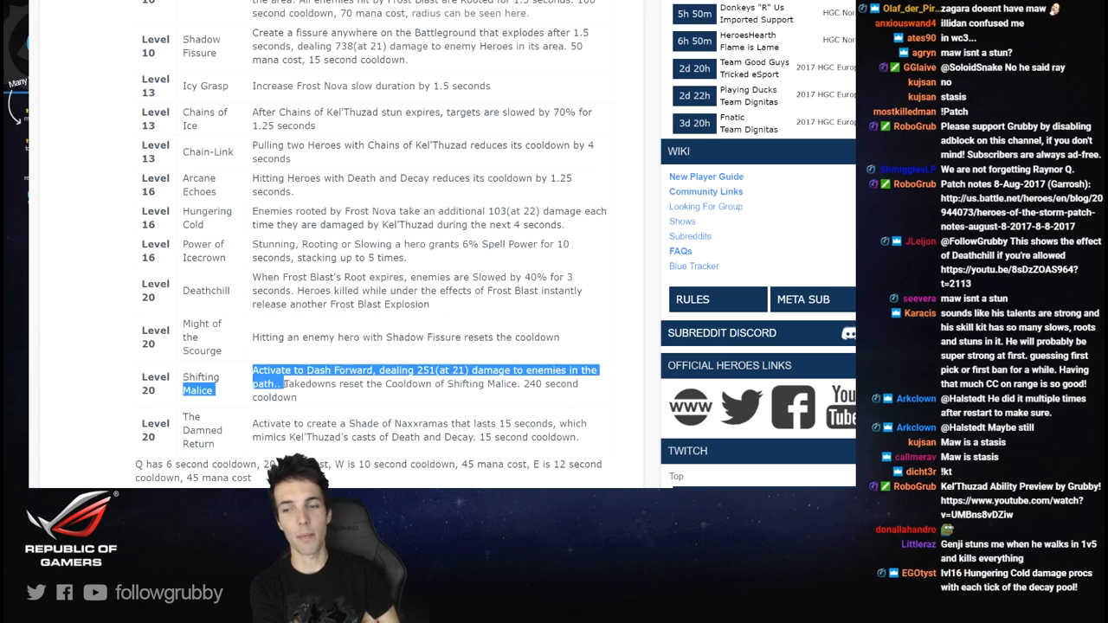
pyautogui.scroll(-3)
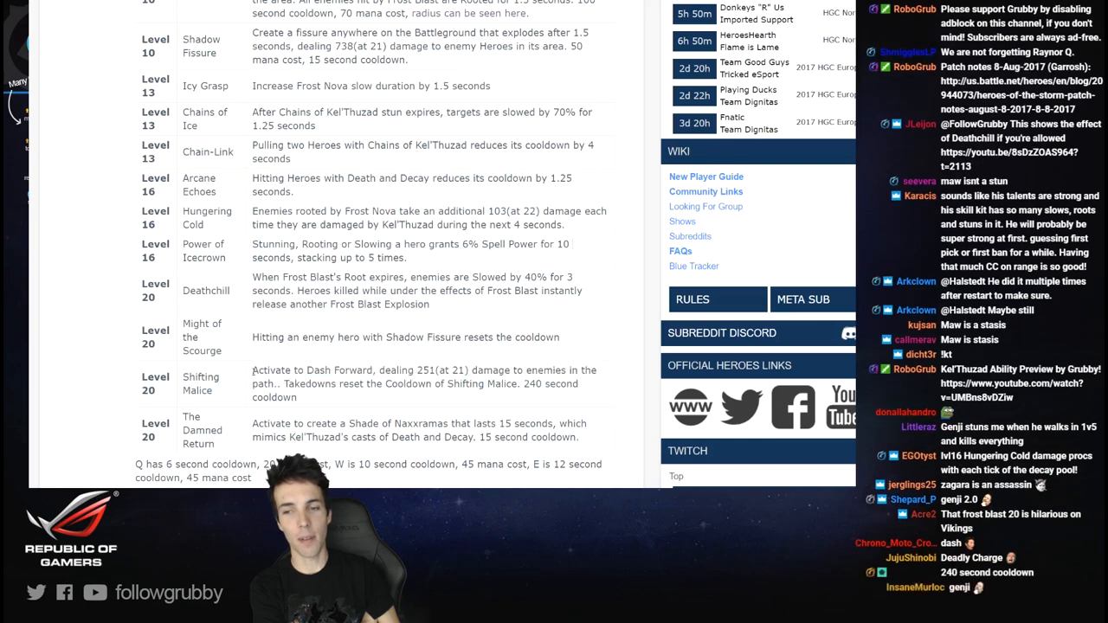
pyautogui.moveTo(253, 371); pyautogui.dragTo(284, 384)
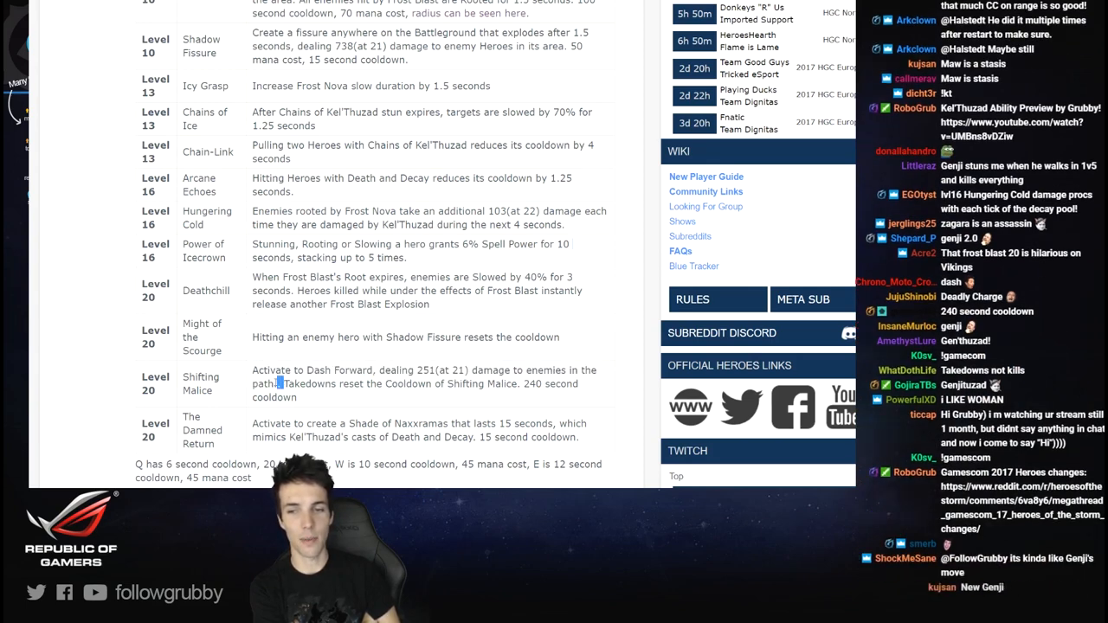
pyautogui.doubleClick(272, 371)
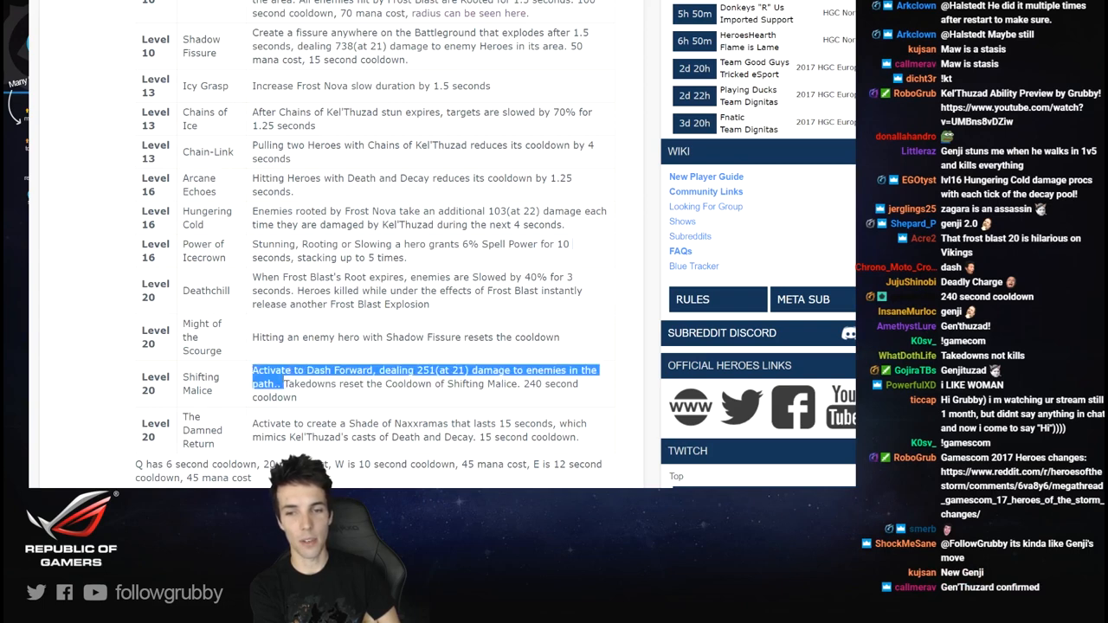
pyautogui.scroll(-3)
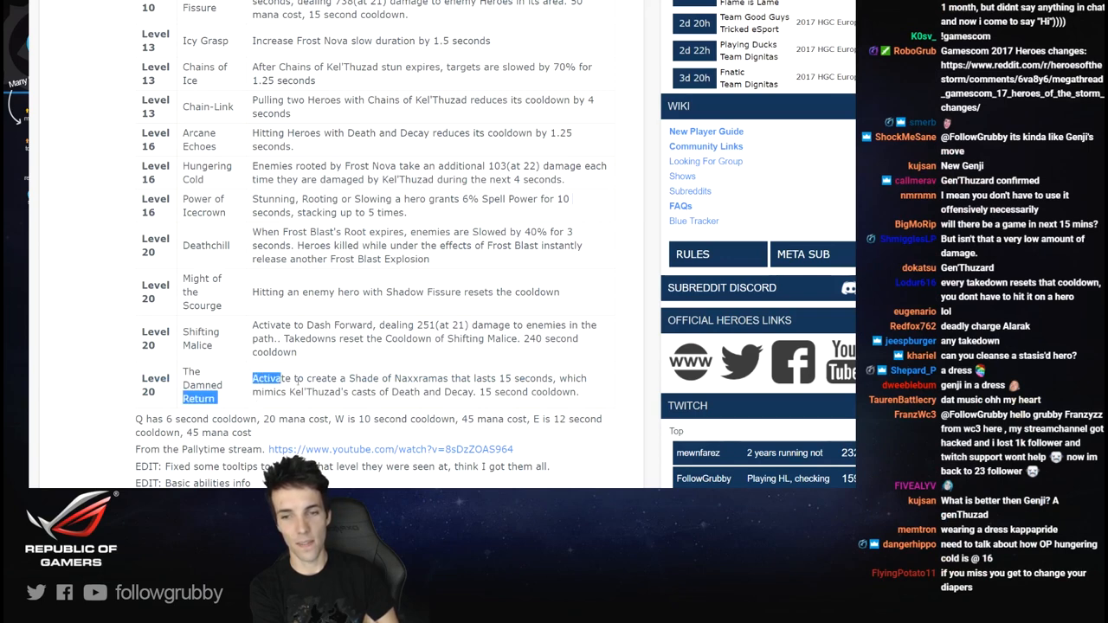
# - Scroll into the comments and upvote the 'No Mr. Bigglesworth? :(' comment
pyautogui.moveTo(280, 378); pyautogui.dragTo(580, 392)
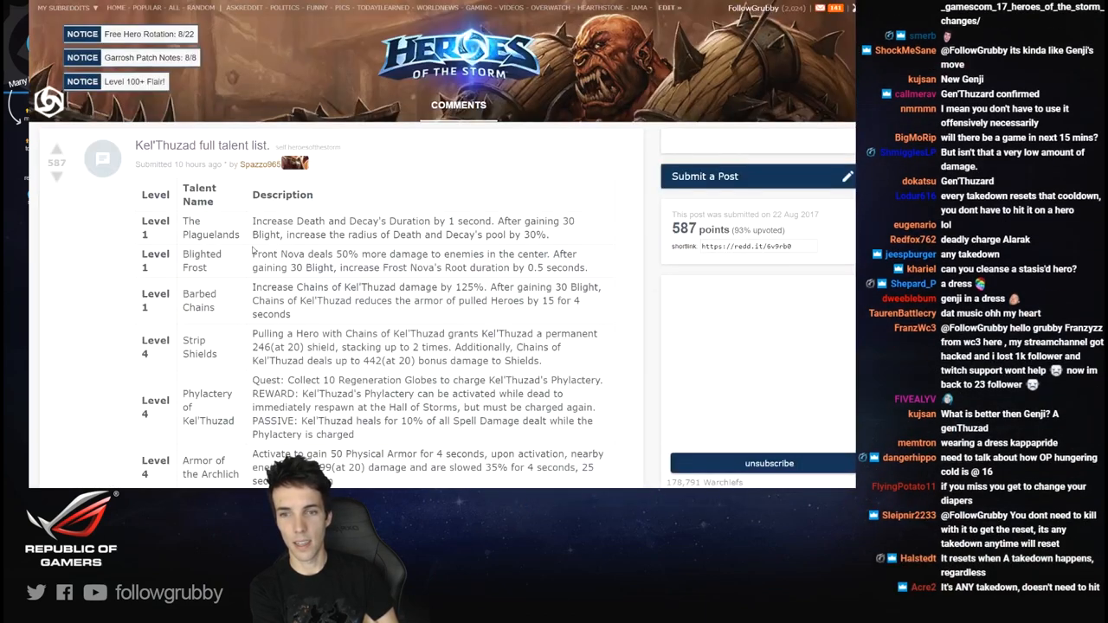
pyautogui.scroll(-3)
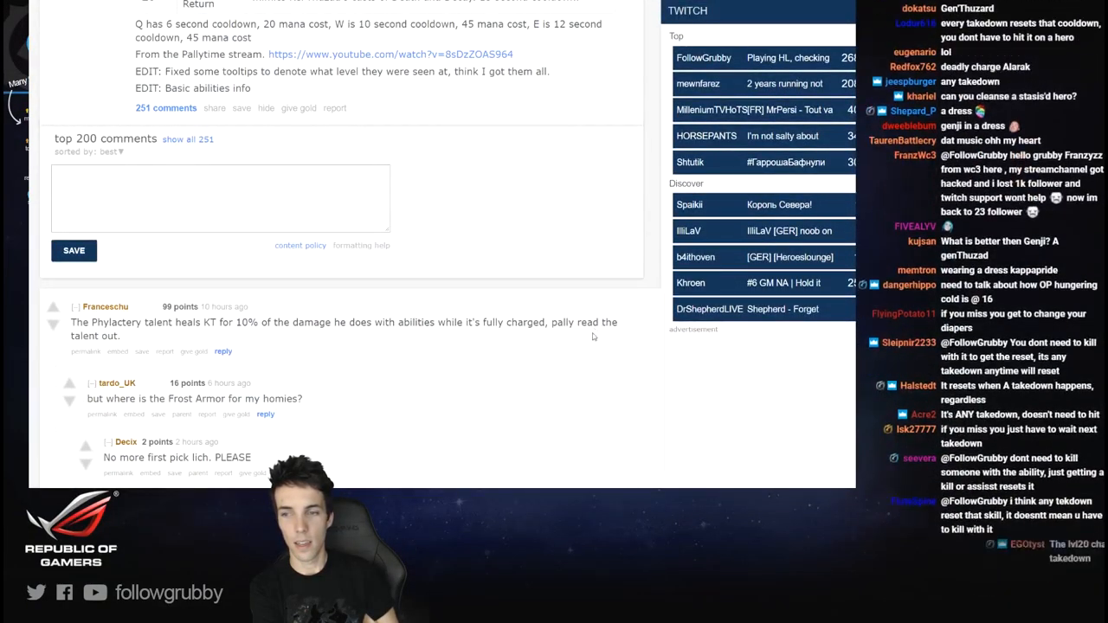
pyautogui.scroll(-3)
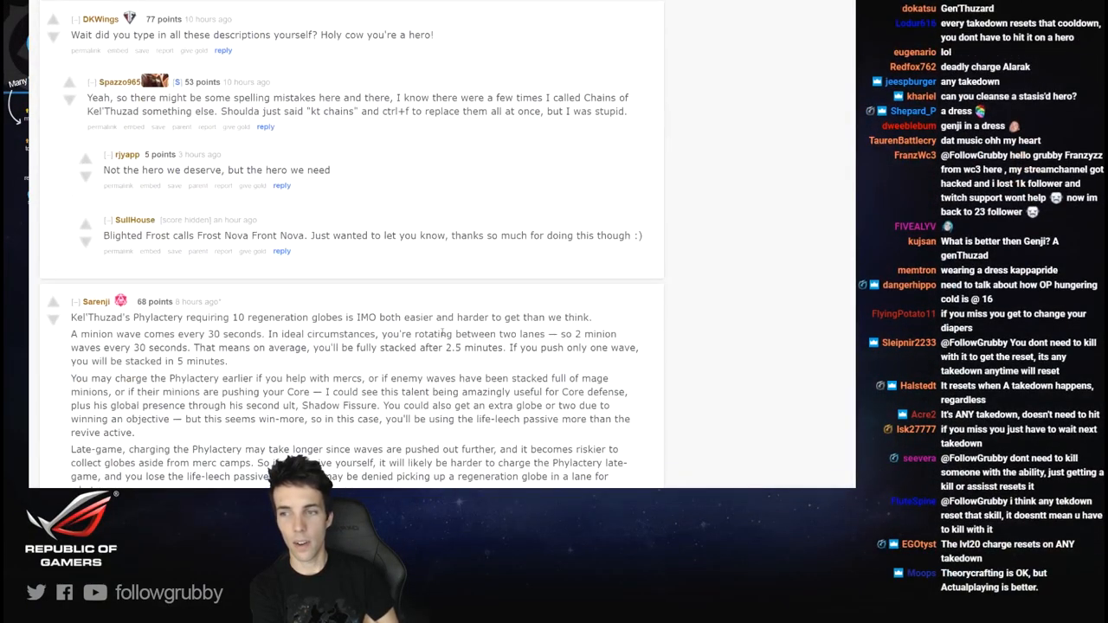
pyautogui.scroll(-3)
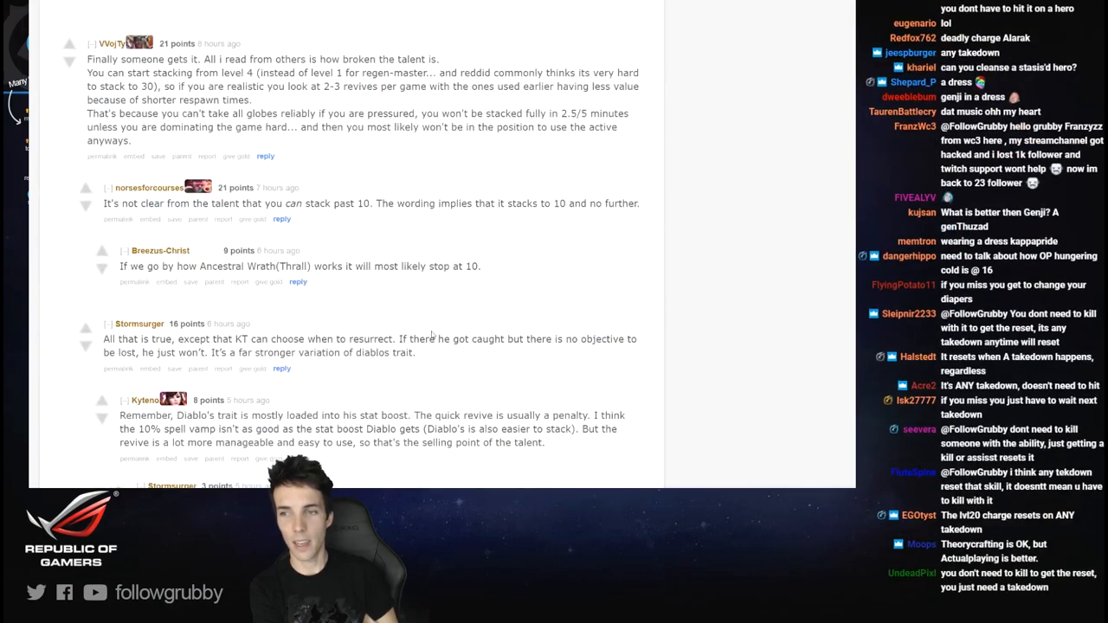
pyautogui.scroll(-3)
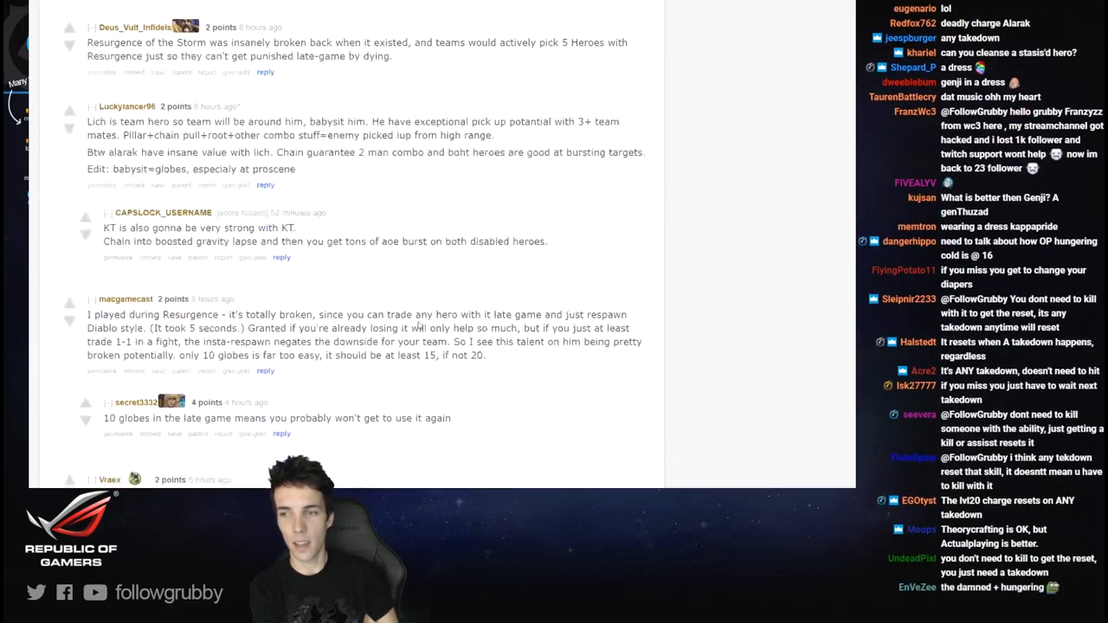
pyautogui.scroll(-3)
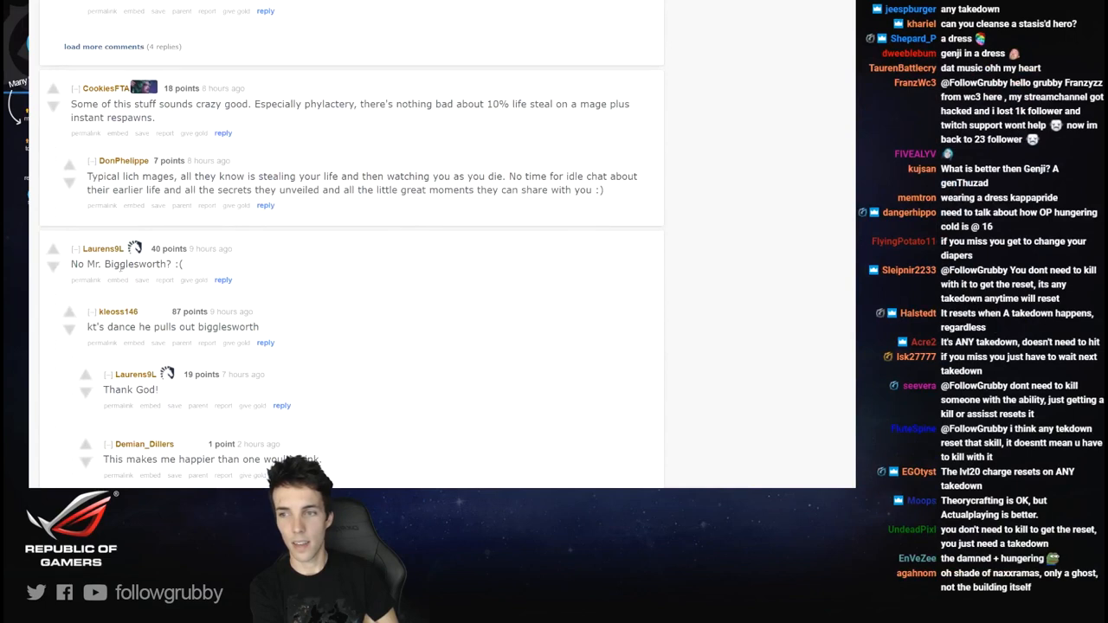
pyautogui.click(52, 249)
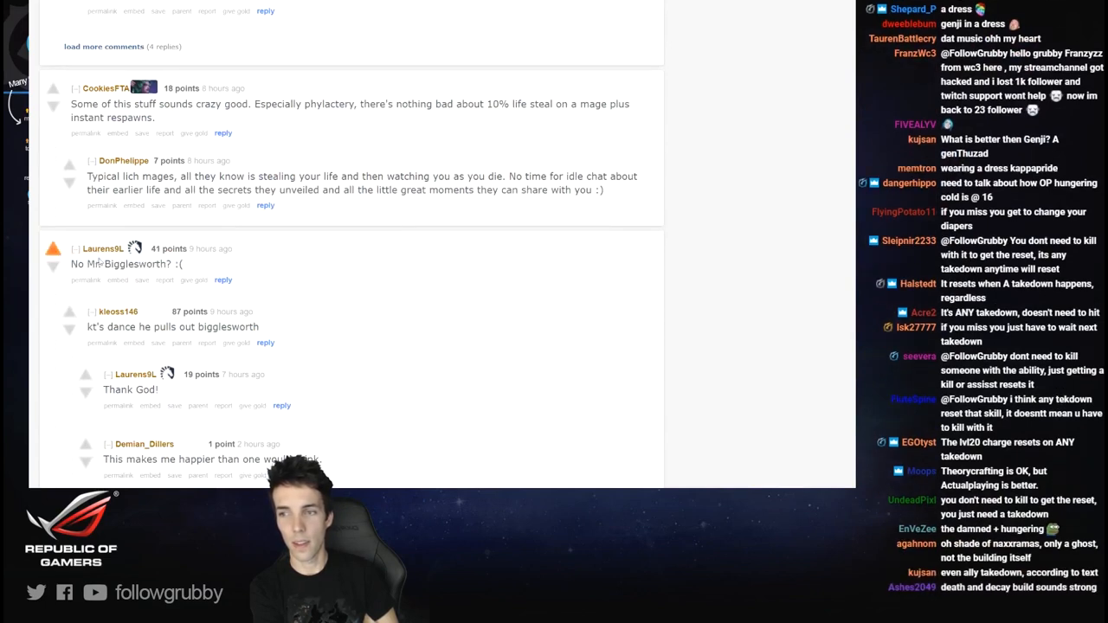